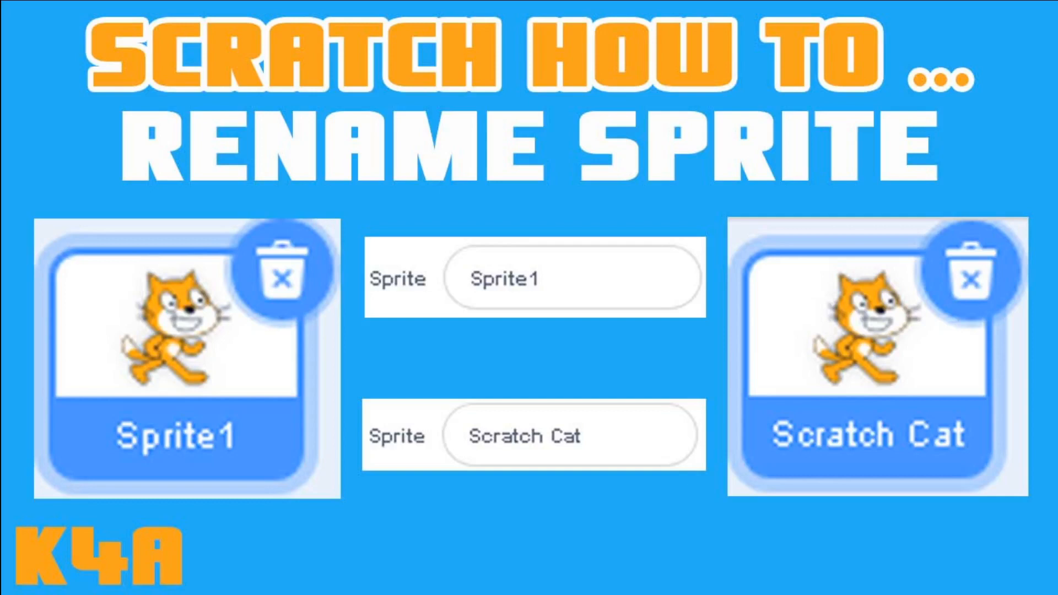
pyautogui.moveTo(502, 440)
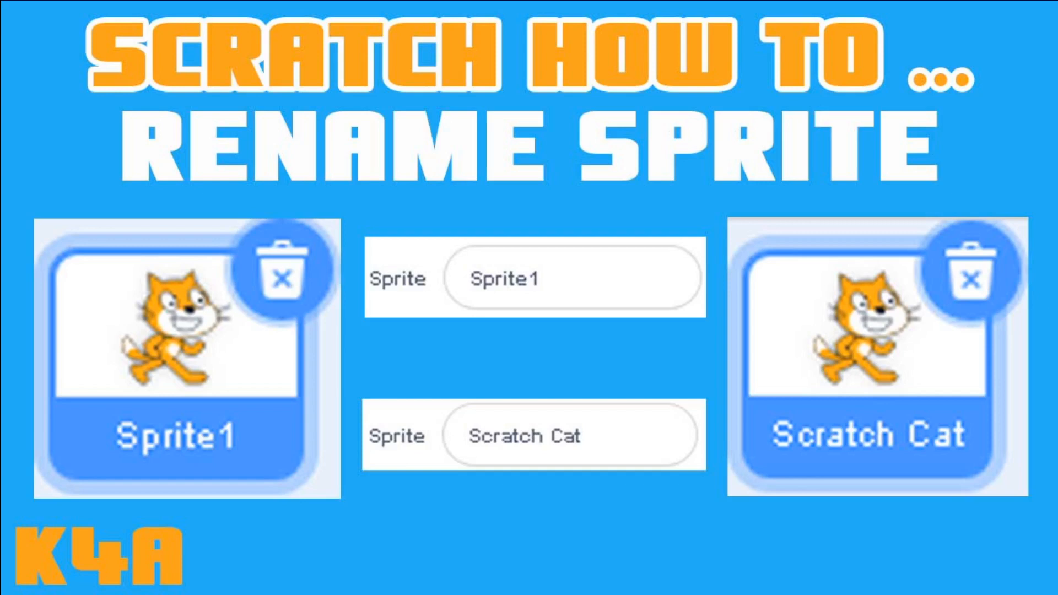
pyautogui.moveTo(494, 438)
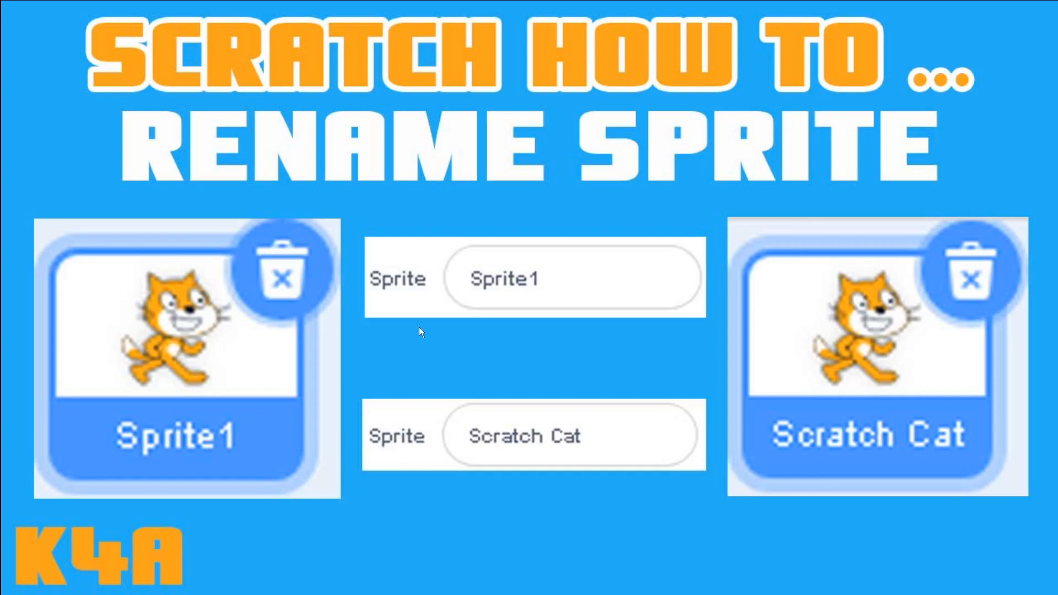
pyautogui.moveTo(533, 288)
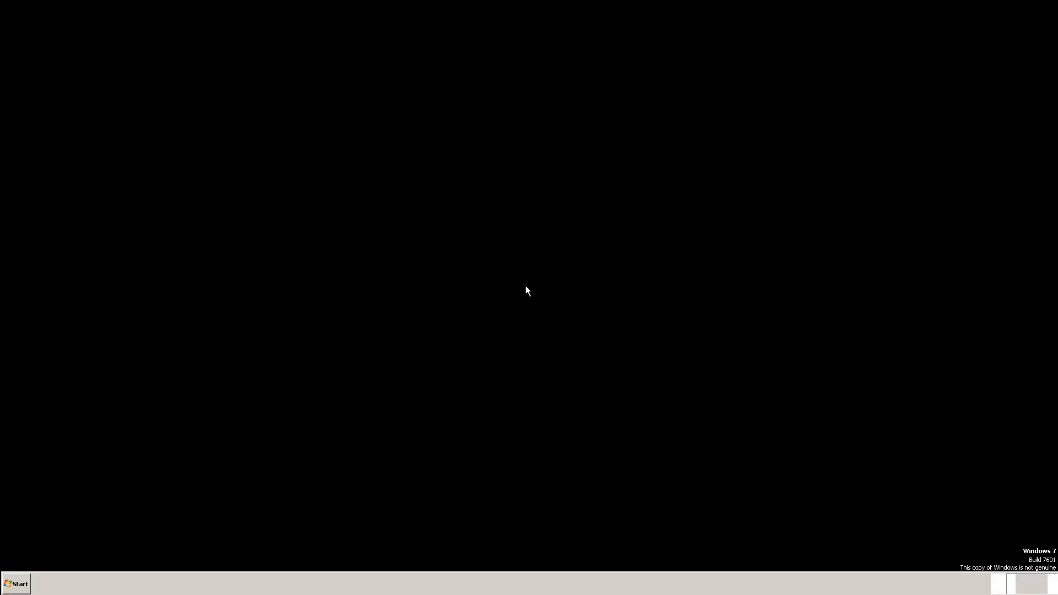
# Switch to the Scratch project, check the stage full-screen, and begin editing the cat's name Sprite1
pyautogui.click(130, 584)
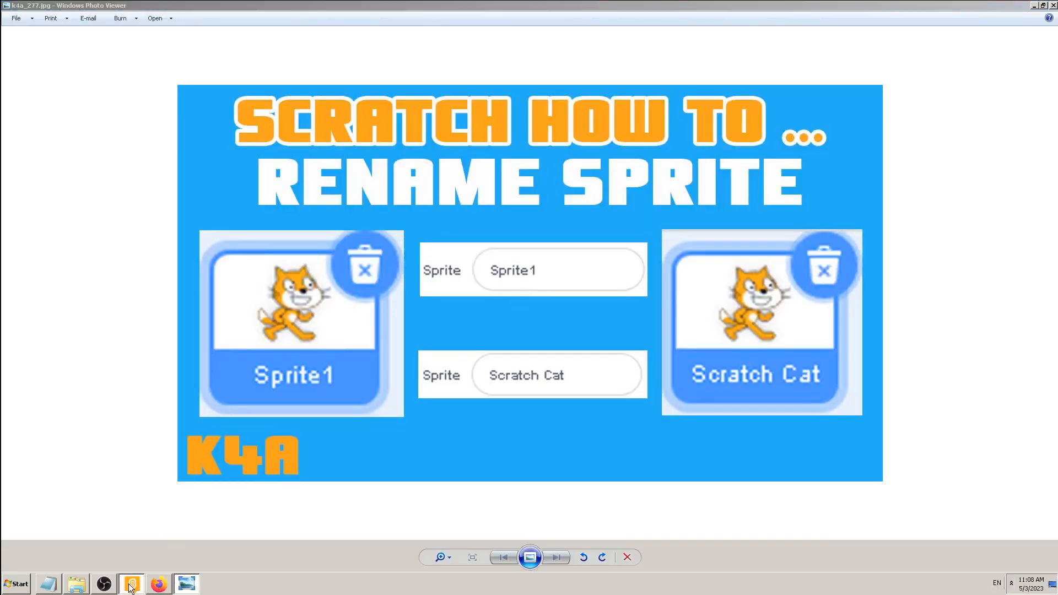
pyautogui.click(131, 584)
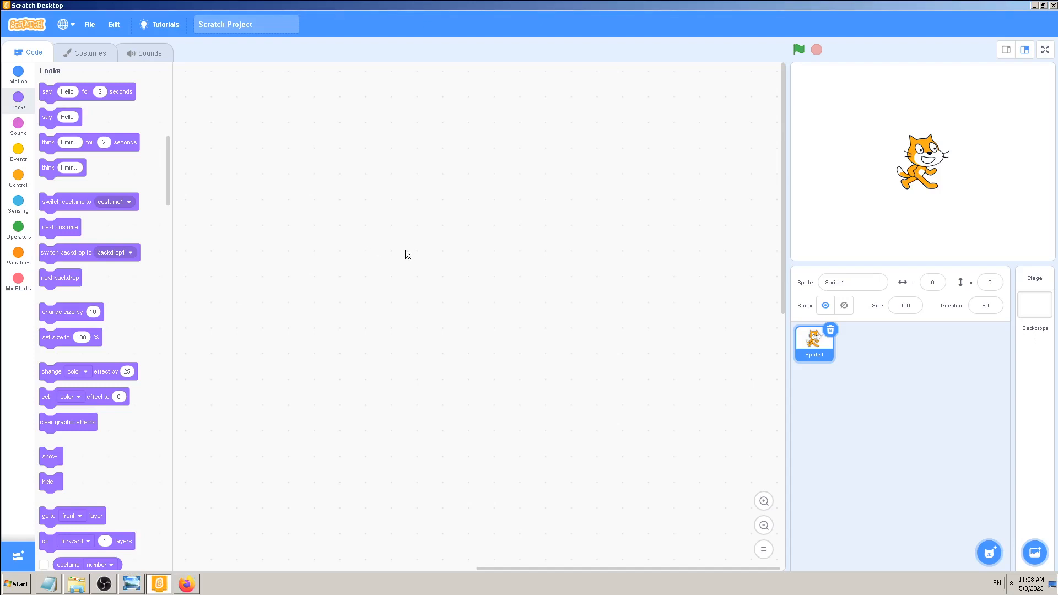
pyautogui.moveTo(387, 241)
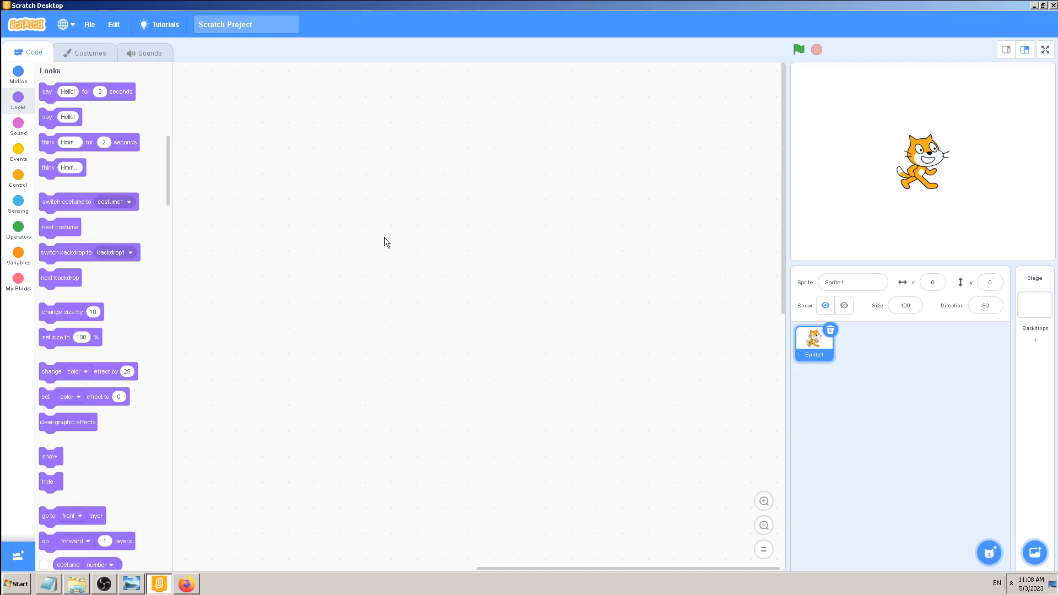
pyautogui.moveTo(398, 236)
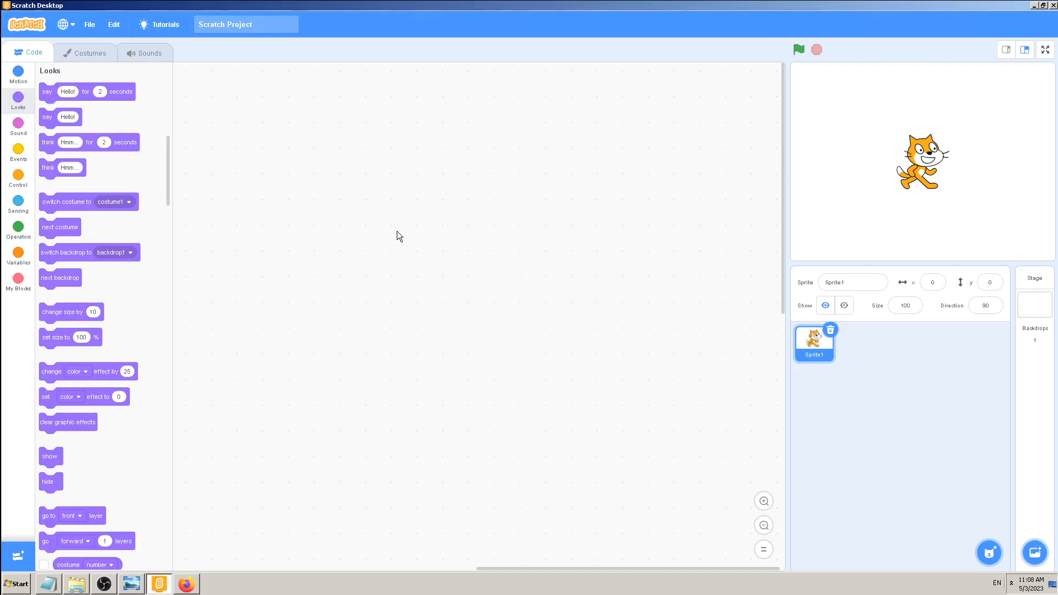
pyautogui.moveTo(377, 227)
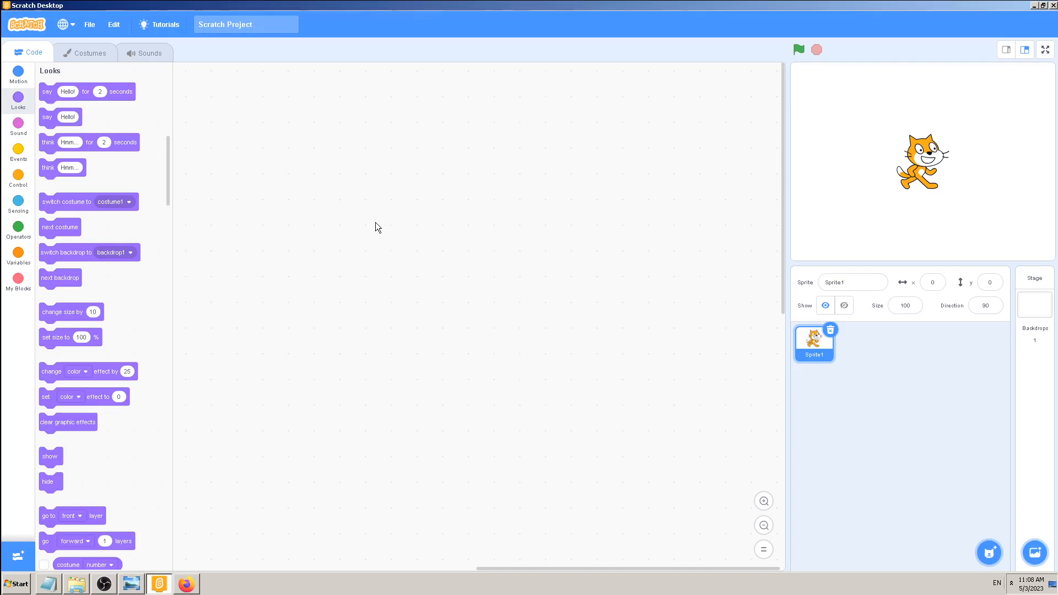
pyautogui.click(1045, 50)
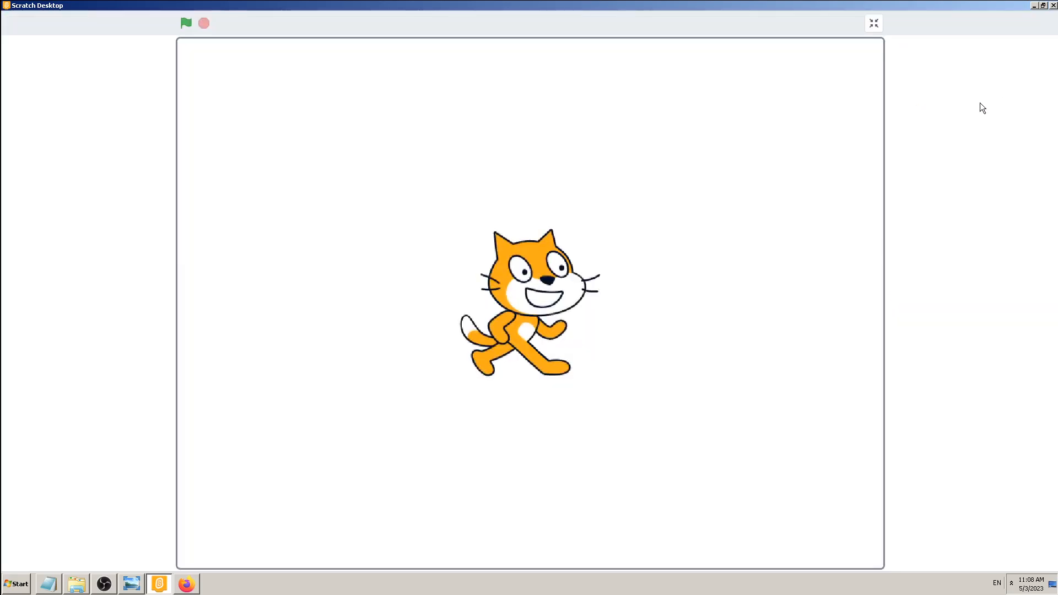
pyautogui.moveTo(552, 61)
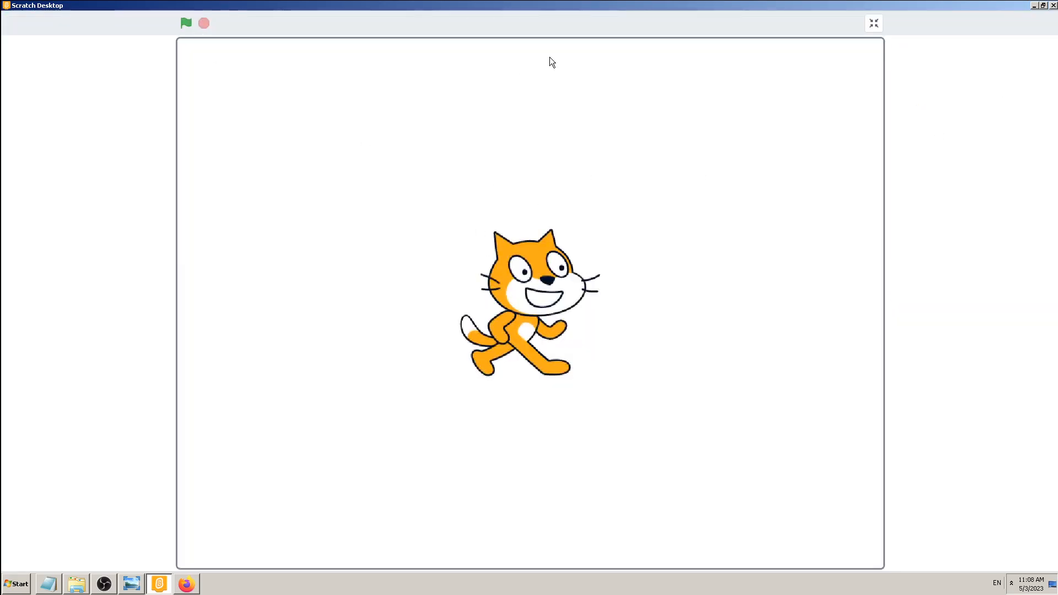
pyautogui.click(873, 23)
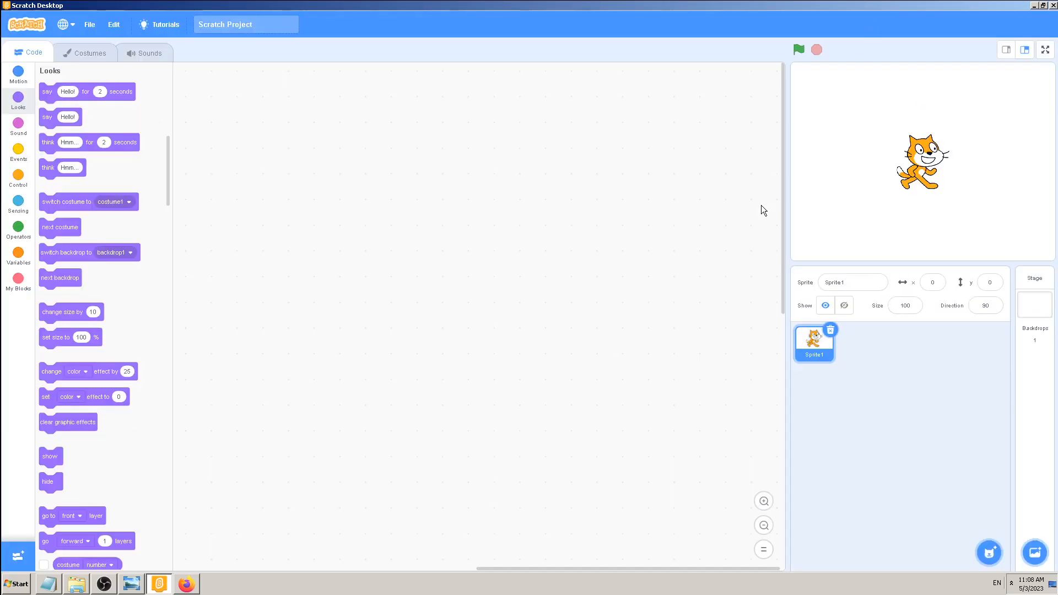
pyautogui.click(852, 283)
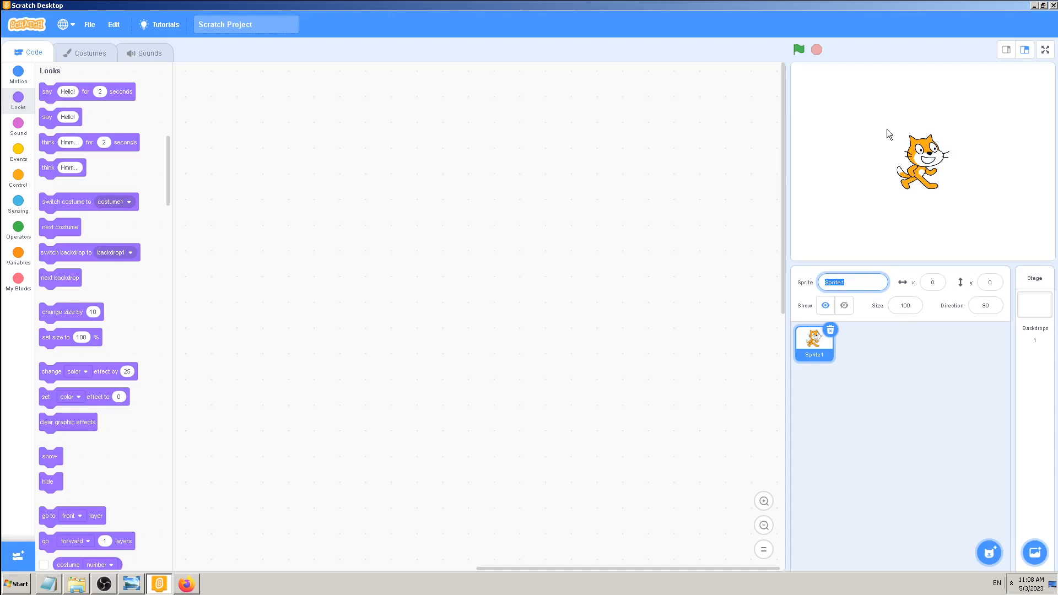
pyautogui.moveTo(945, 140)
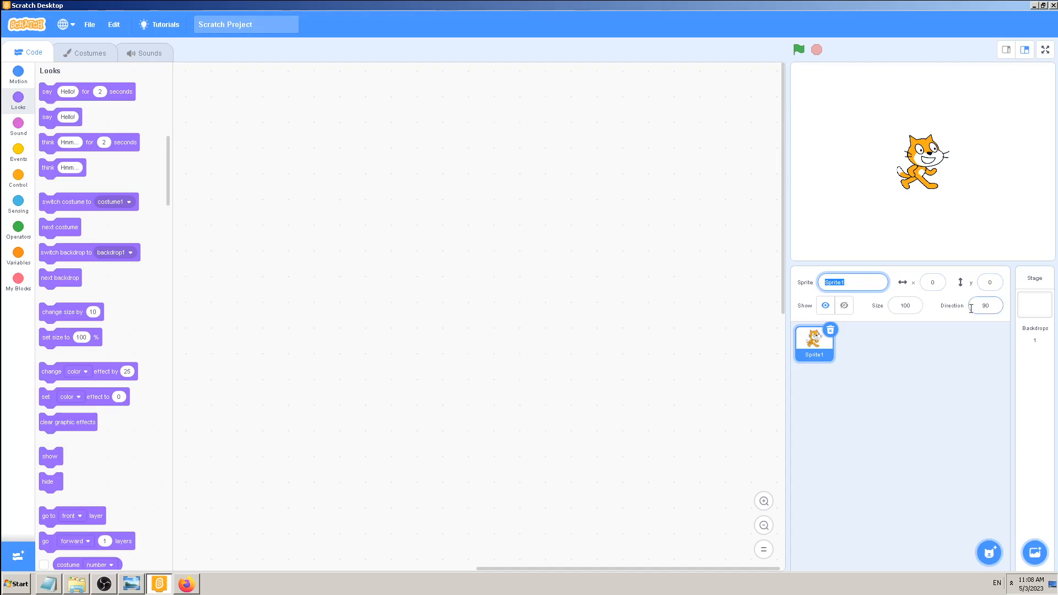
pyautogui.moveTo(810, 312)
pyautogui.write('Sp')
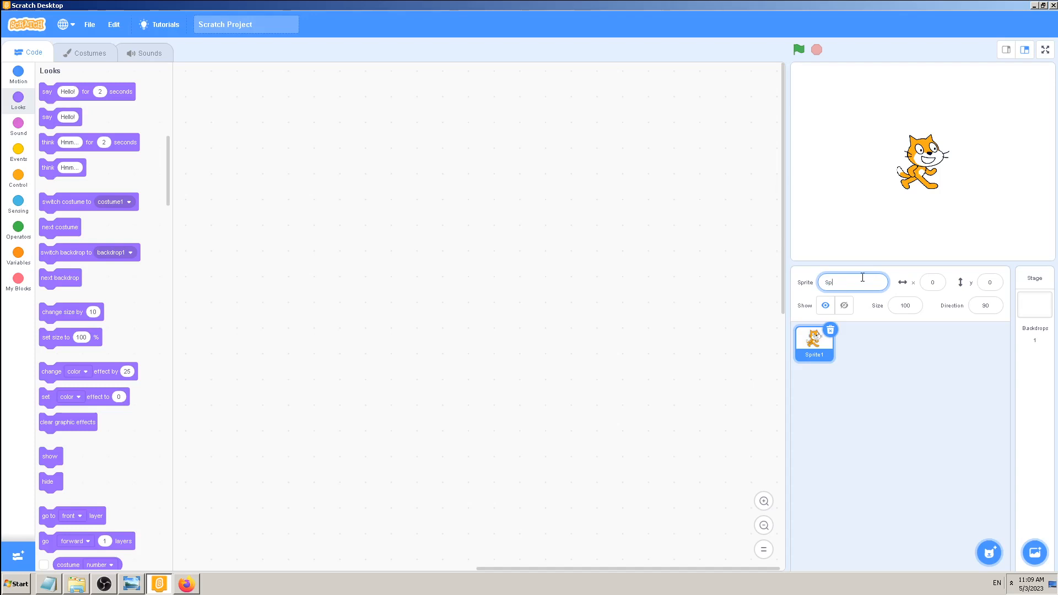
# Replace the sprite name Sprite1 with 'Scratch Cat'
pyautogui.press('Backspace')
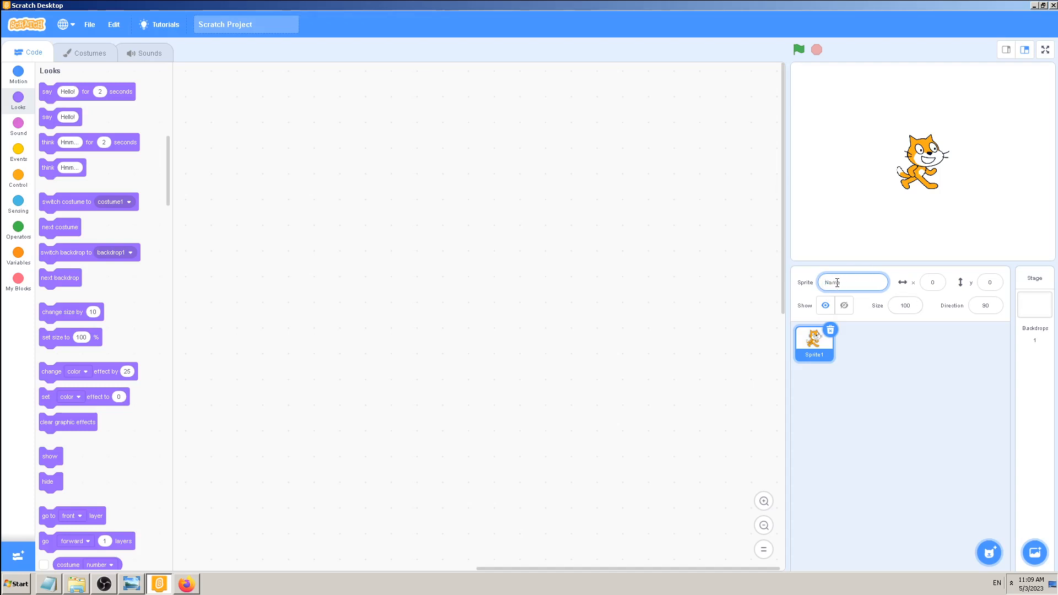
pyautogui.write('Scra')
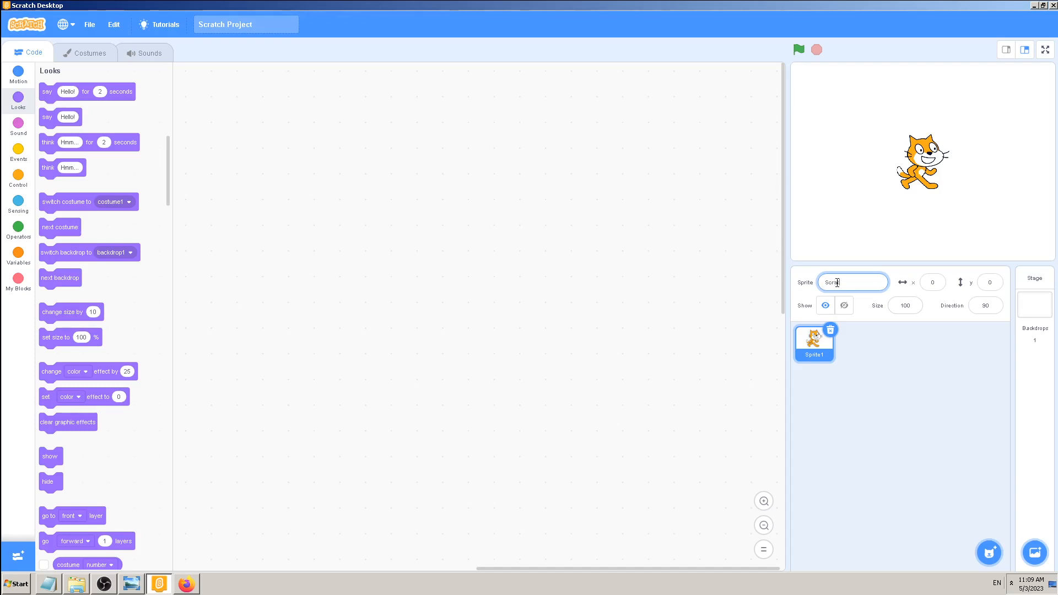
pyautogui.write('Scratch Cat')
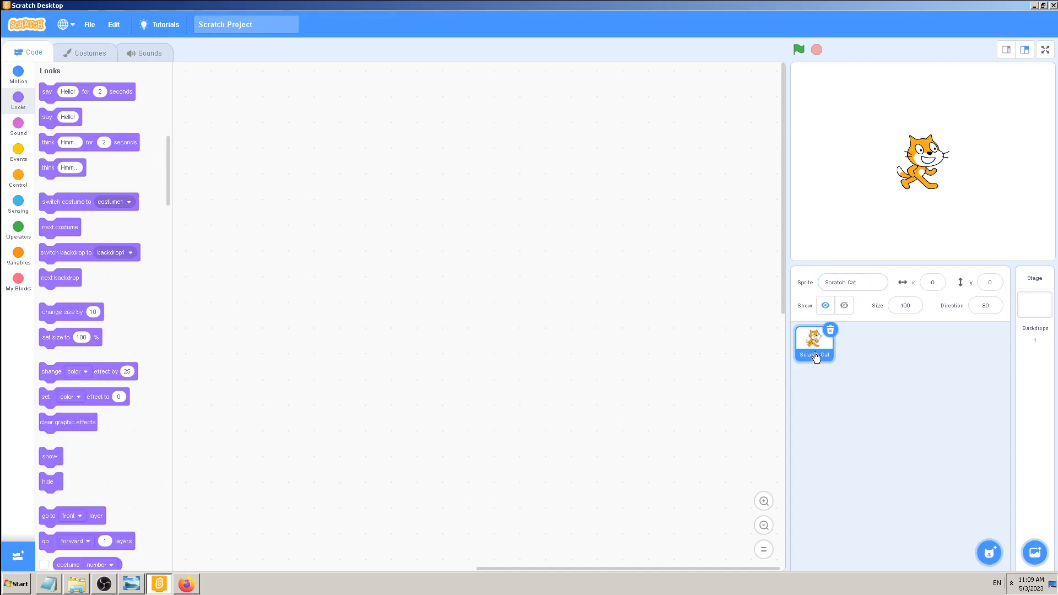
pyautogui.moveTo(822, 366)
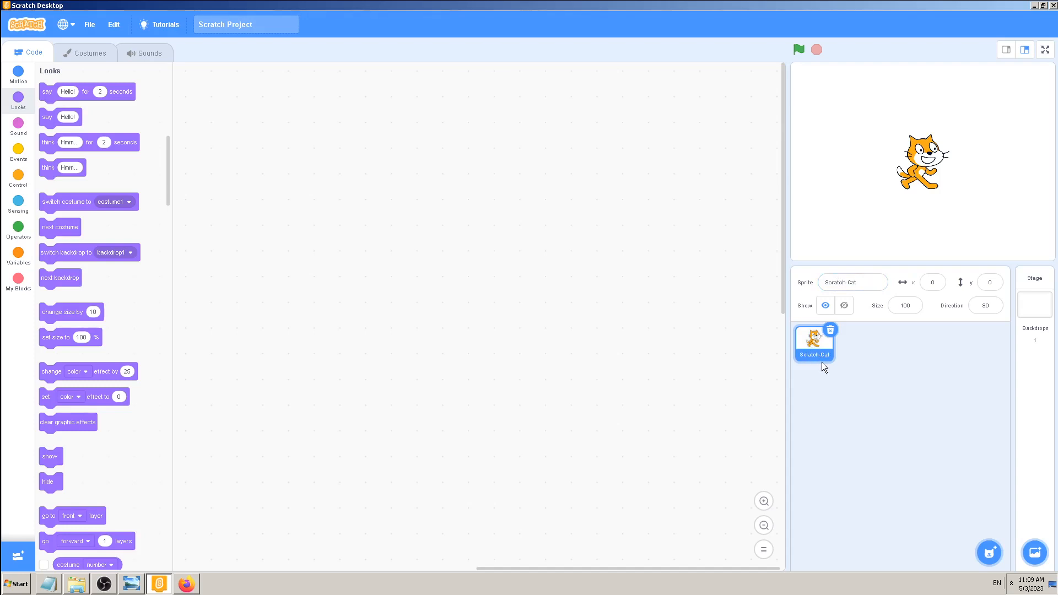
pyautogui.moveTo(876, 419)
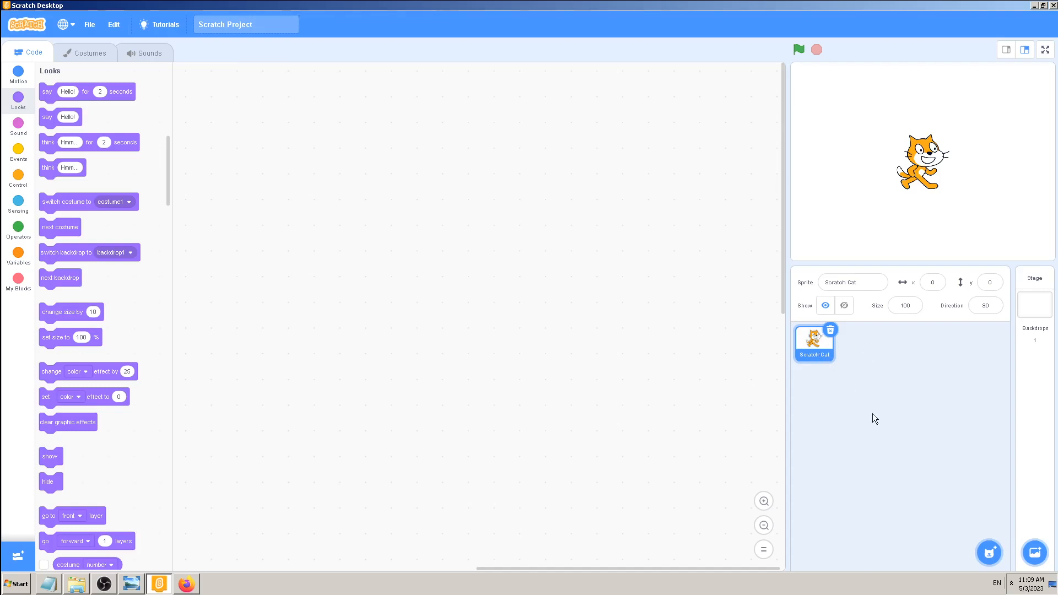
pyautogui.moveTo(823, 356)
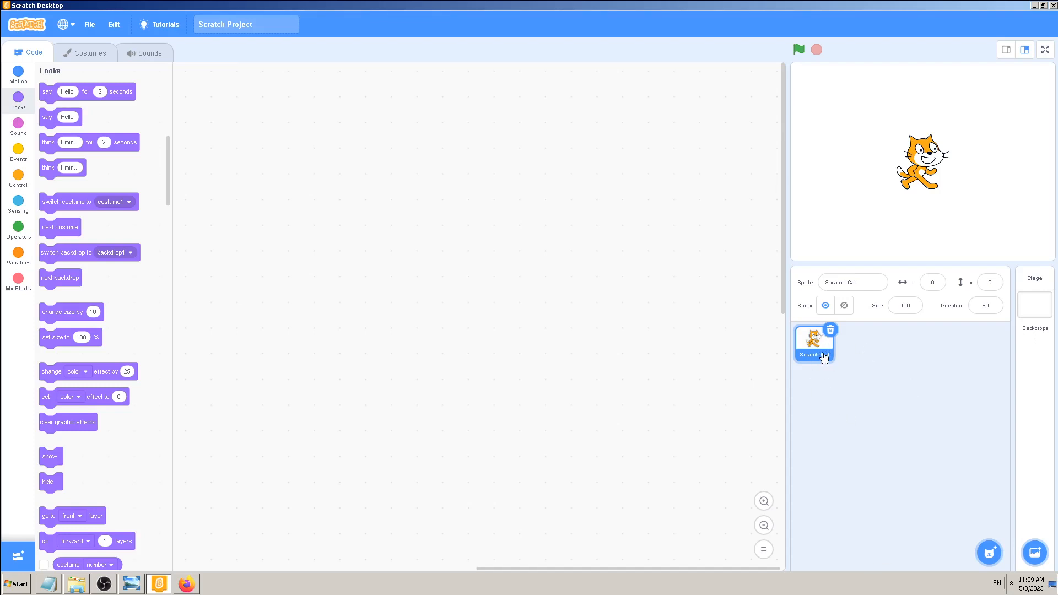
pyautogui.moveTo(965, 528)
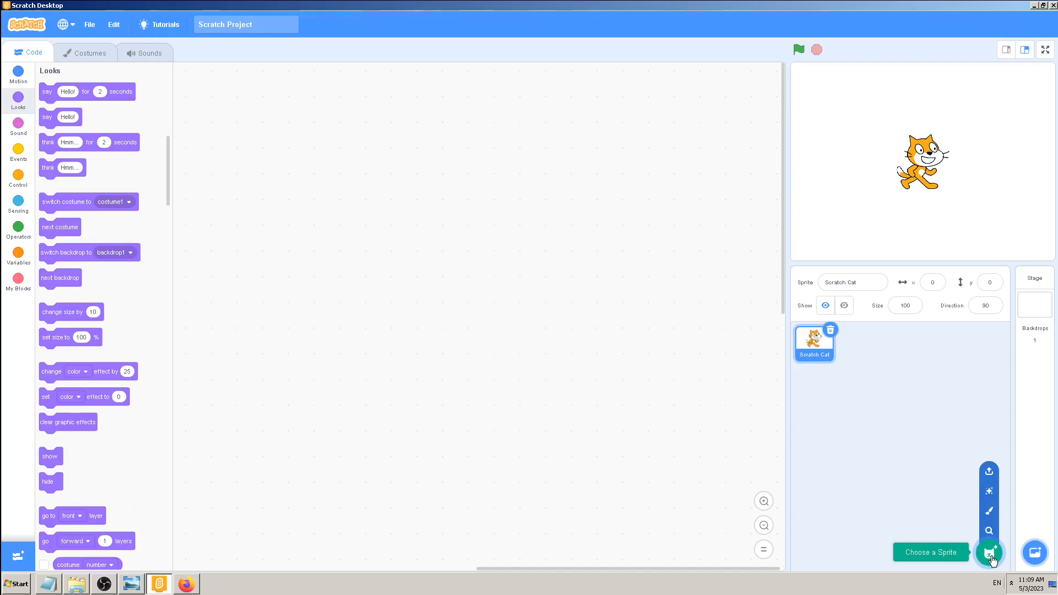
# Add the Apple sprite and then the Abby sprite from the sprite library
pyautogui.click(990, 552)
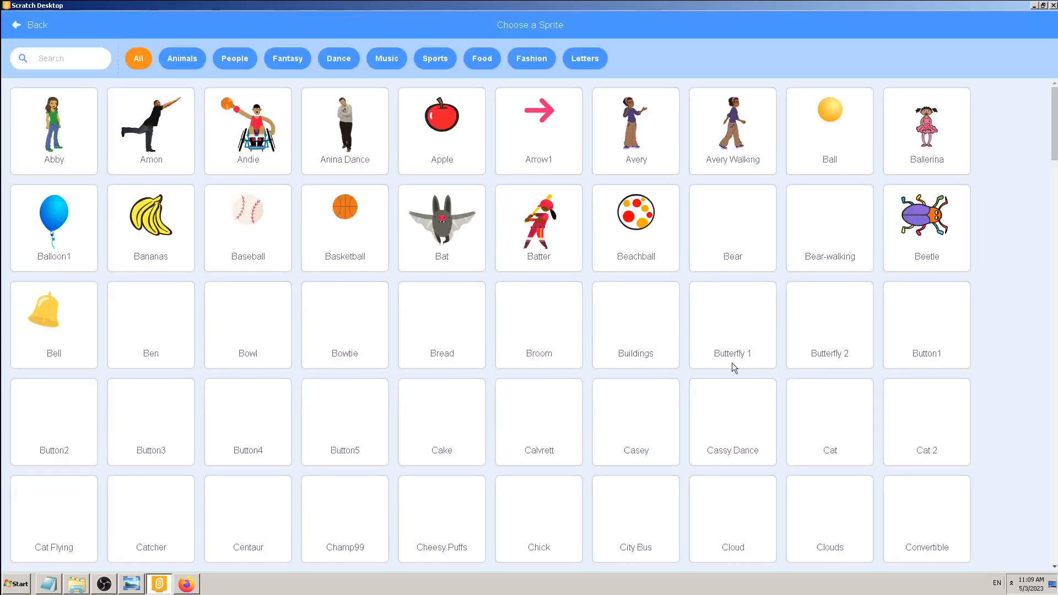
pyautogui.click(441, 130)
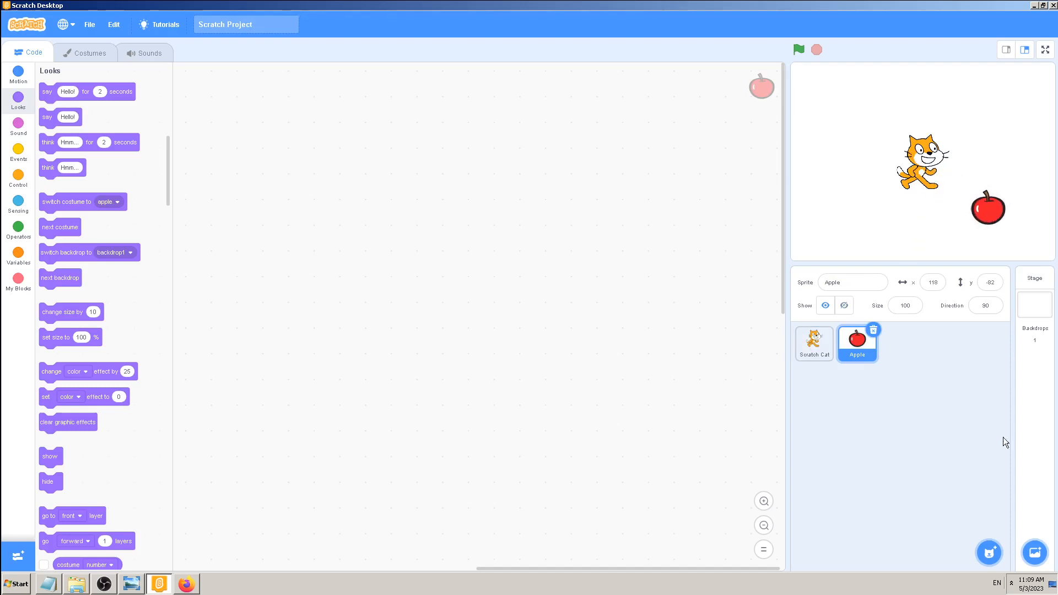
pyautogui.click(988, 552)
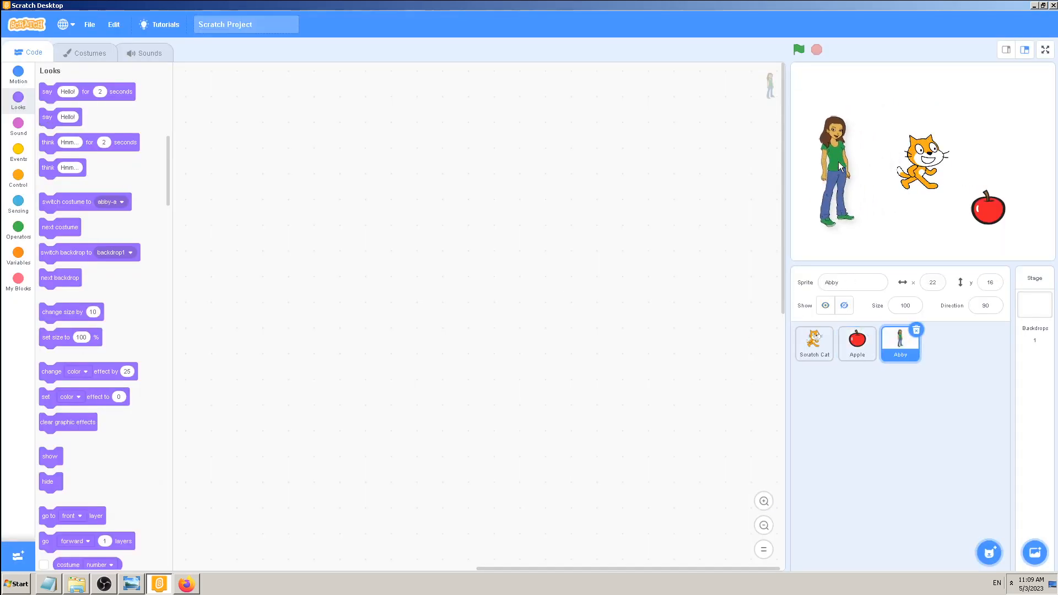
pyautogui.click(857, 344)
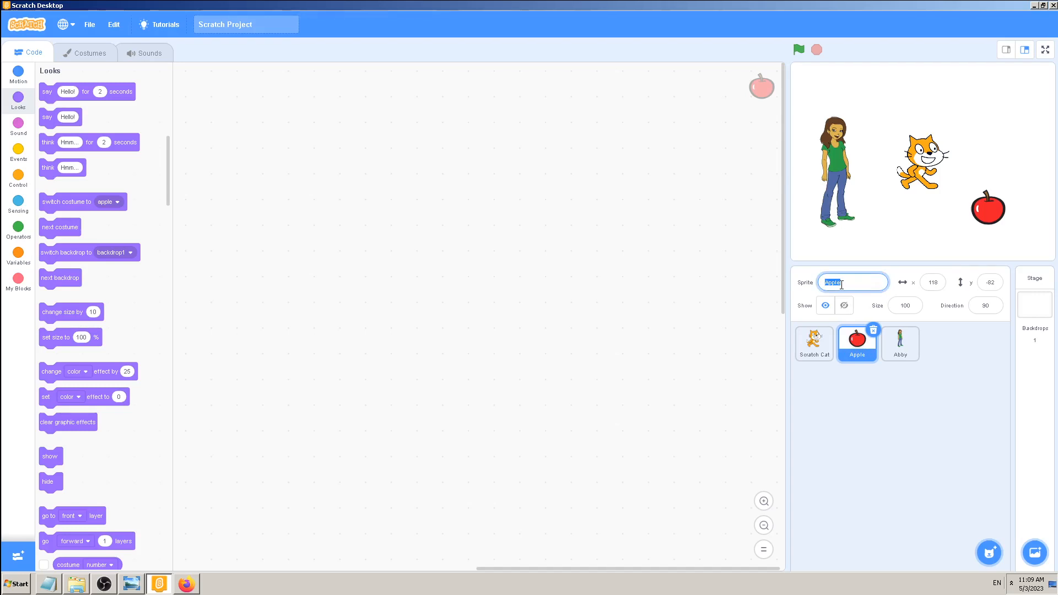
# Rename the Apple sprite to Banana, then to the long name BANANANANANANNA
pyautogui.write('Banana')
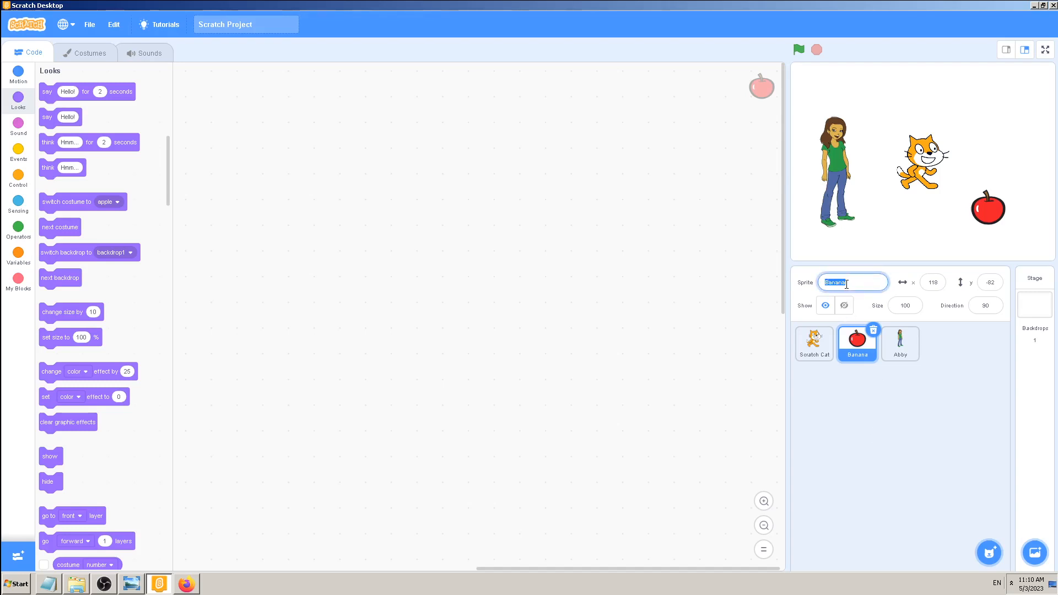
pyautogui.write('ban')
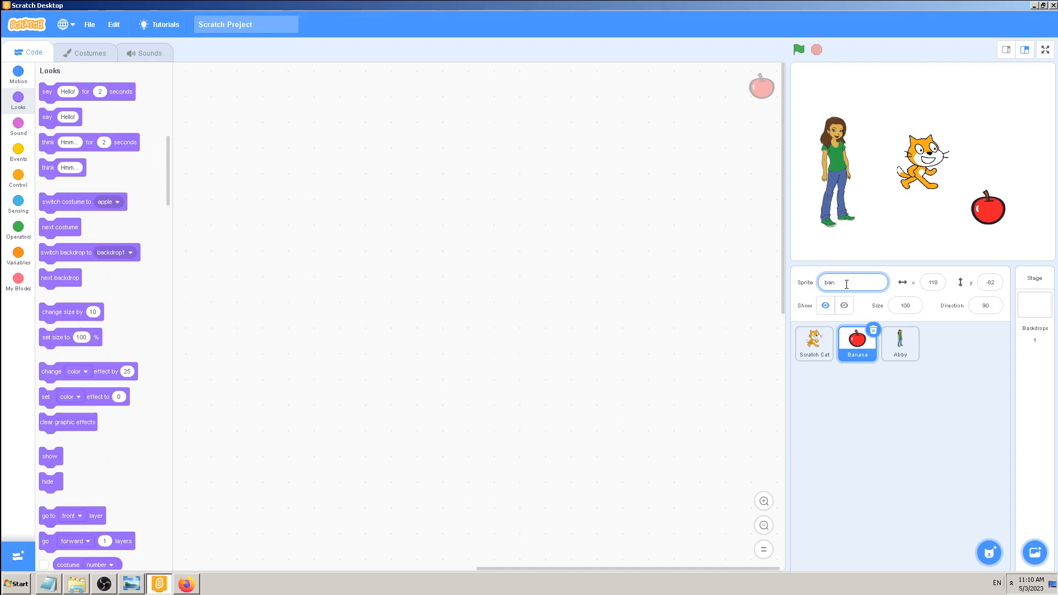
pyautogui.write('ana')
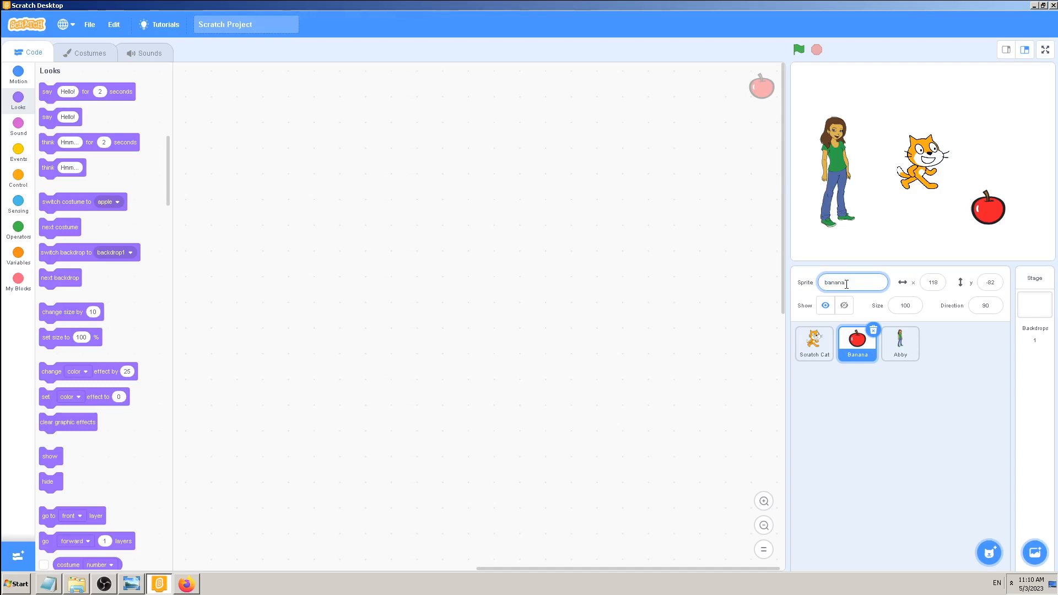
pyautogui.write('BAN')
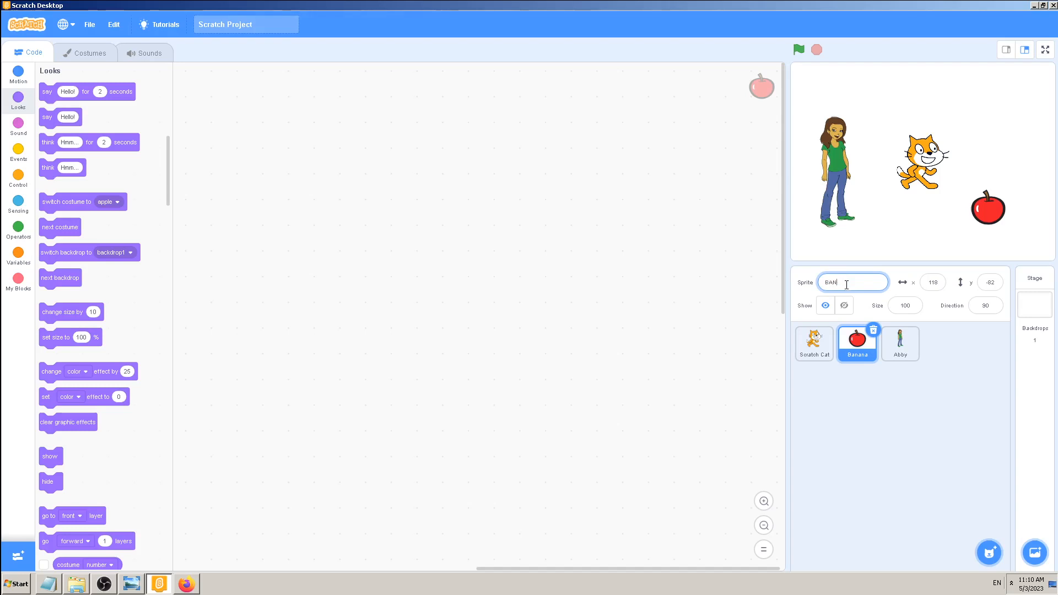
pyautogui.write('ANANANANANNA...')
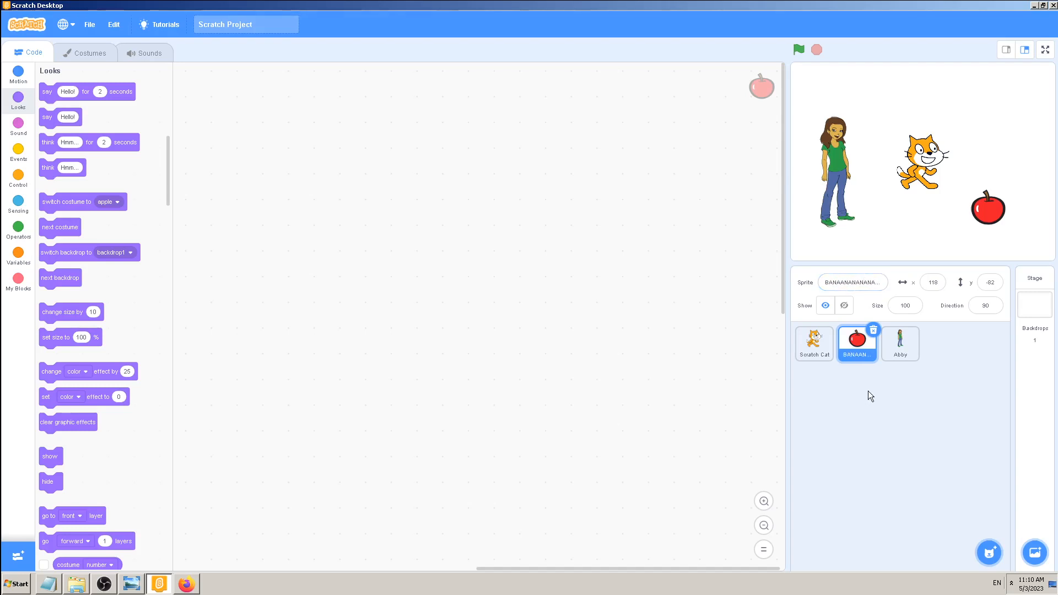
pyautogui.click(852, 282)
pyautogui.write('123')
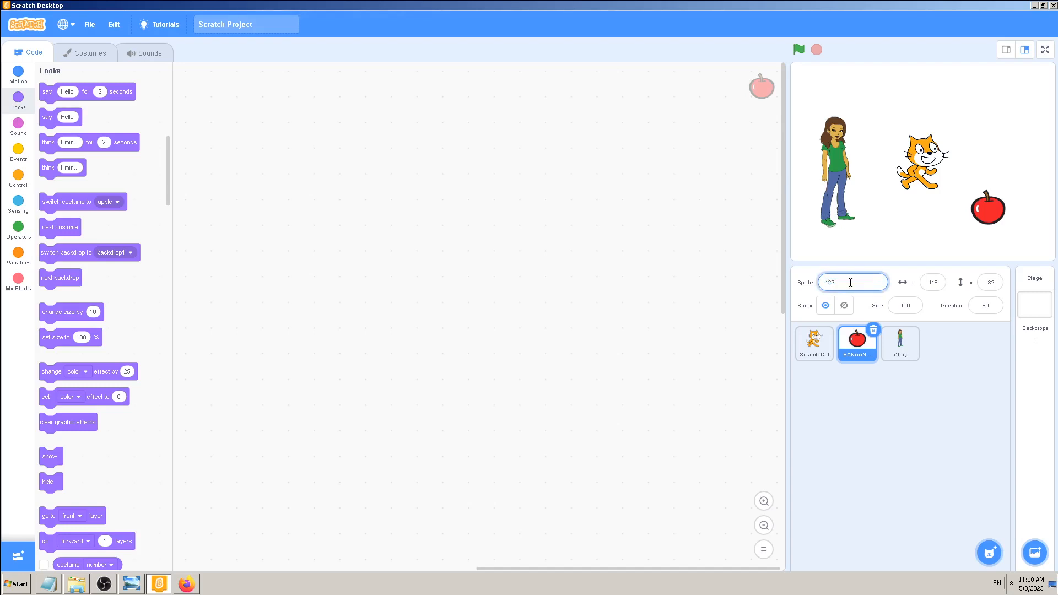
# Rename the sprite again to the number 123454
pyautogui.write('454')
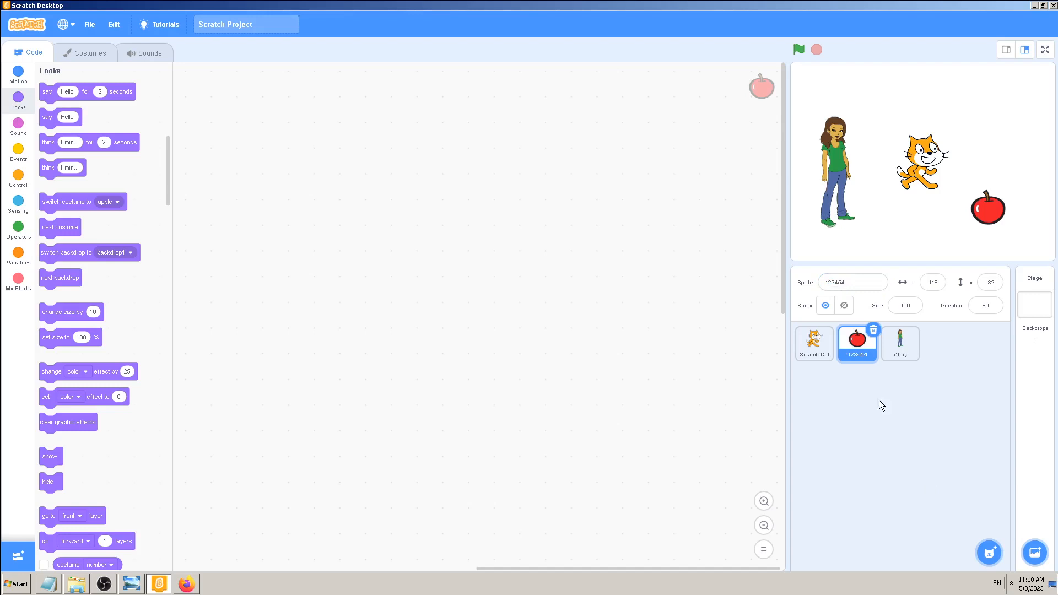
pyautogui.moveTo(875, 412)
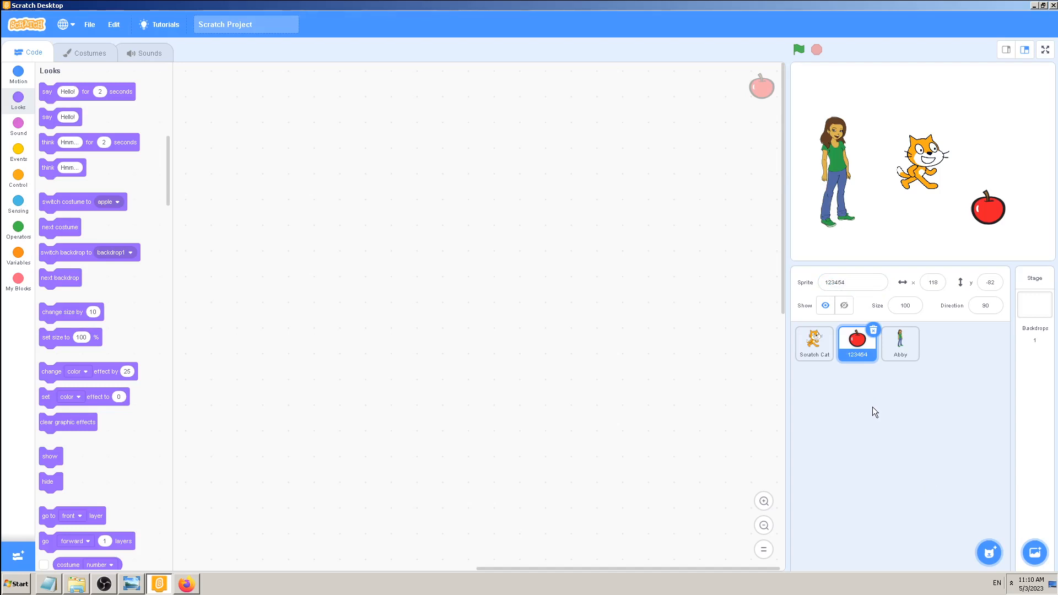
pyautogui.click(852, 283)
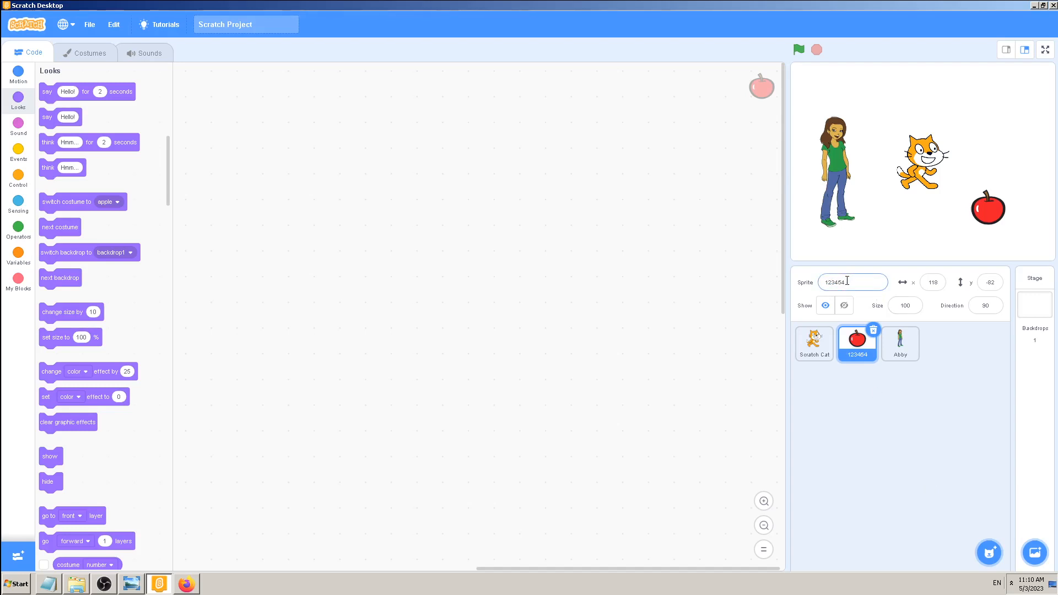
# Add the Retro Robot sprite from the library and rename it 356-89, then select Scratch Cat
pyautogui.click(988, 552)
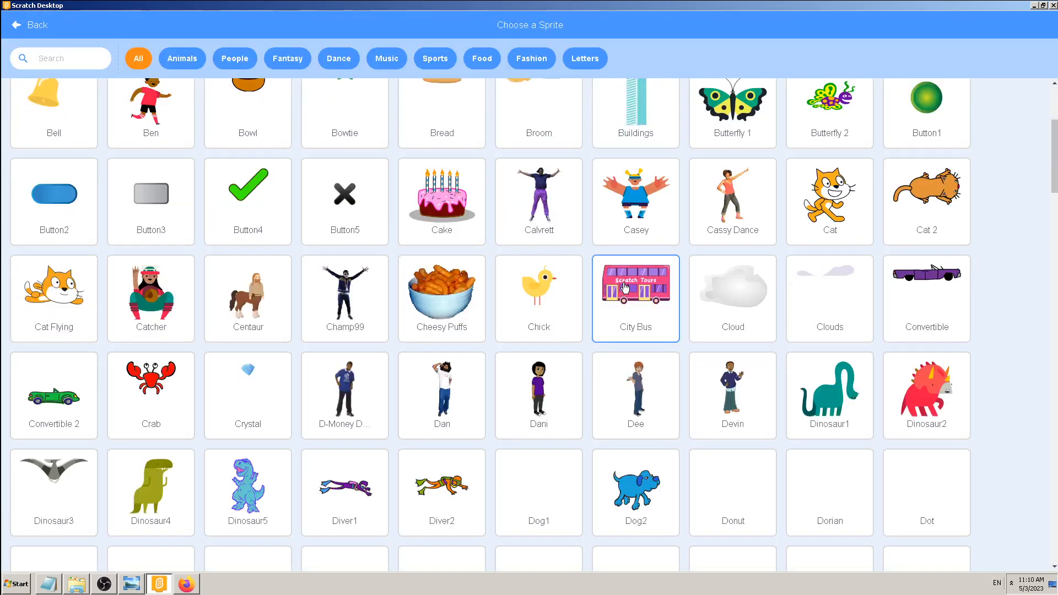
pyautogui.scroll(-3)
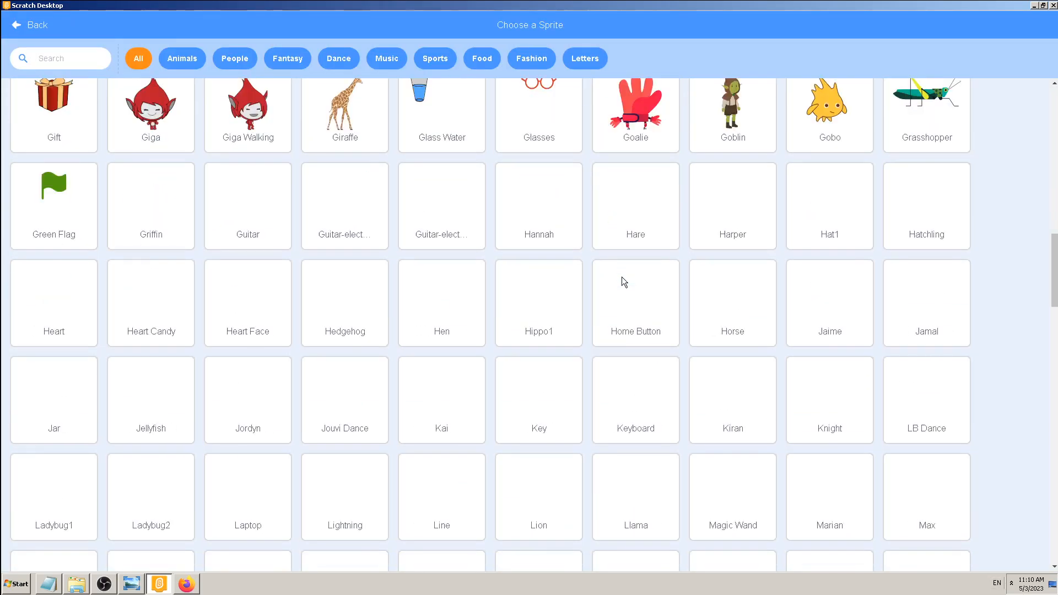
pyautogui.scroll(-3)
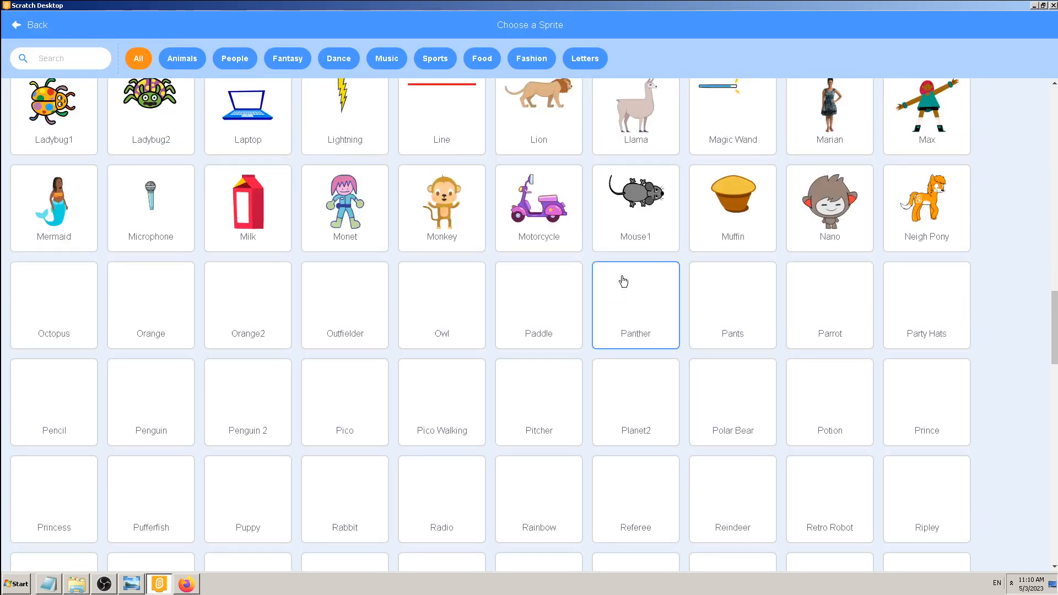
pyautogui.scroll(-3)
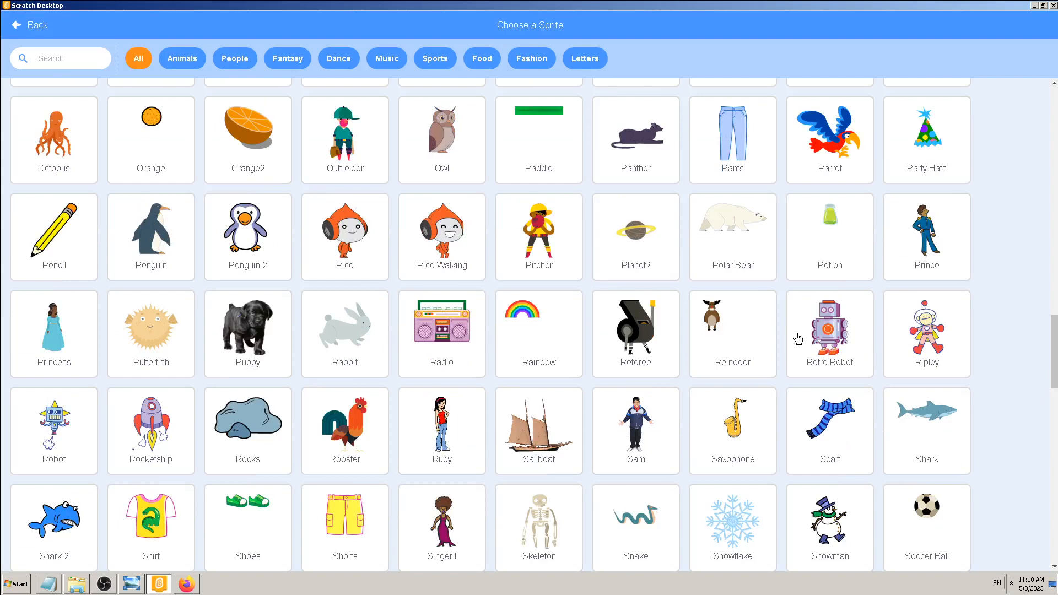
pyautogui.click(829, 333)
pyautogui.write('356-')
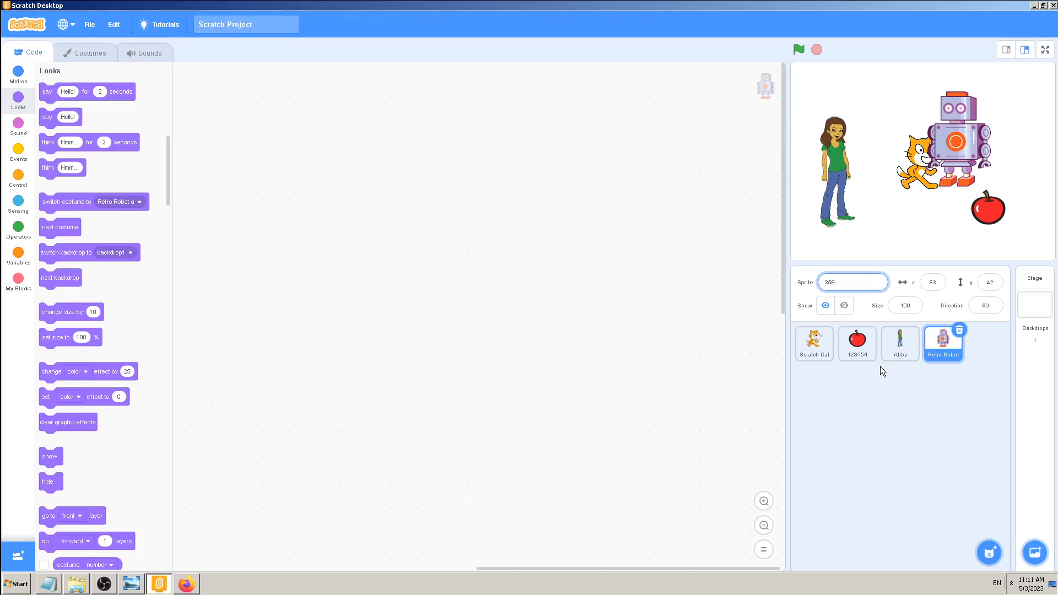
pyautogui.write('89')
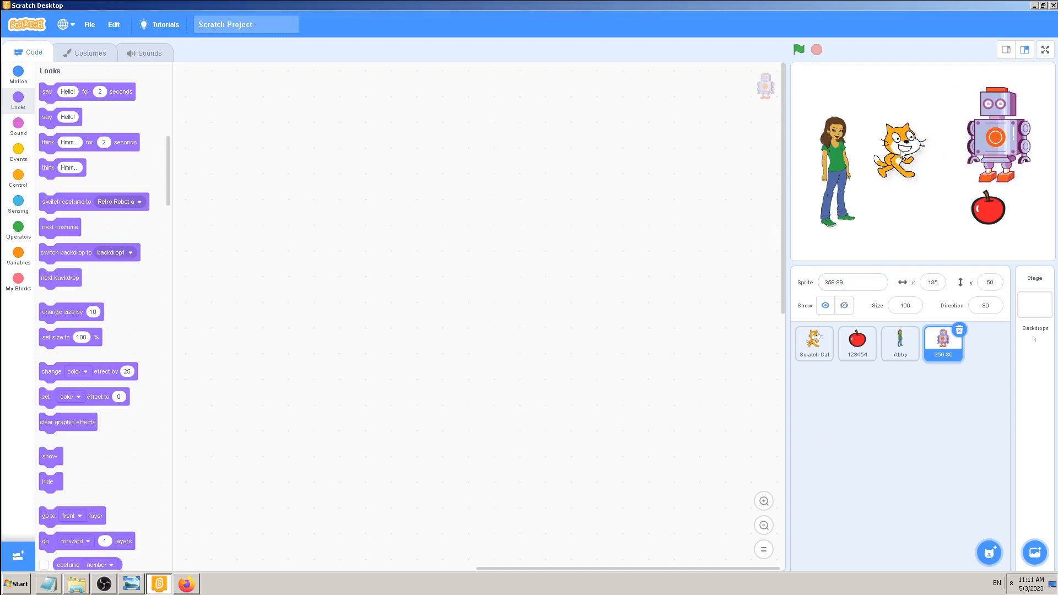
pyautogui.click(814, 342)
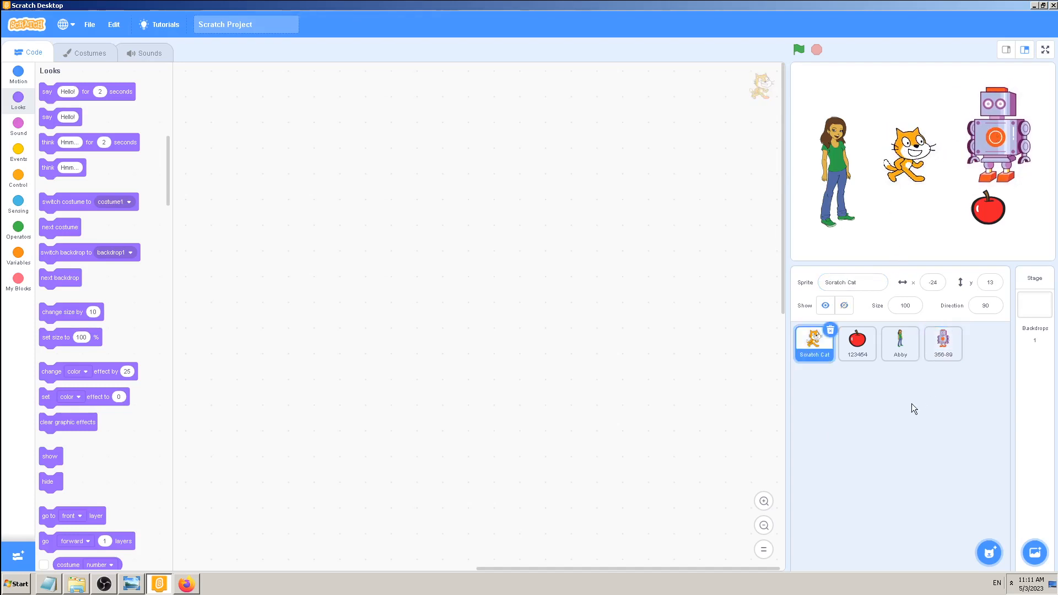
pyautogui.moveTo(909, 403)
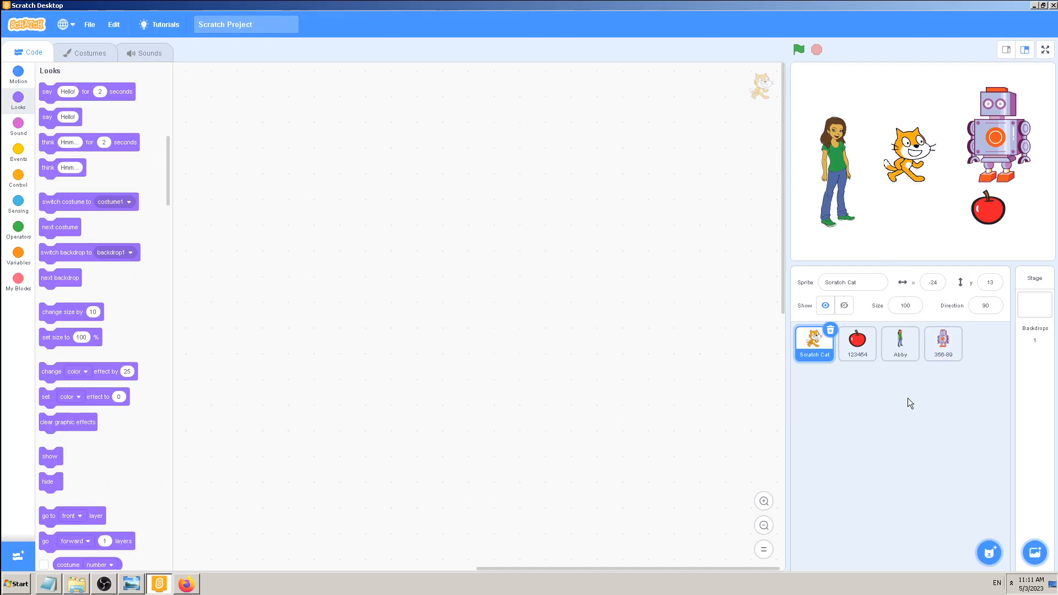
pyautogui.moveTo(916, 395)
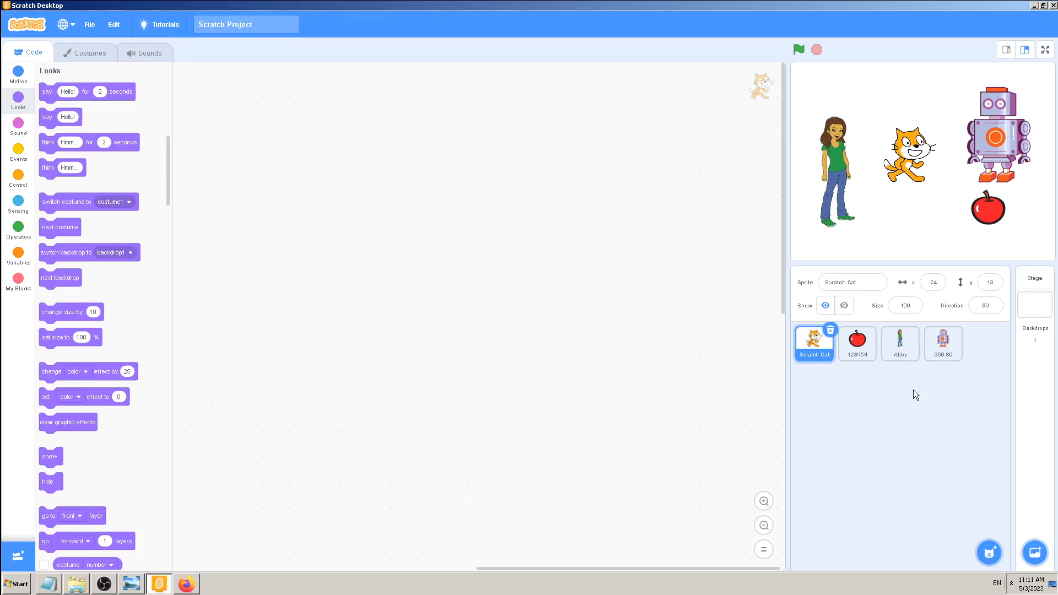
pyautogui.moveTo(915, 396)
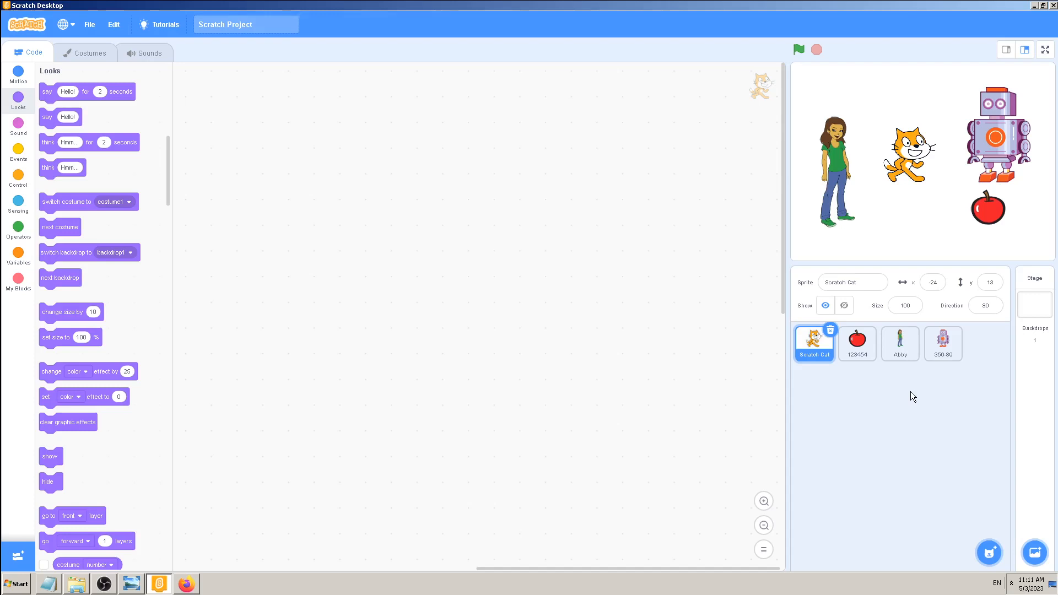
pyautogui.moveTo(911, 404)
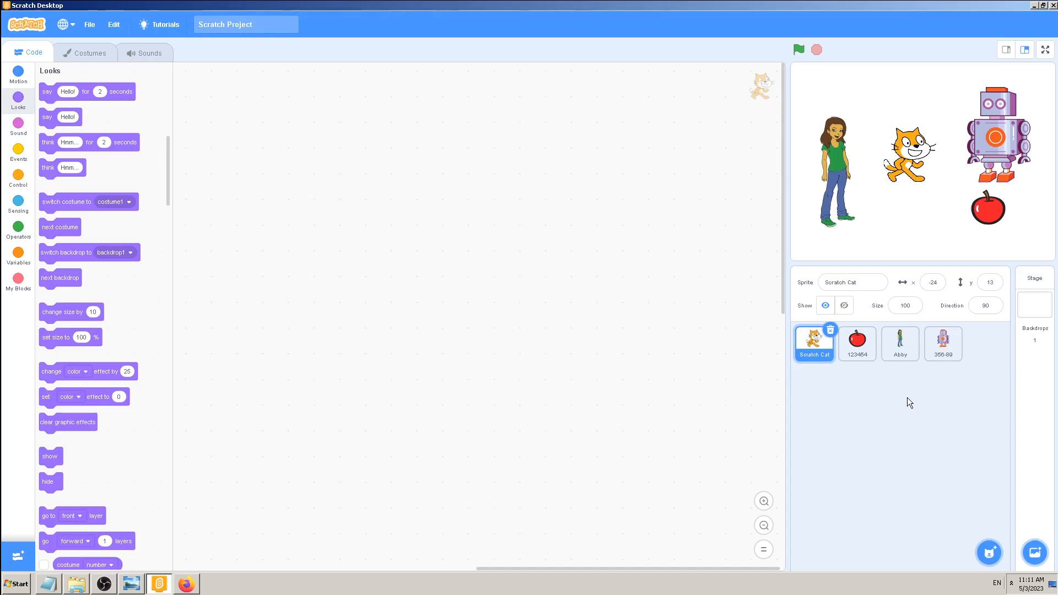
pyautogui.moveTo(513, 345)
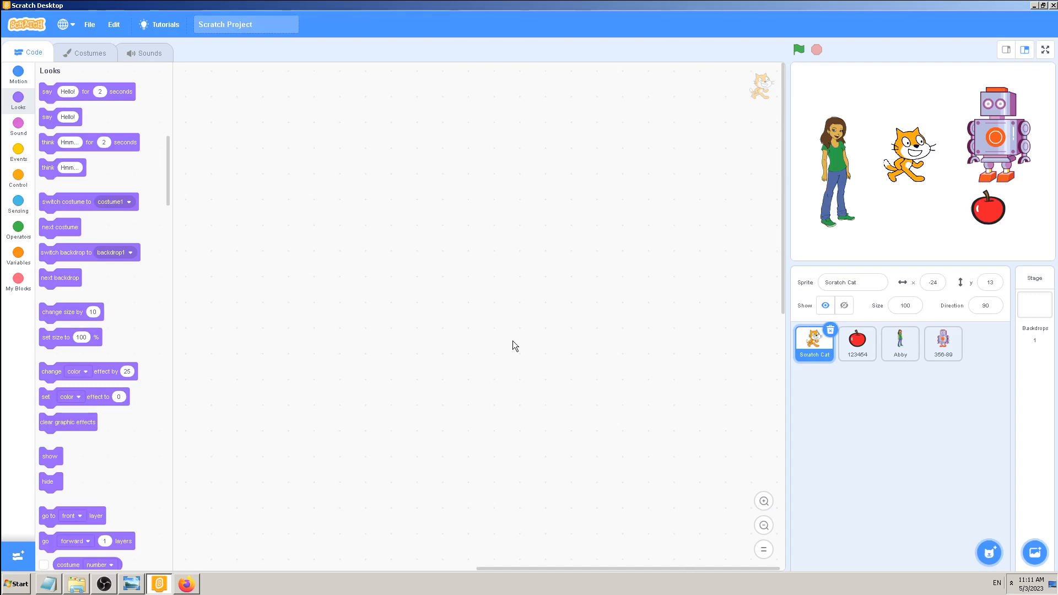
pyautogui.moveTo(225, 295)
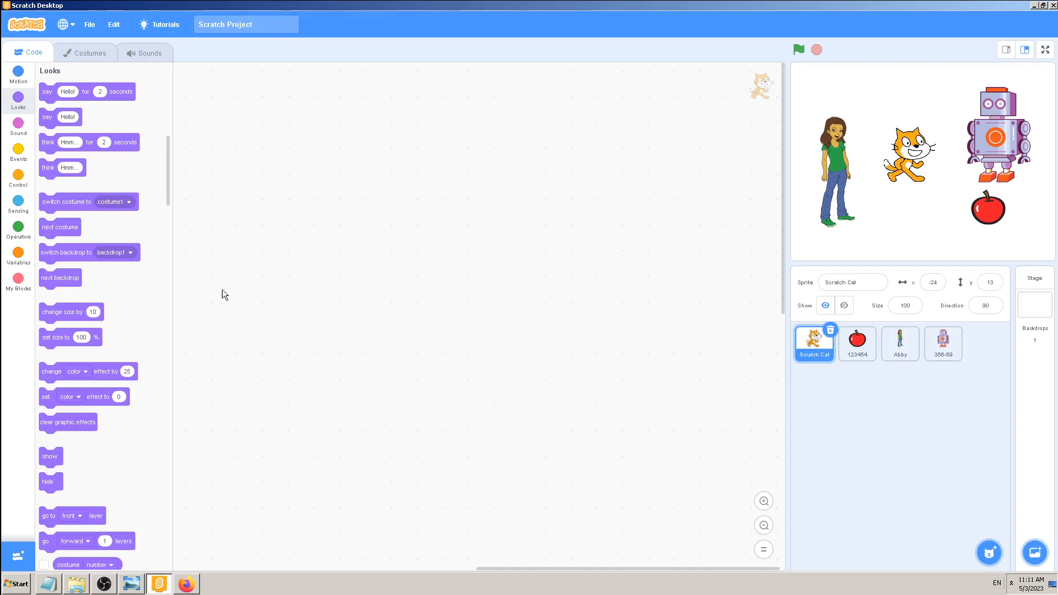
# Browse the block palette through Control to the Sensing blocks for Scratch Cat
pyautogui.click(19, 154)
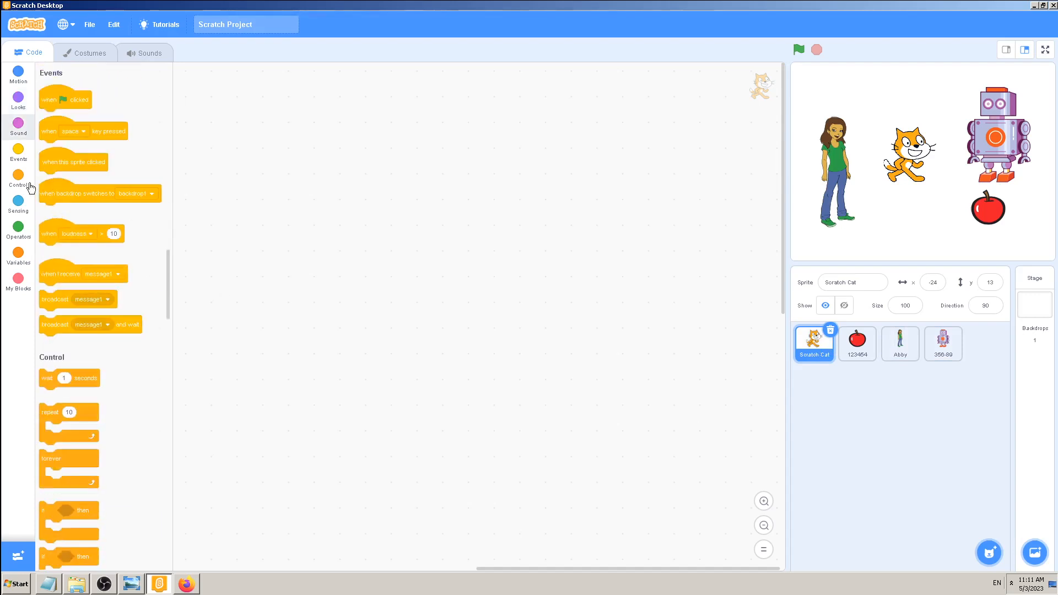
pyautogui.click(19, 199)
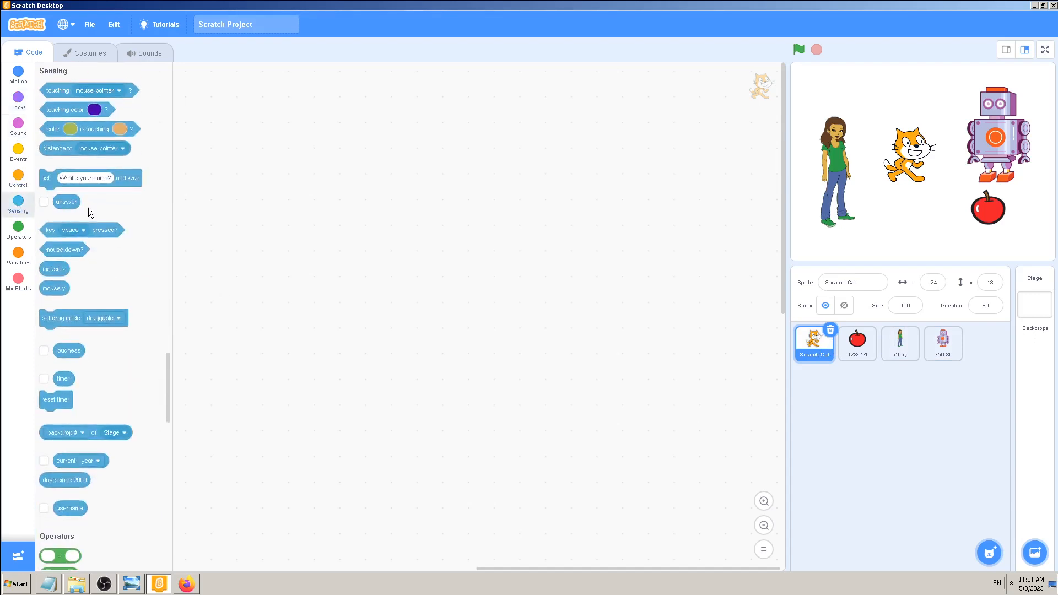
pyautogui.moveTo(621, 216)
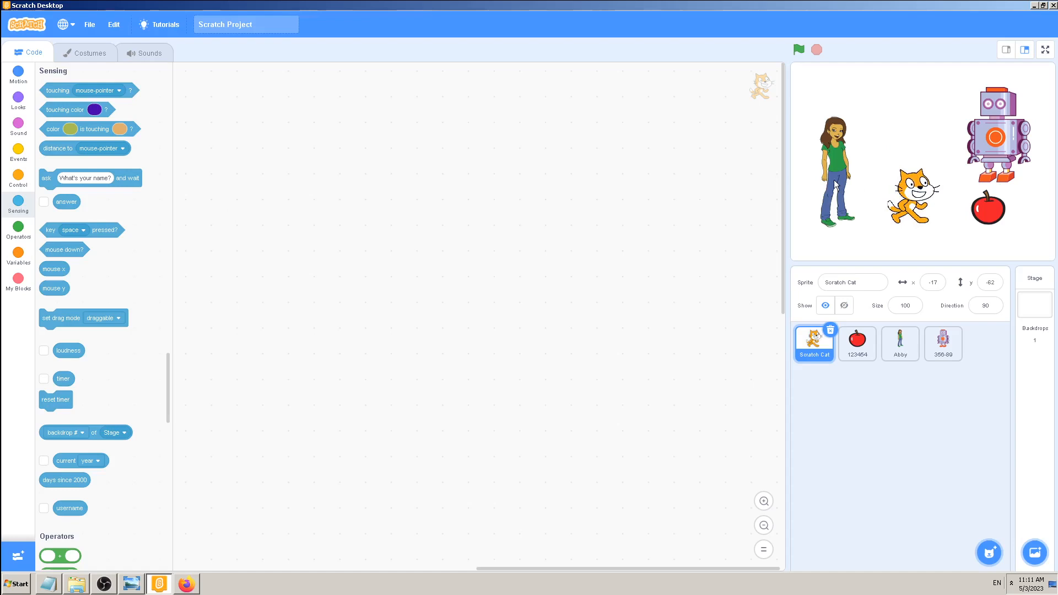
pyautogui.moveTo(740, 204)
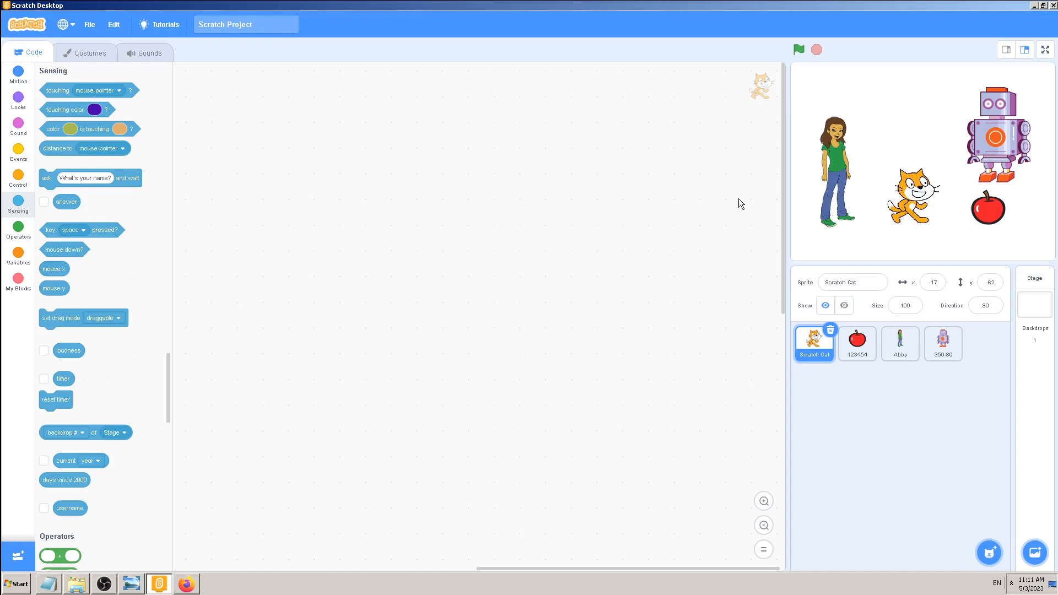
pyautogui.moveTo(112, 123)
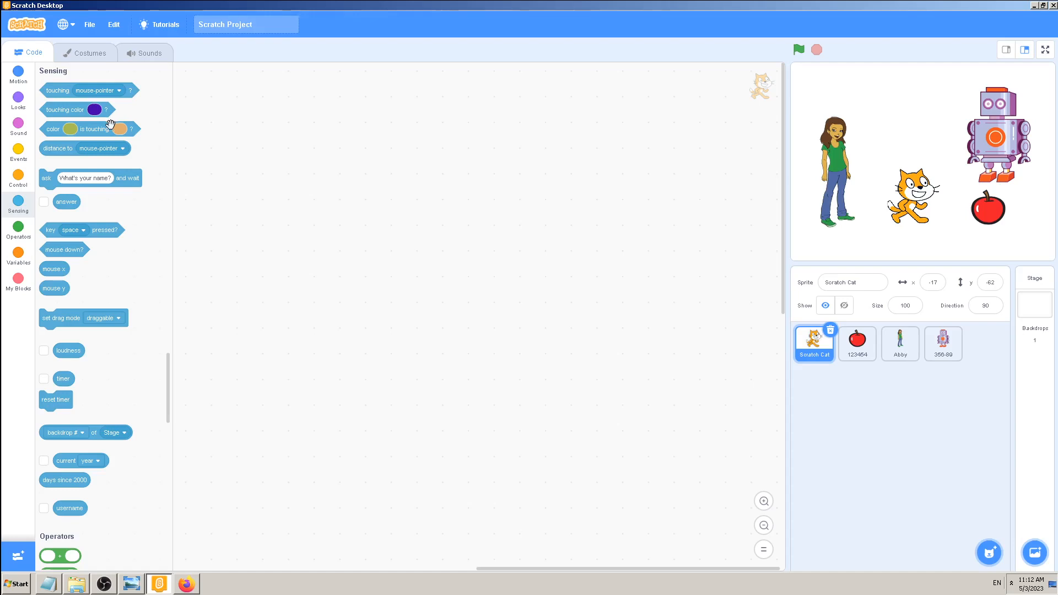
pyautogui.moveTo(58, 89)
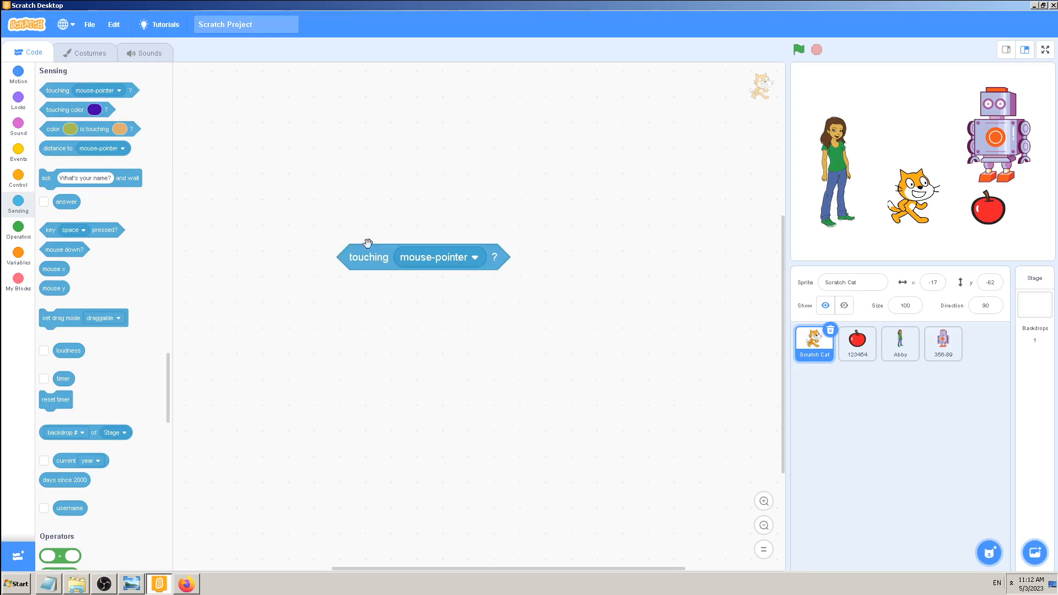
pyautogui.moveTo(445, 259)
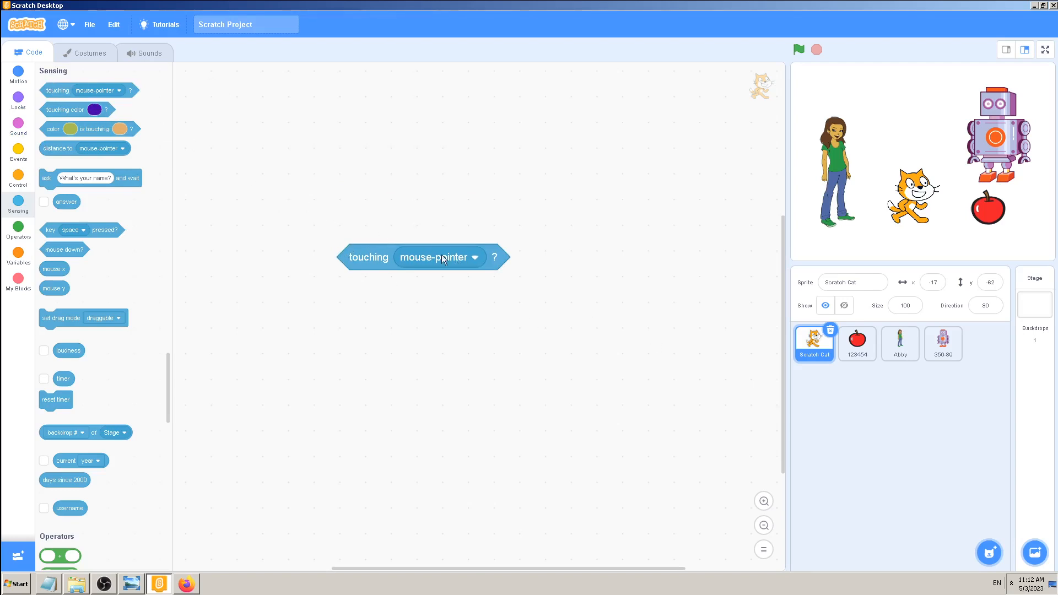
# List the touching block's targets, showing edge, 123454, Abby and 356-89
pyautogui.click(474, 257)
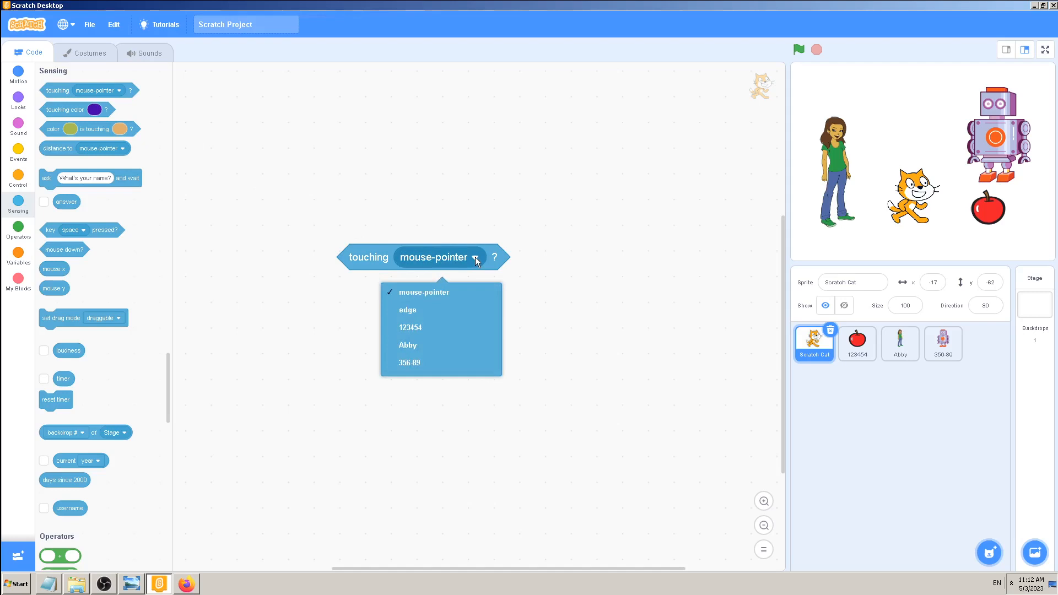
pyautogui.moveTo(426, 260)
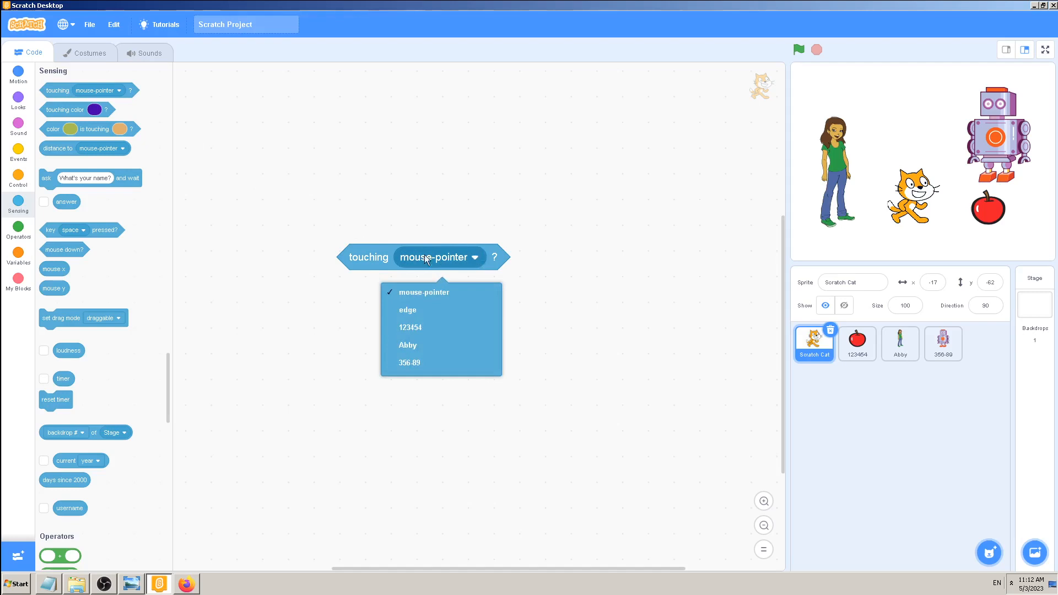
pyautogui.moveTo(389, 257)
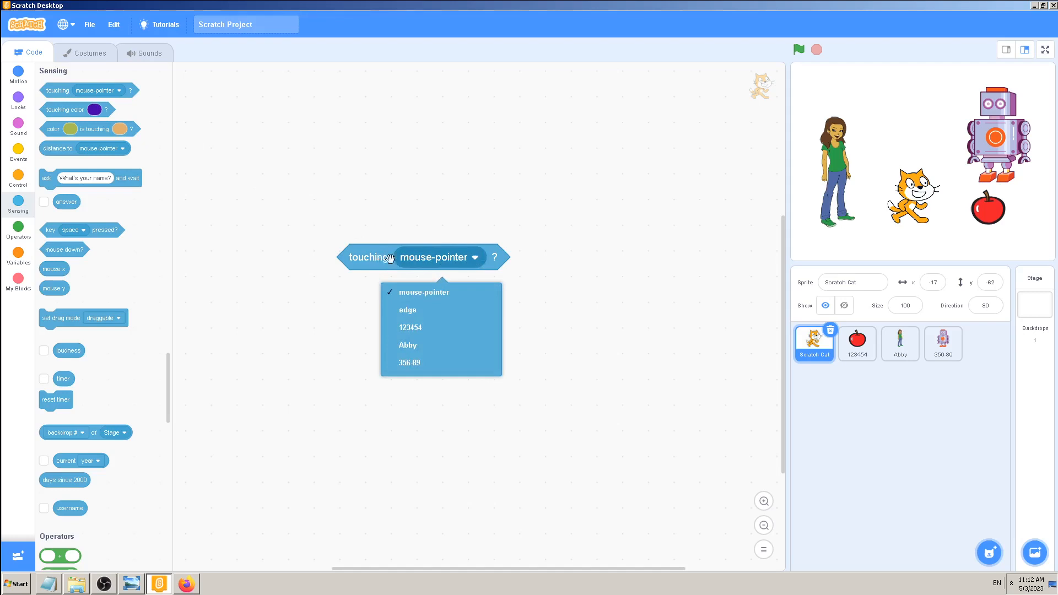
pyautogui.moveTo(433, 345)
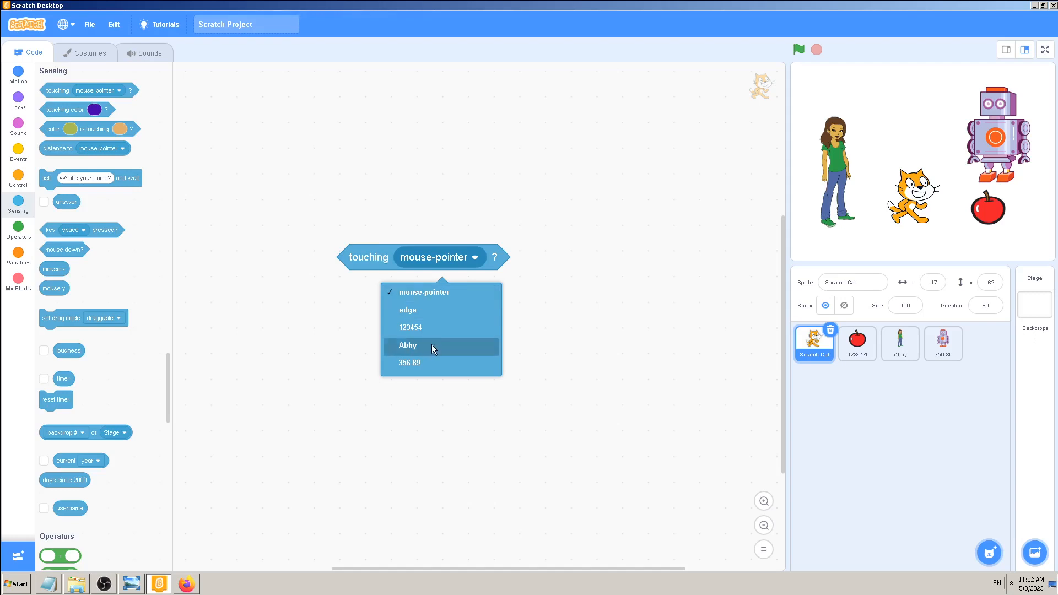
pyautogui.moveTo(425, 311)
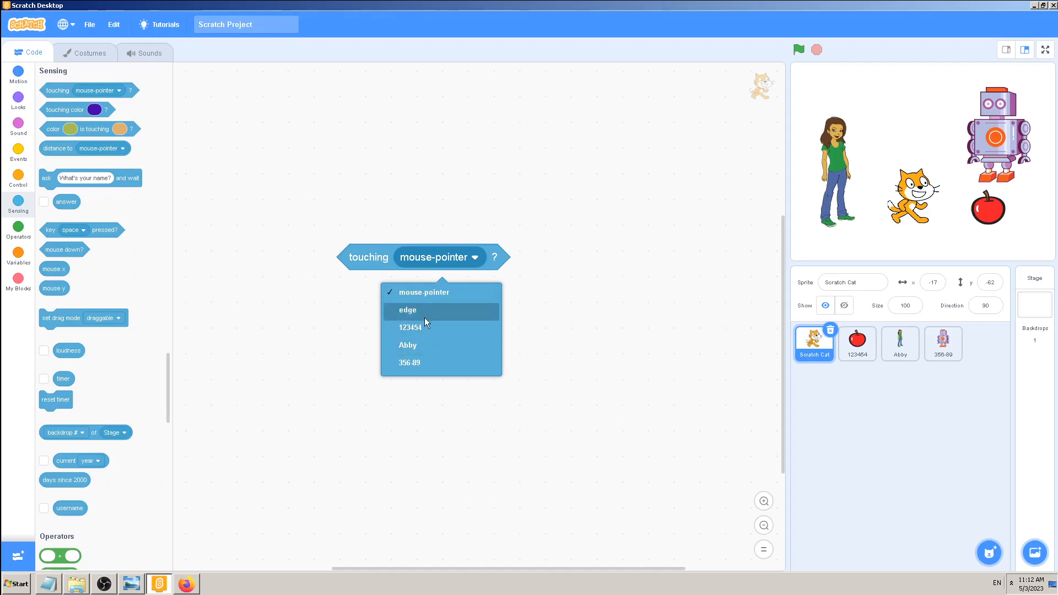
pyautogui.moveTo(423, 321)
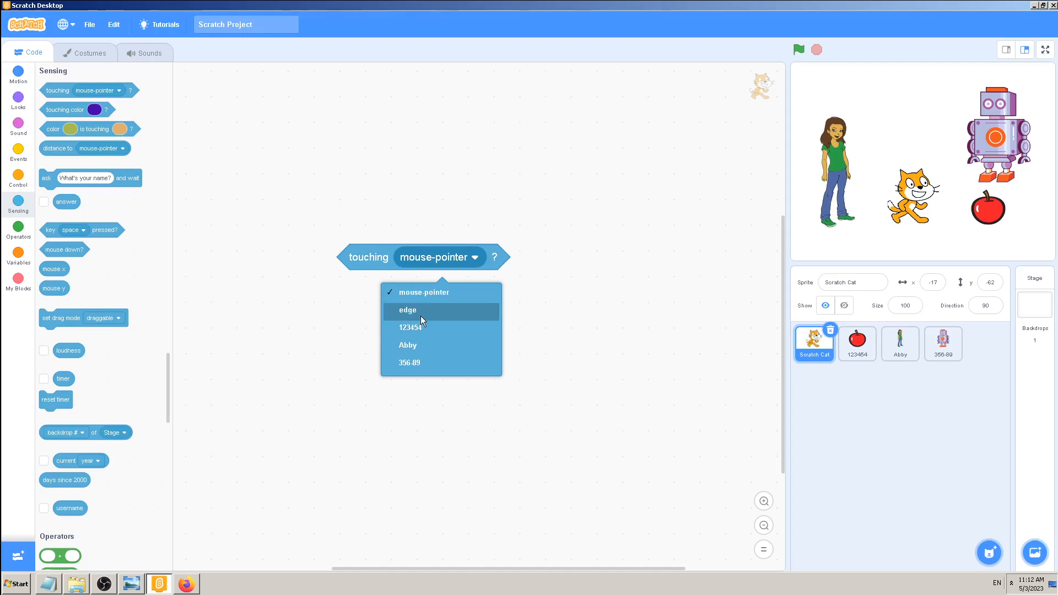
pyautogui.moveTo(432, 324)
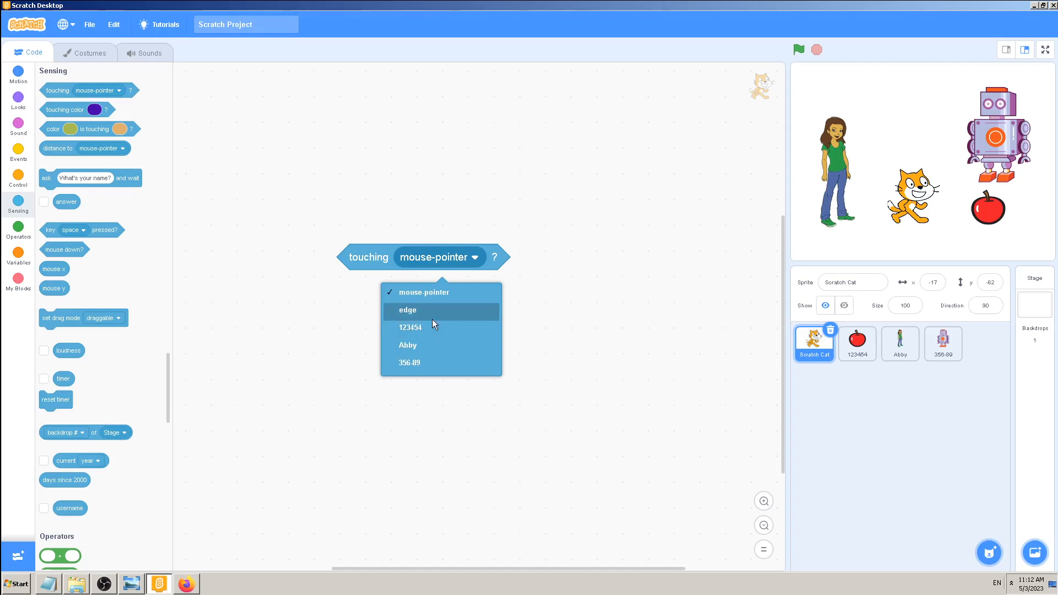
pyautogui.moveTo(441, 330)
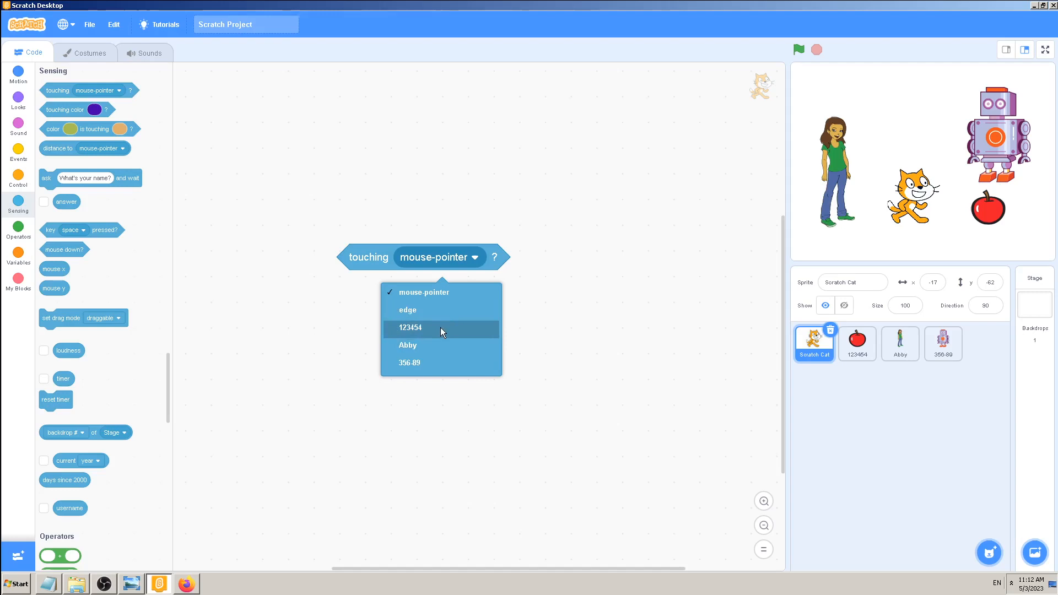
pyautogui.moveTo(437, 318)
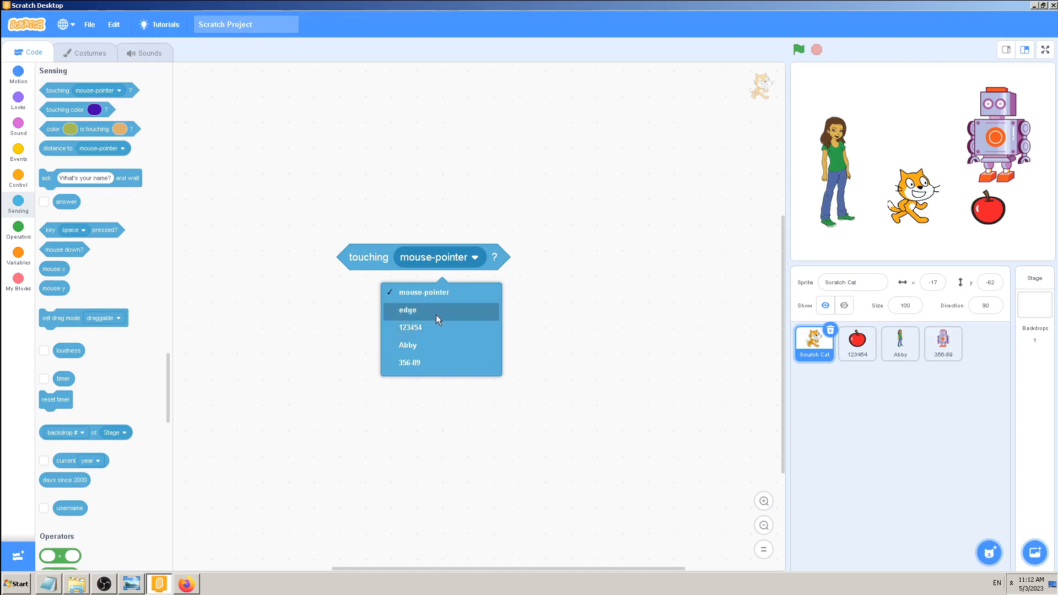
pyautogui.moveTo(572, 371)
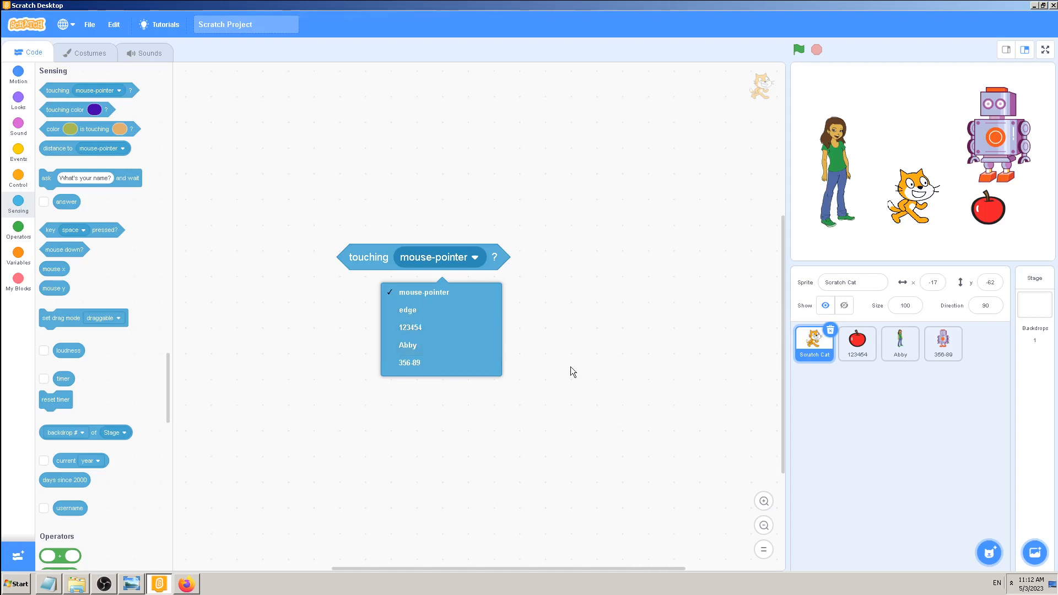
# Add the Cat sprite from the library to the current project
pyautogui.click(987, 552)
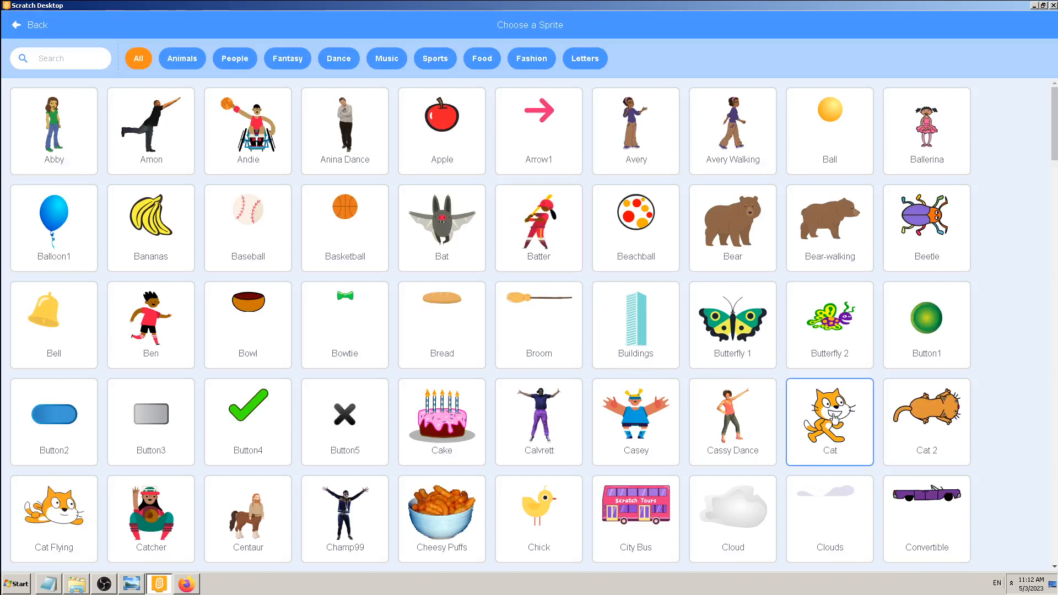
pyautogui.click(829, 421)
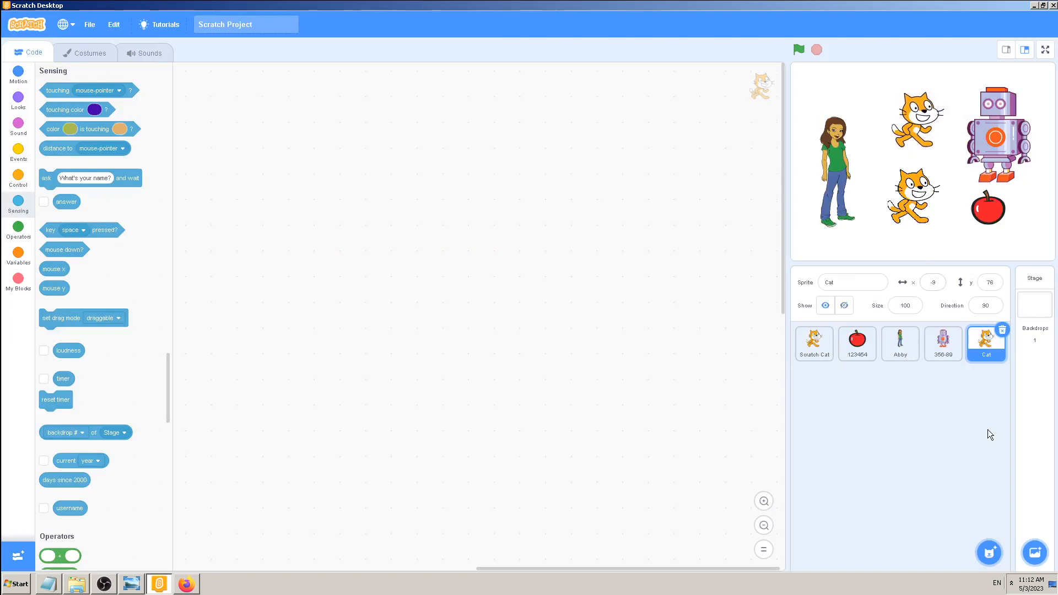
pyautogui.click(989, 552)
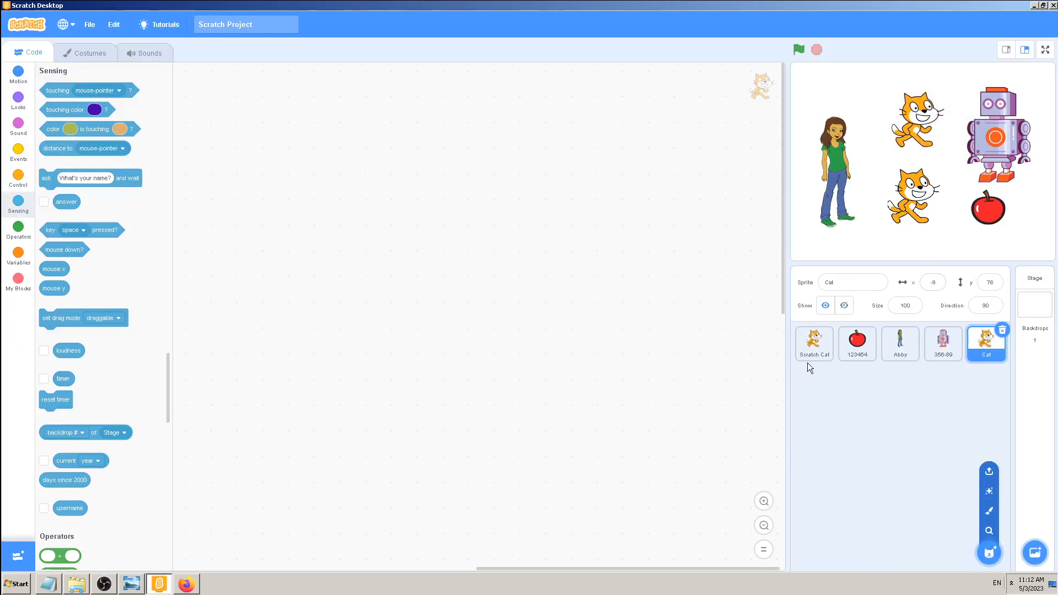
# Start a new project via File > New, confirming that it replaces the current one
pyautogui.click(89, 25)
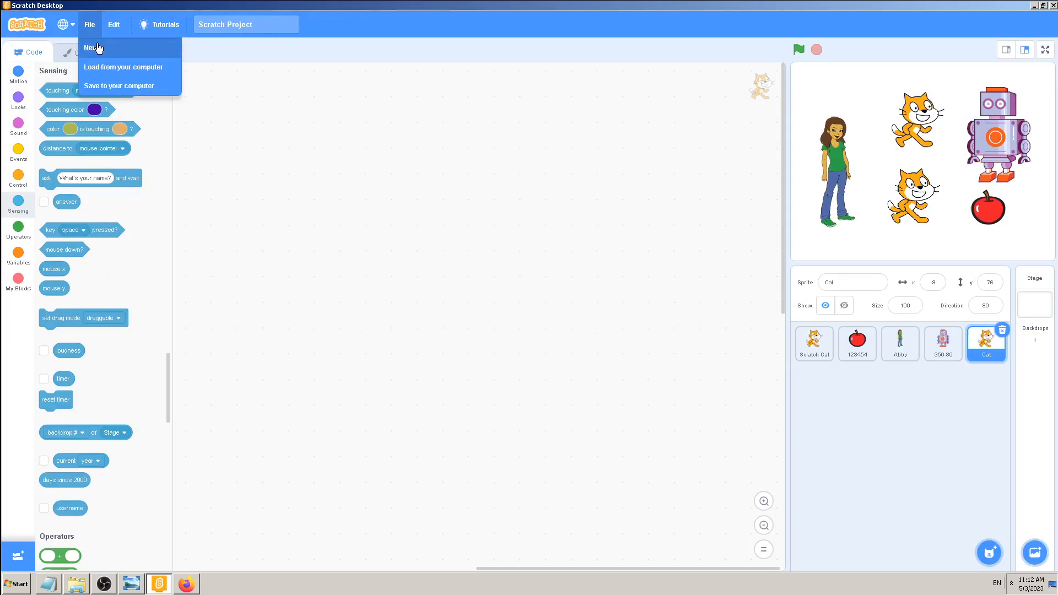
pyautogui.click(92, 47)
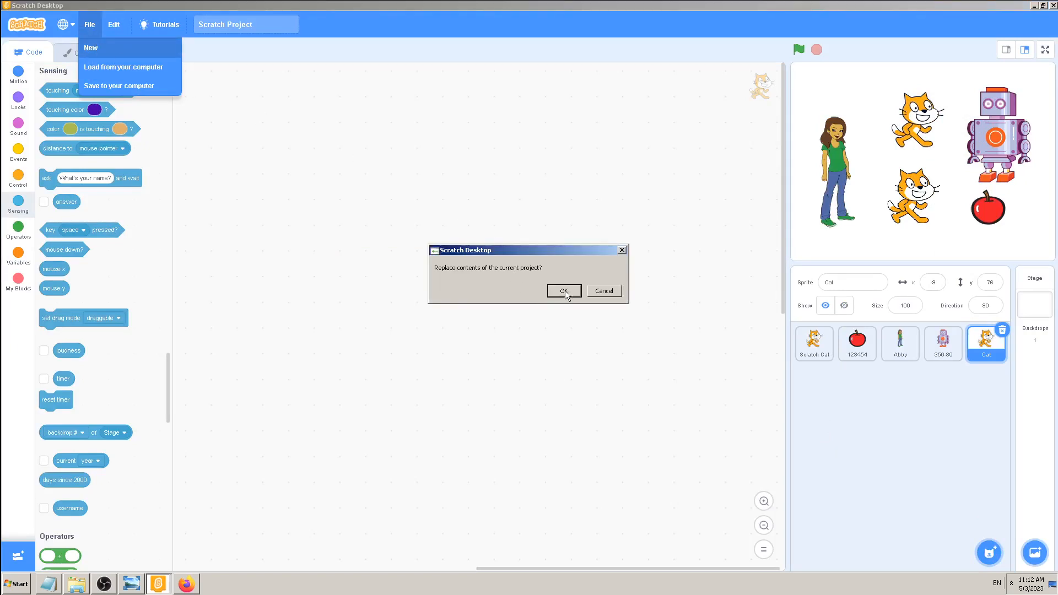
pyautogui.click(563, 290)
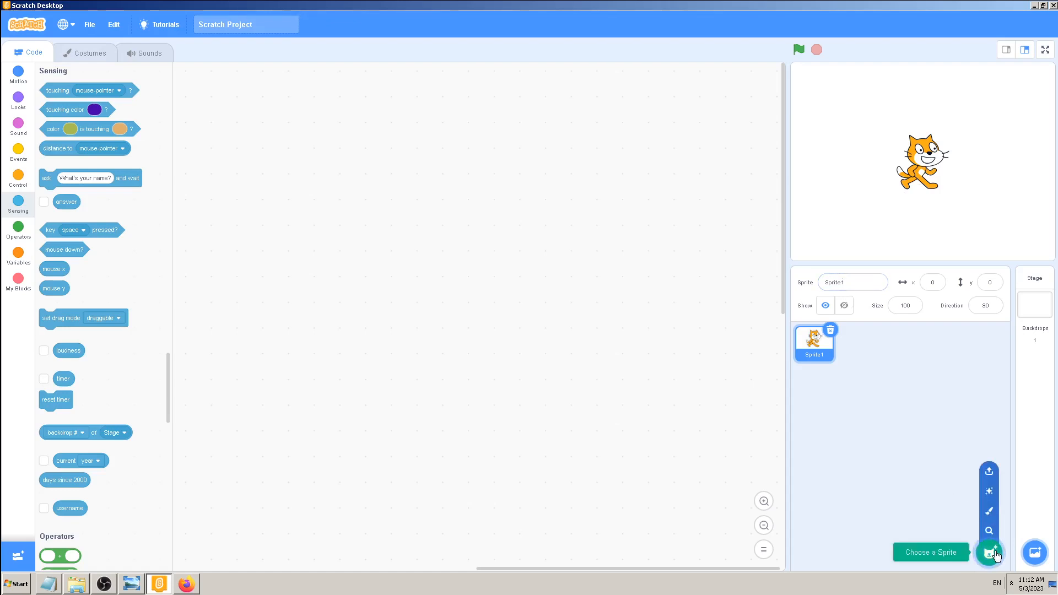
# Add the Abby sprite beside the cat and make Abby the active sprite
pyautogui.click(989, 552)
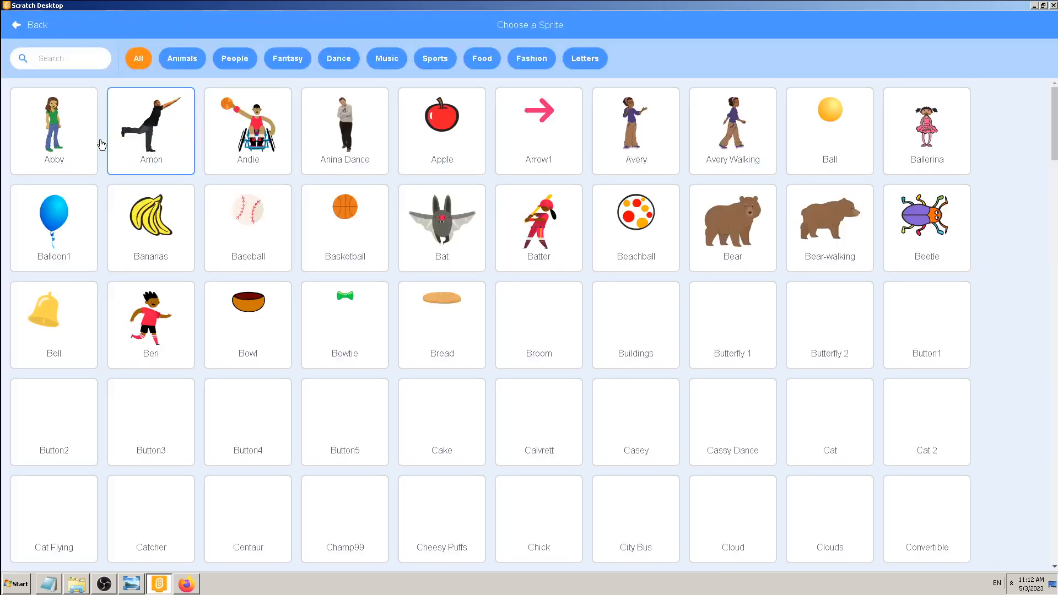
pyautogui.click(53, 130)
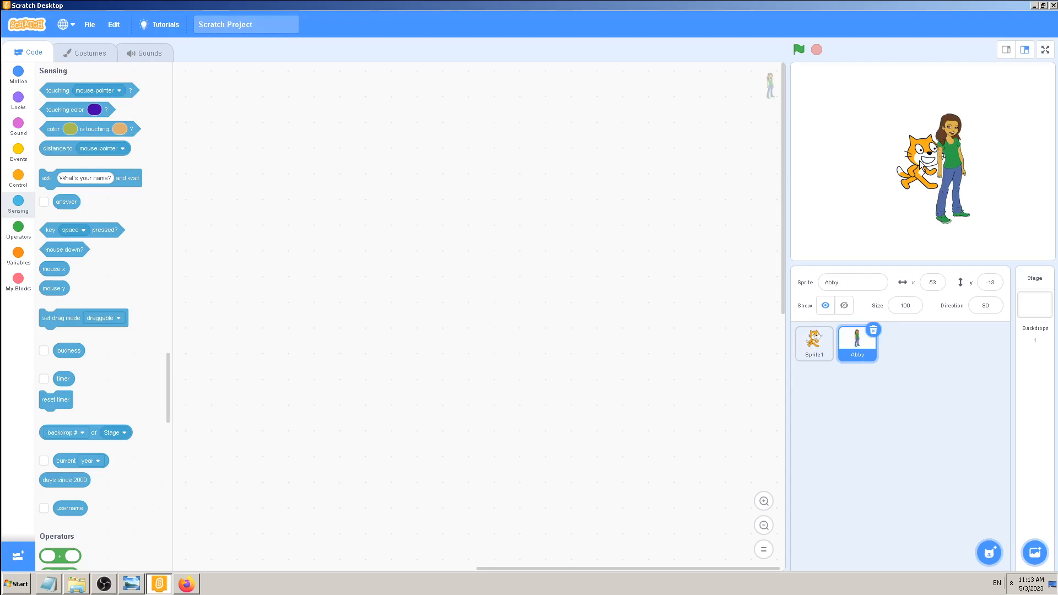
pyautogui.click(813, 343)
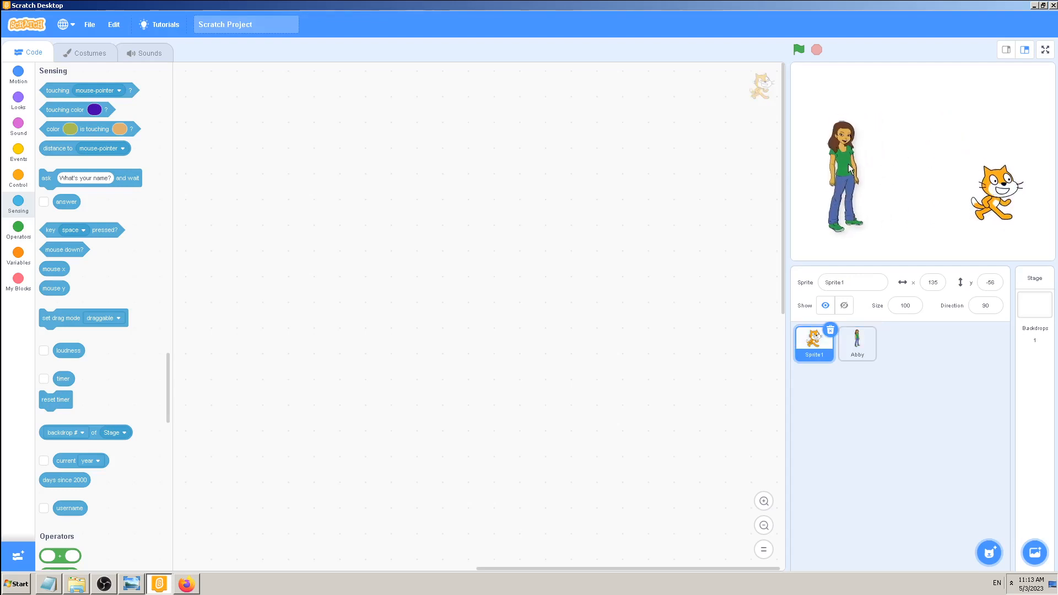
pyautogui.click(857, 344)
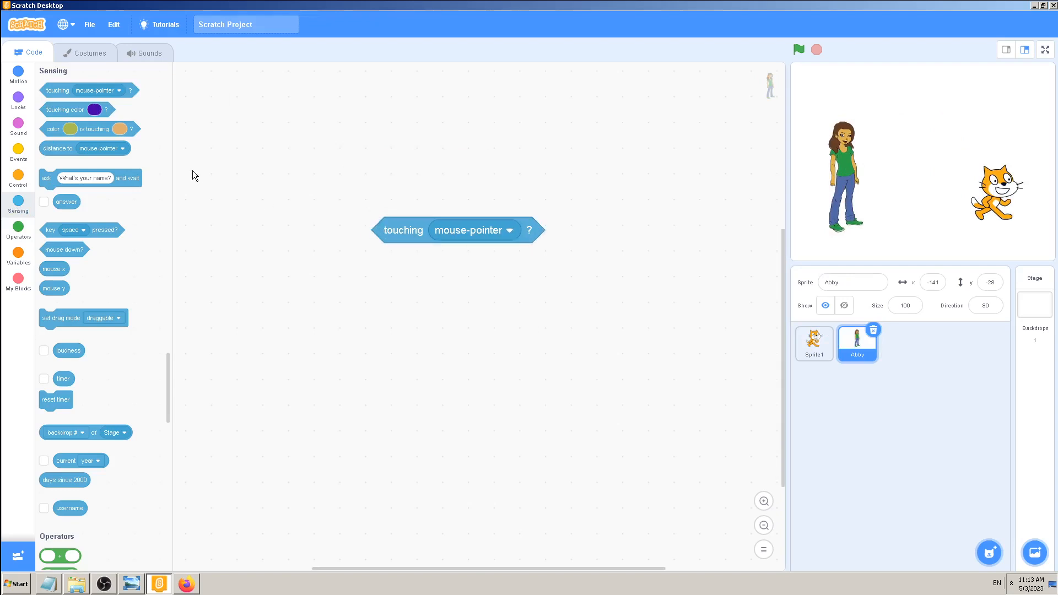
pyautogui.moveTo(54, 150)
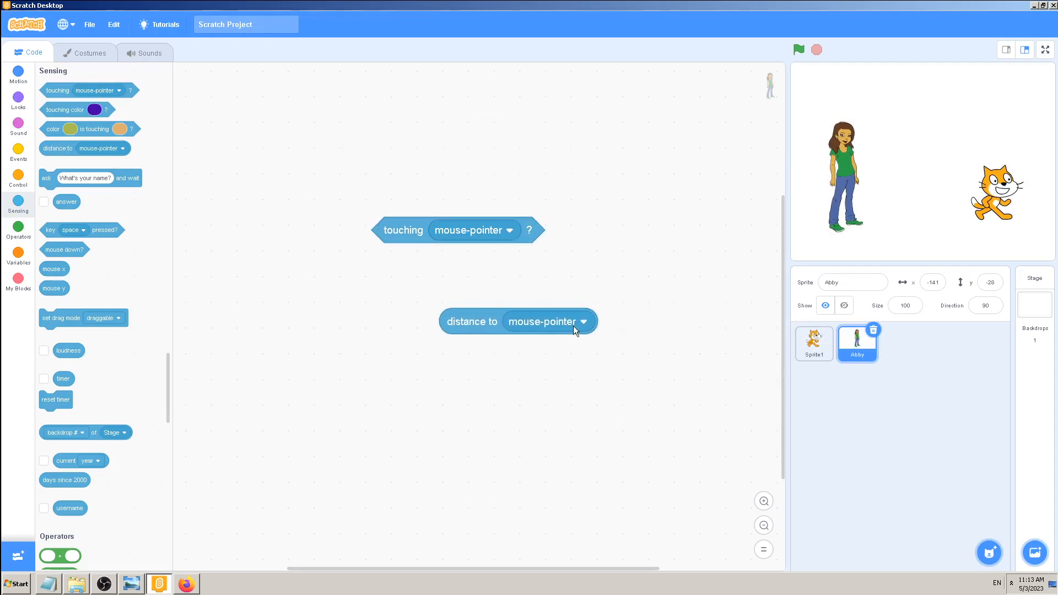
# Check the stage full-screen, then list the distance block's targets showing Sprite1
pyautogui.click(582, 320)
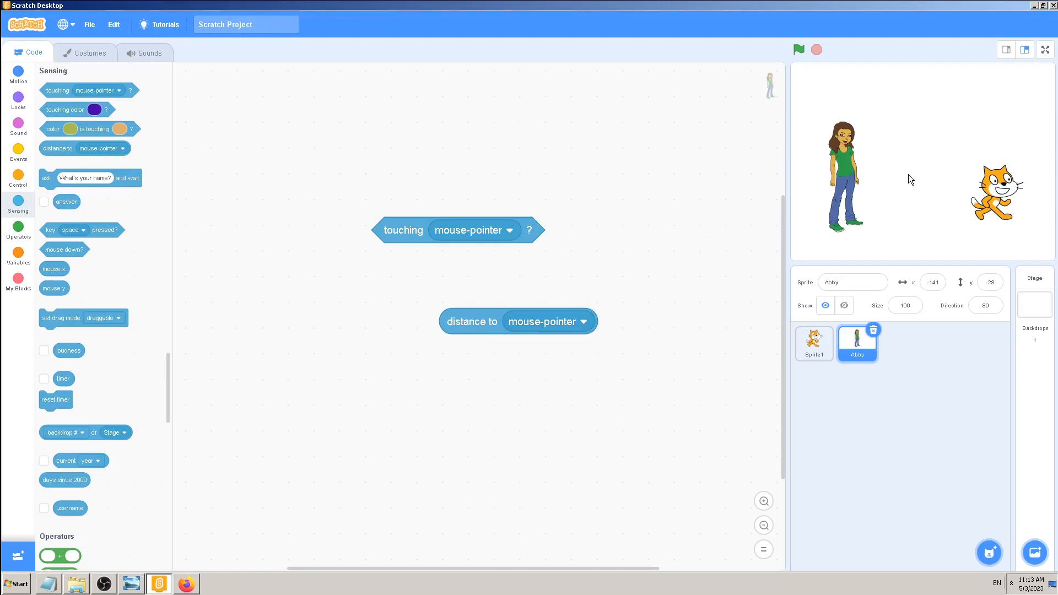
pyautogui.click(1045, 49)
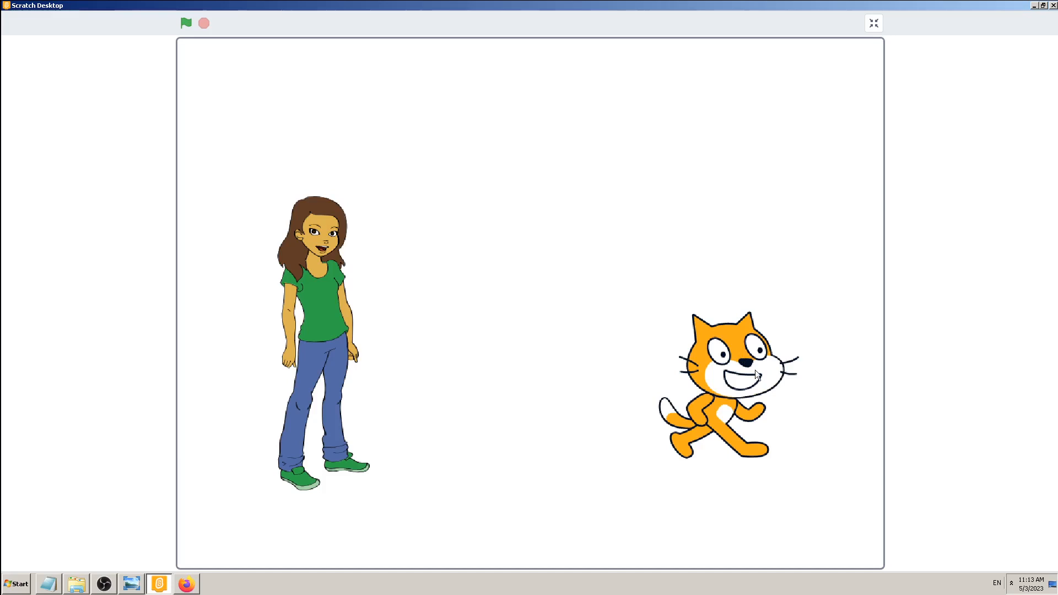
pyautogui.moveTo(835, 68)
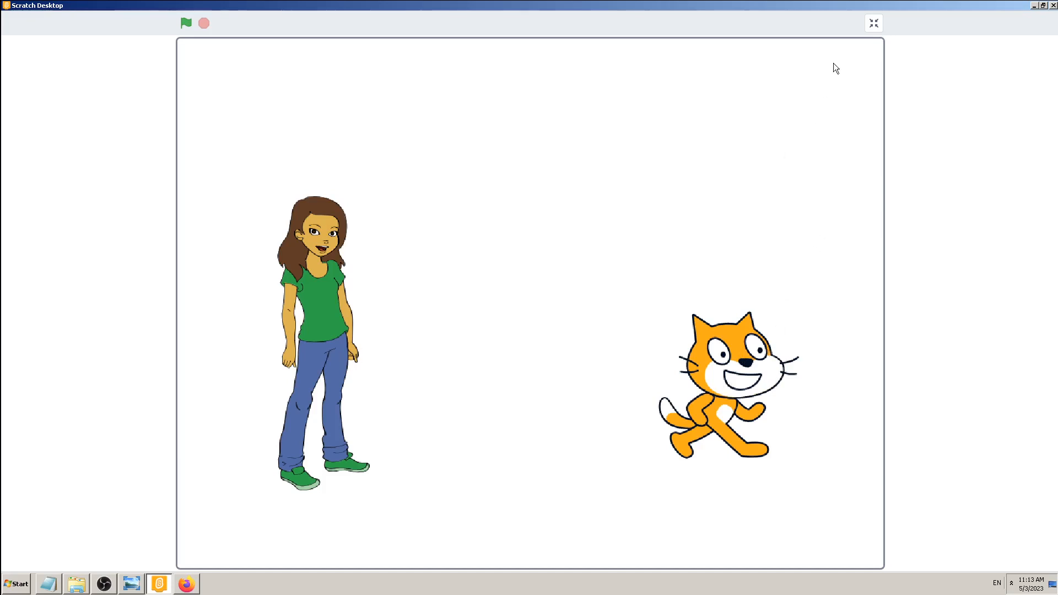
pyautogui.click(873, 22)
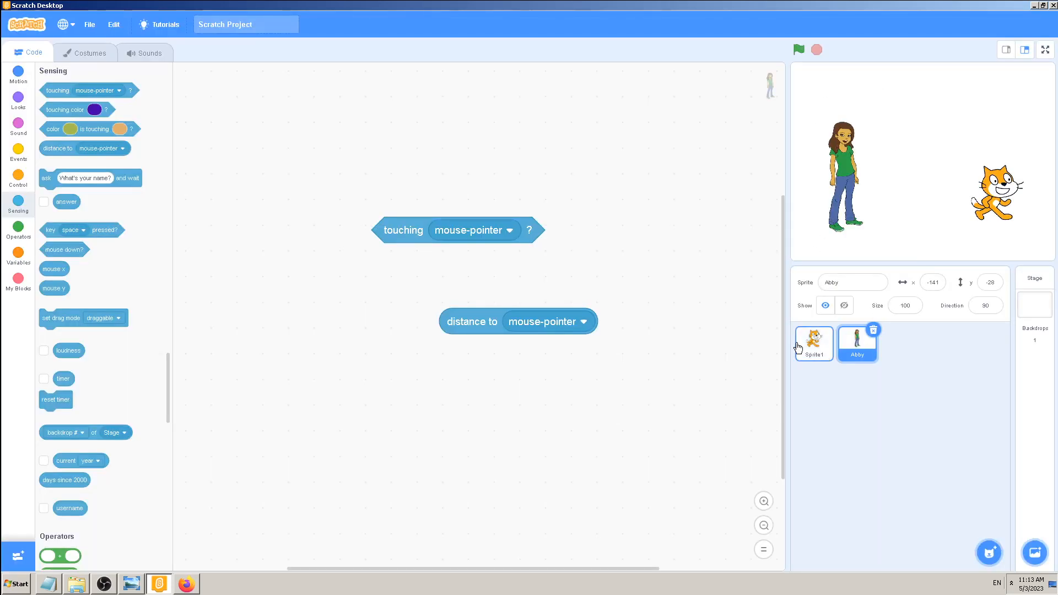
pyautogui.click(856, 343)
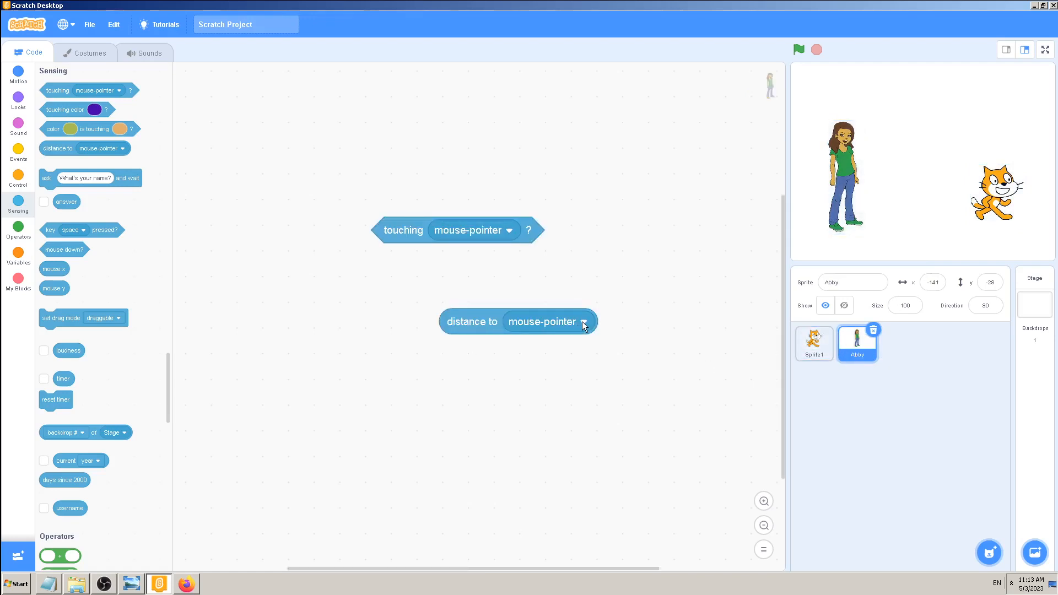
pyautogui.click(582, 321)
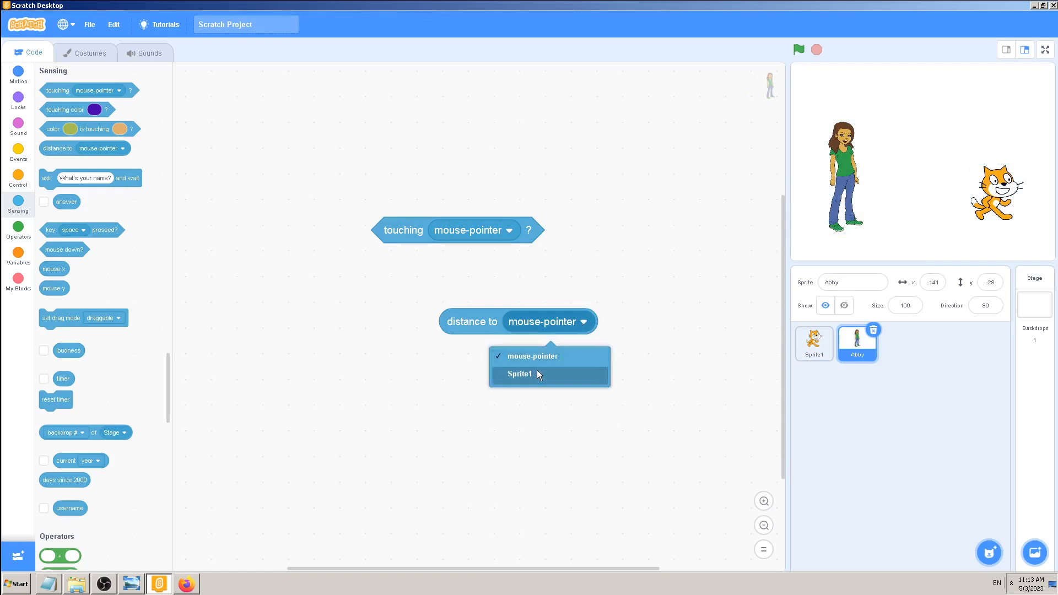
pyautogui.moveTo(537, 383)
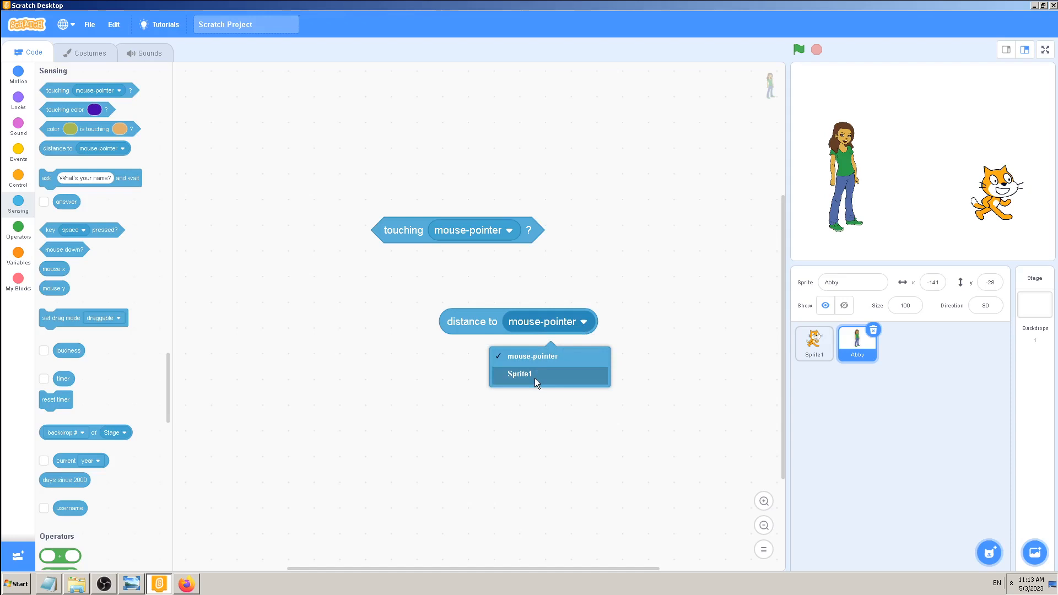
pyautogui.moveTo(533, 378)
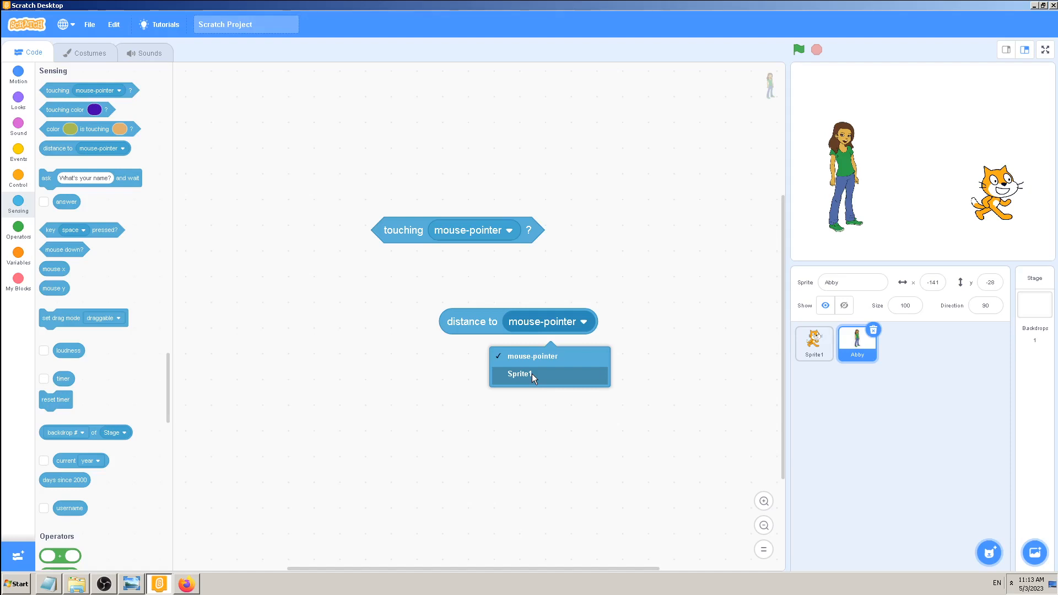
pyautogui.moveTo(725, 406)
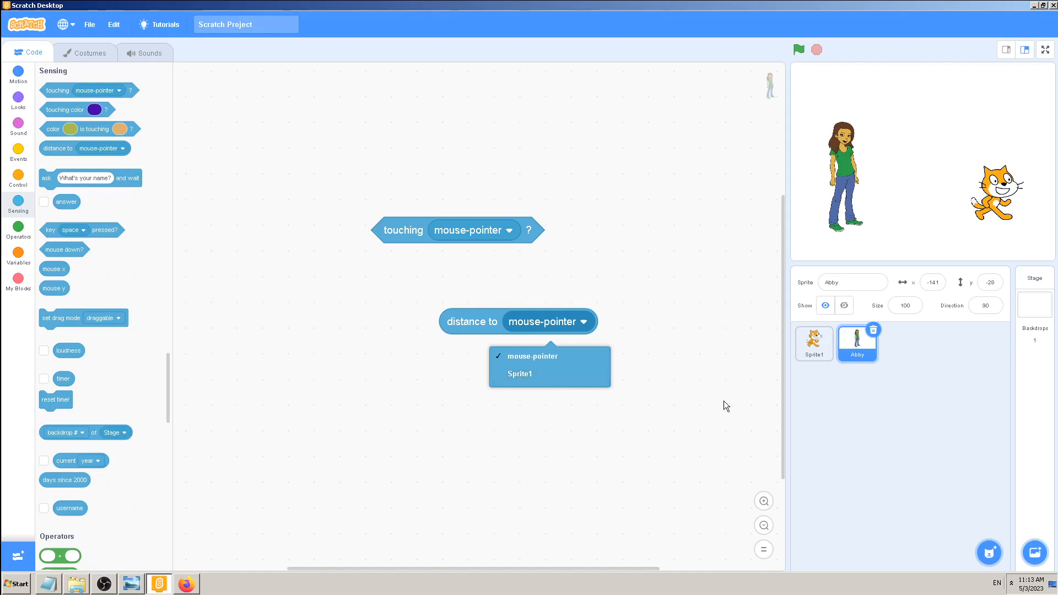
# Rename the cat sprite to Cat and set Abby's touching and distance blocks to Cat
pyautogui.click(813, 344)
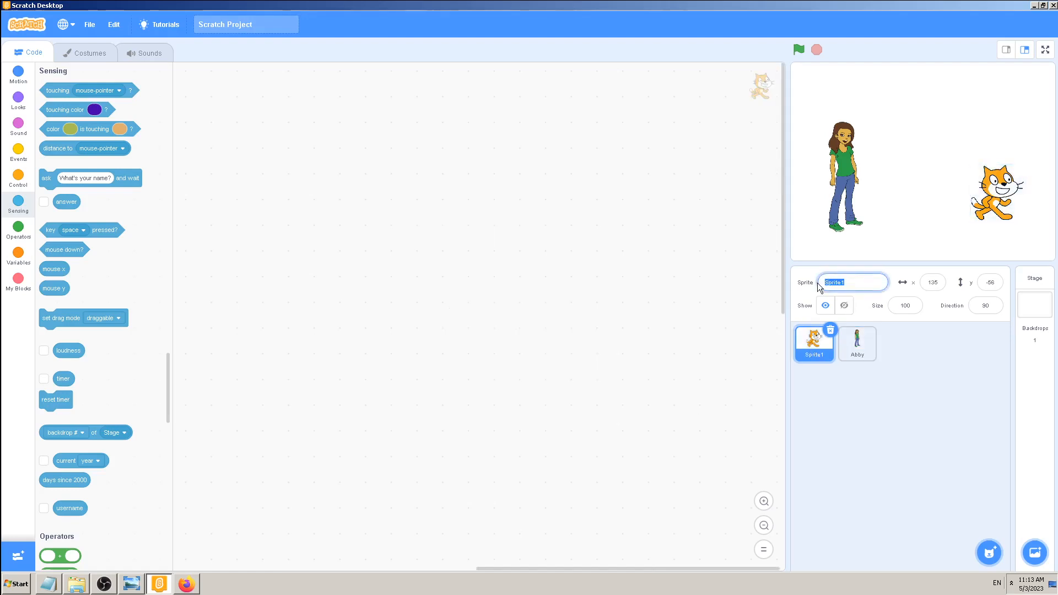
pyautogui.write('Cat')
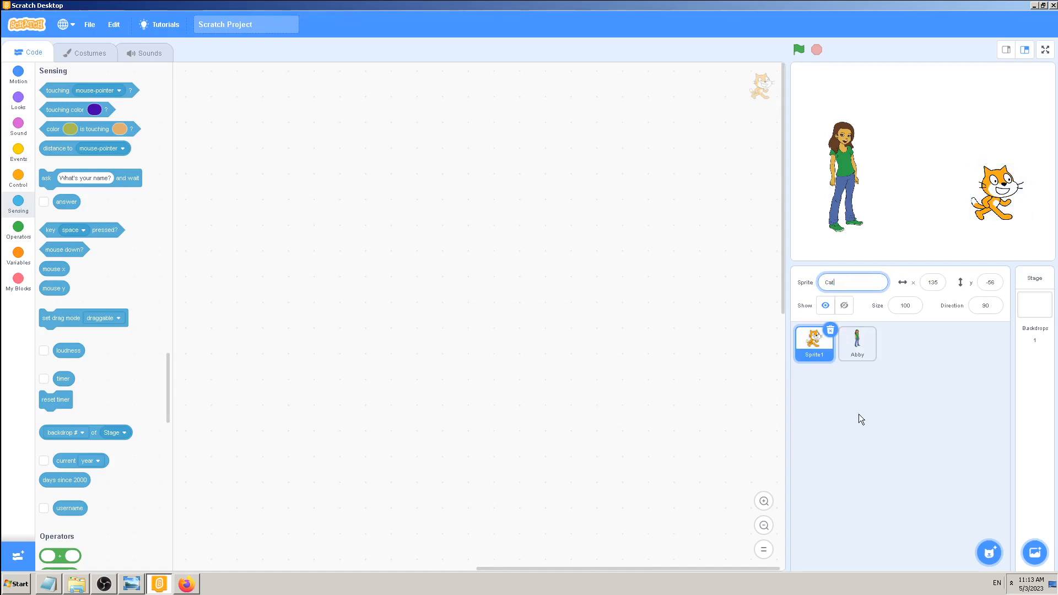
pyautogui.click(858, 343)
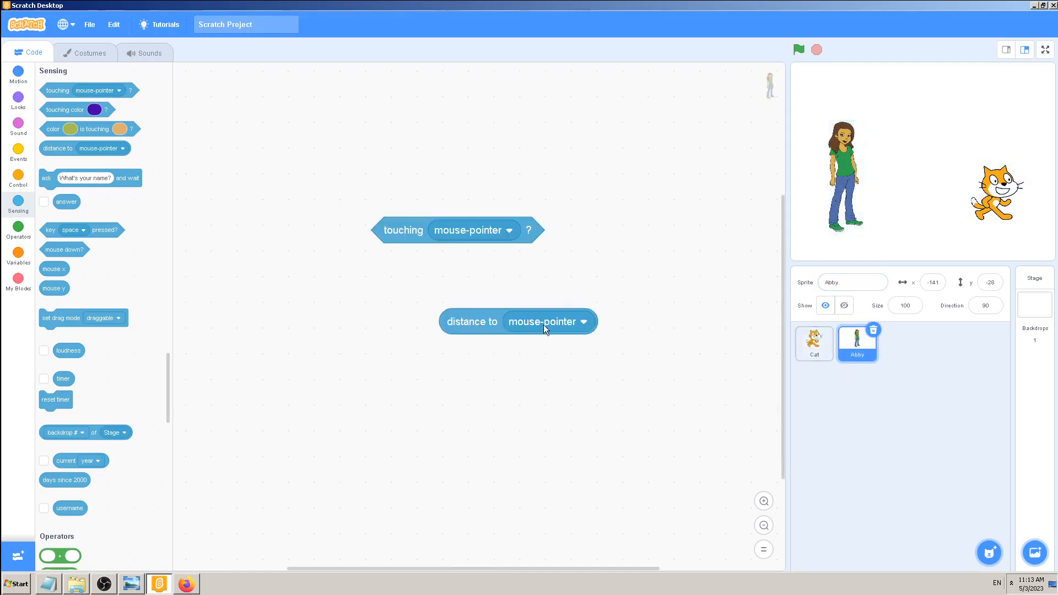
pyautogui.moveTo(518, 223)
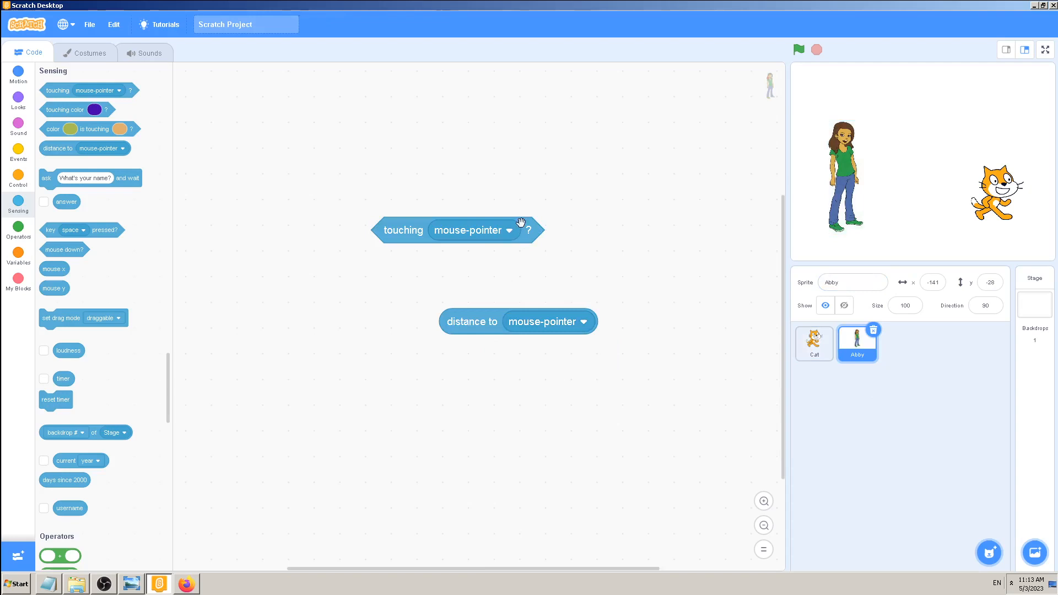
pyautogui.click(507, 231)
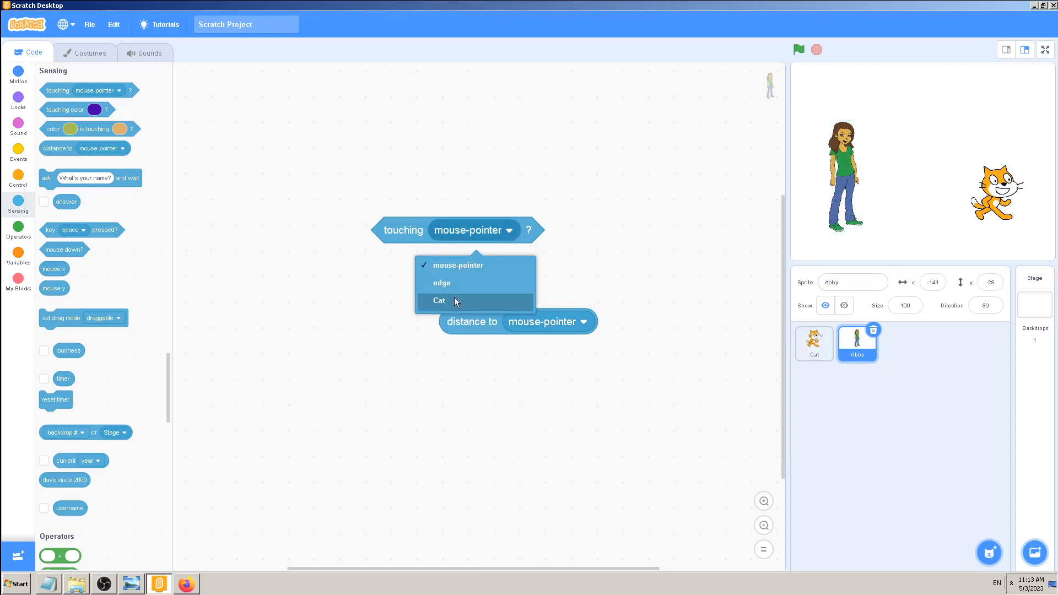
pyautogui.click(439, 299)
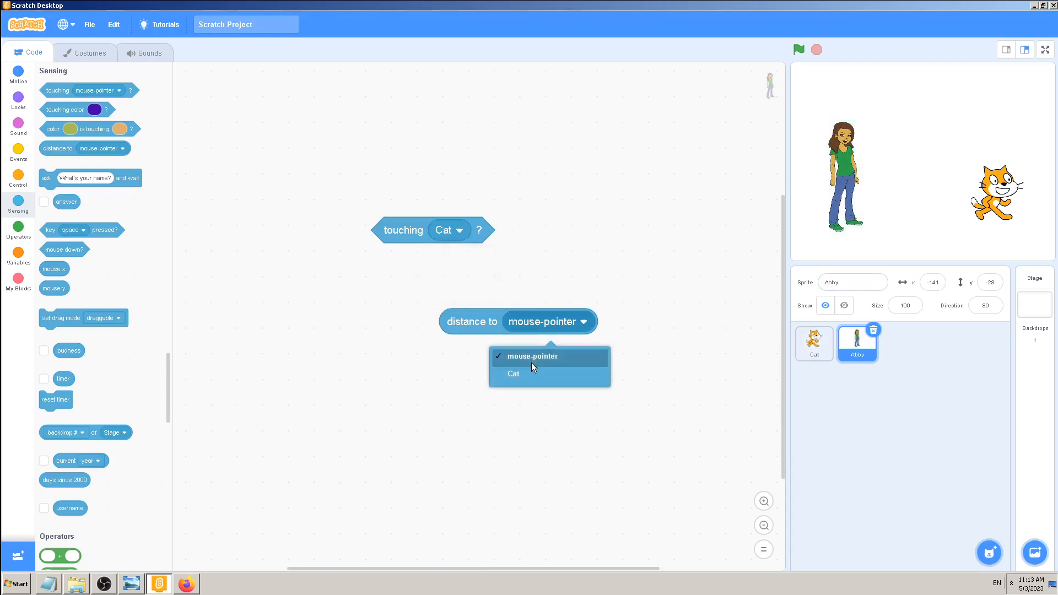
pyautogui.click(513, 374)
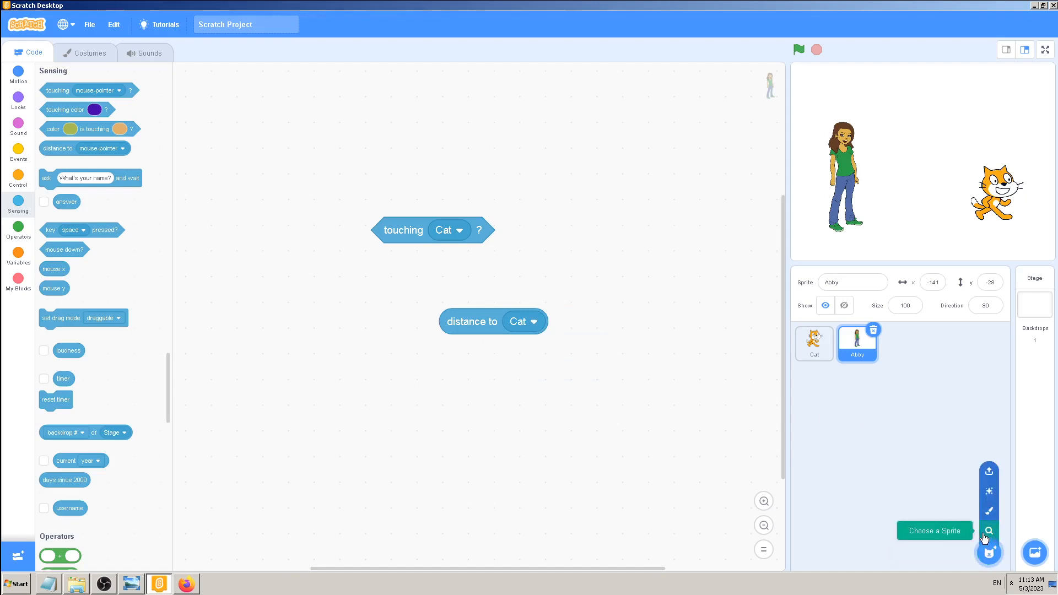
# Add two more cat sprites, Cat2 and Cat3, and switch among the three cats
pyautogui.click(987, 531)
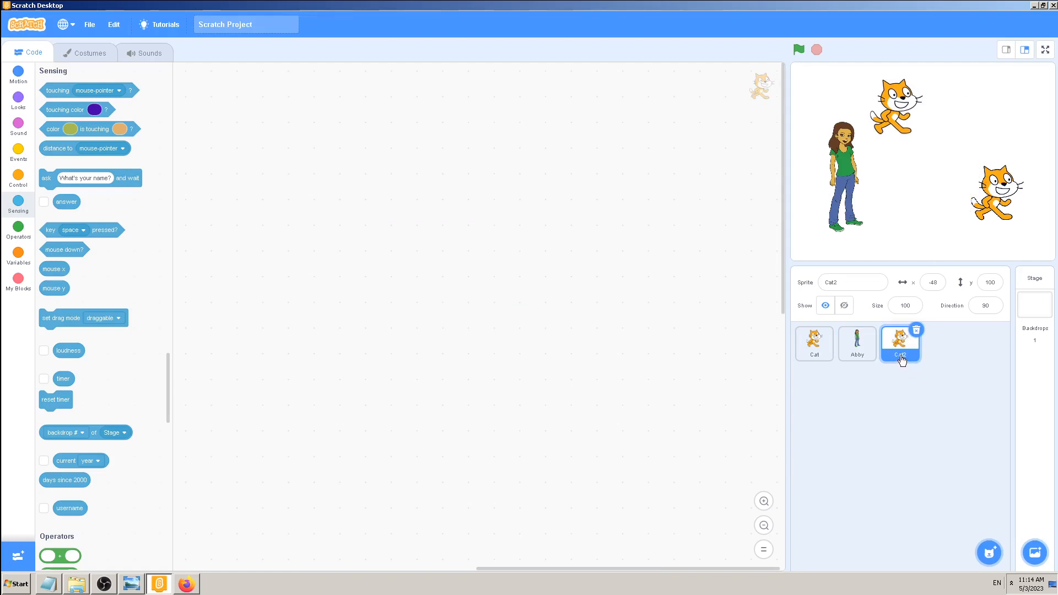
pyautogui.moveTo(822, 346)
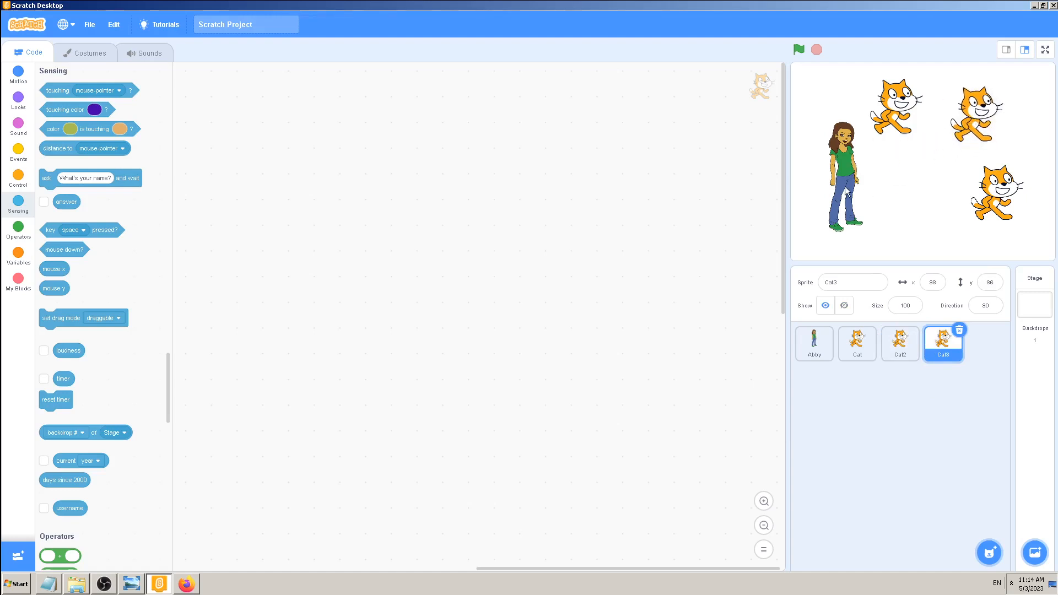
pyautogui.click(899, 343)
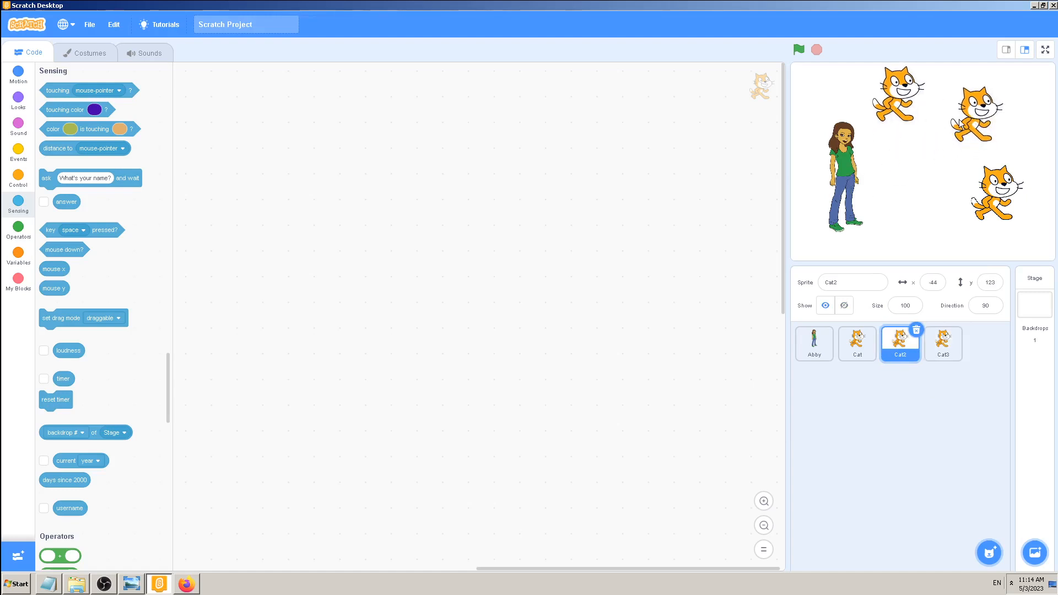
pyautogui.click(857, 343)
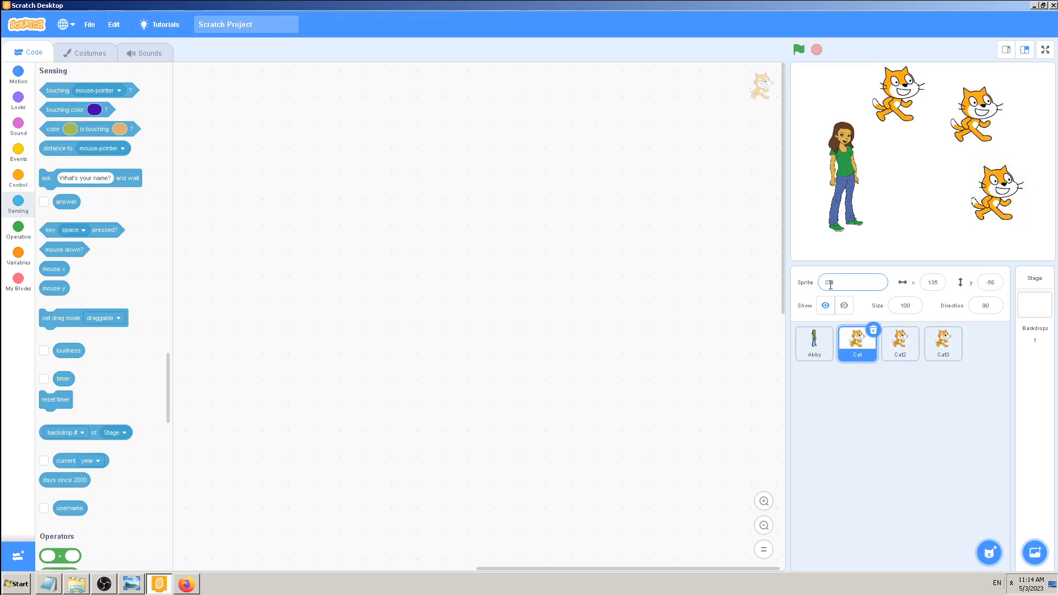
pyautogui.click(900, 343)
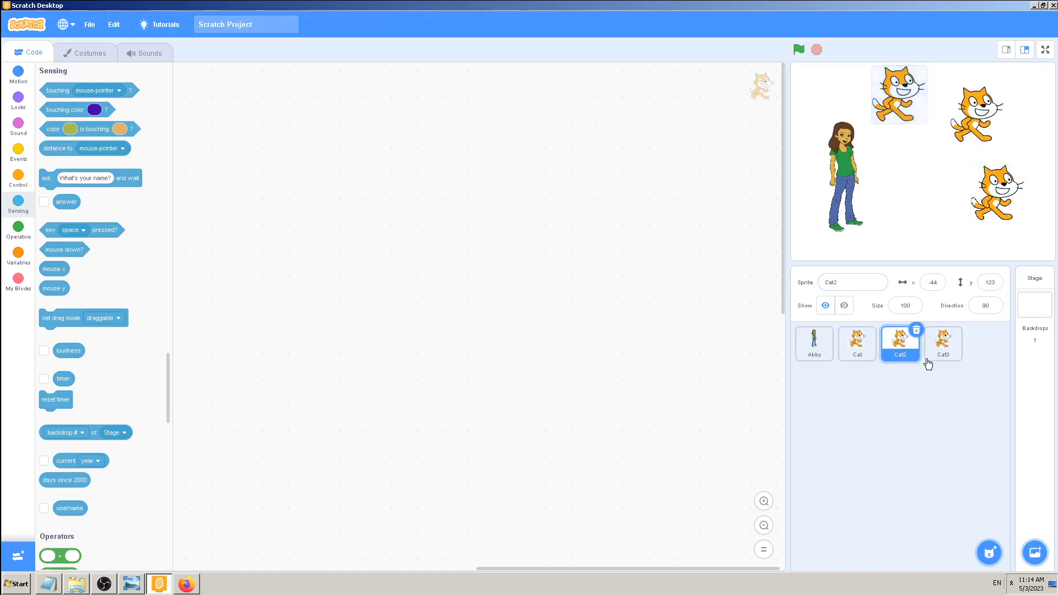
pyautogui.click(943, 343)
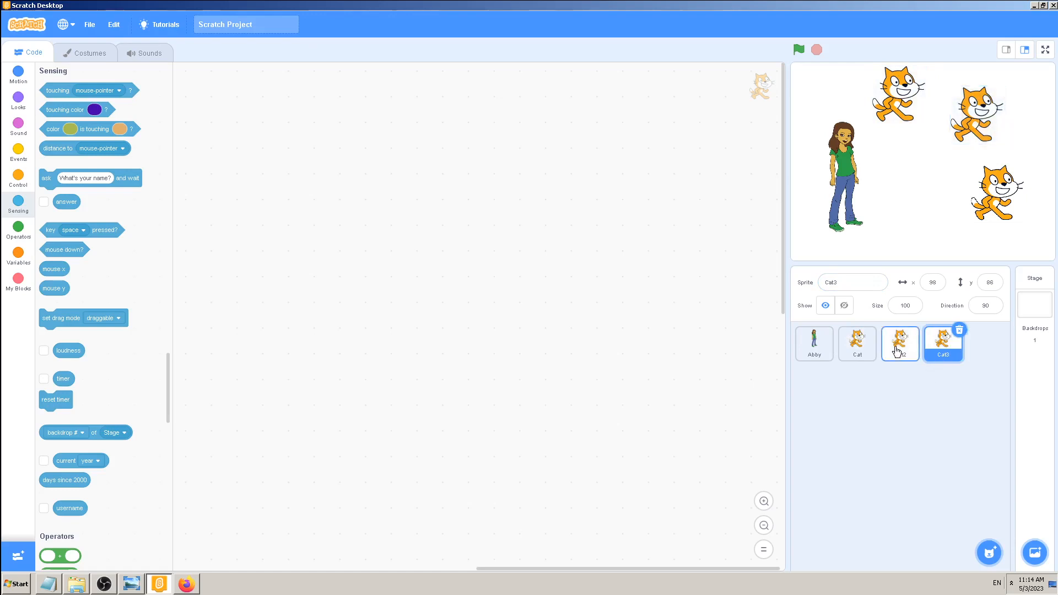
pyautogui.click(900, 343)
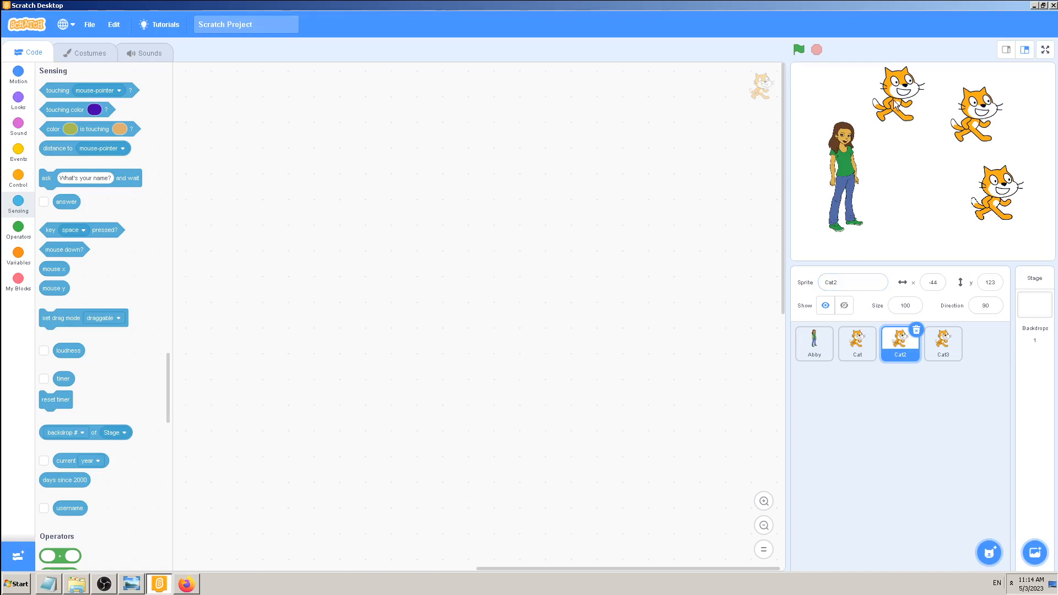
pyautogui.moveTo(86, 56)
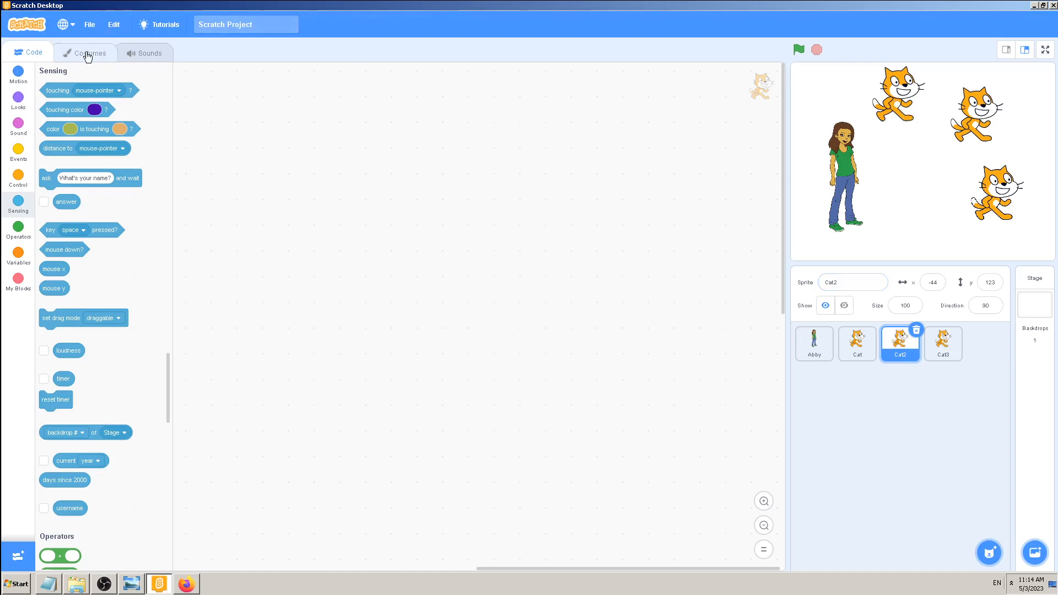
# Fill Cat2's orange costume body with black in the costume editor, giving a black cat
pyautogui.click(84, 53)
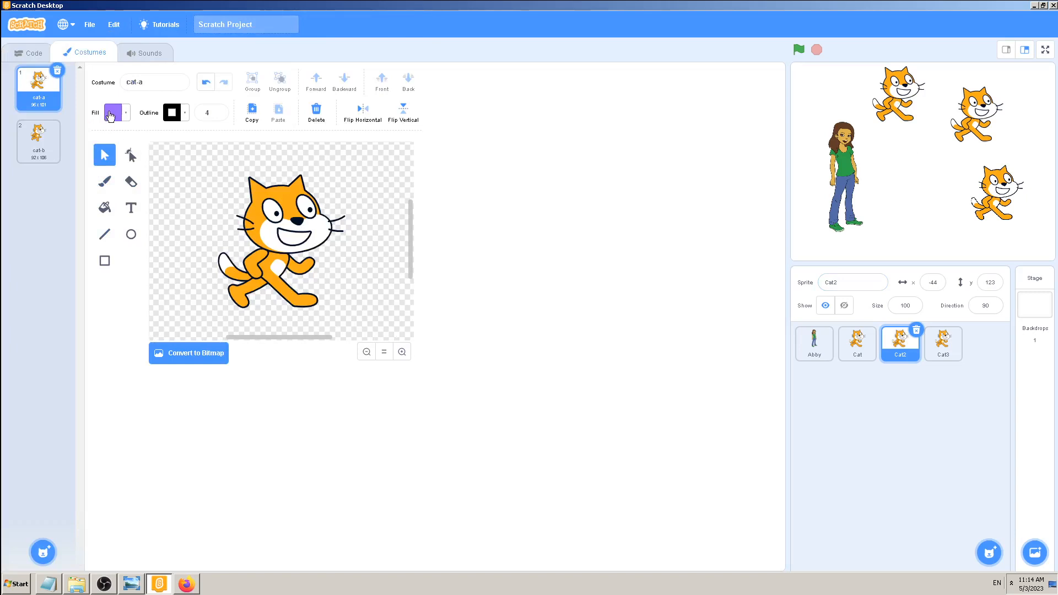
pyautogui.click(113, 113)
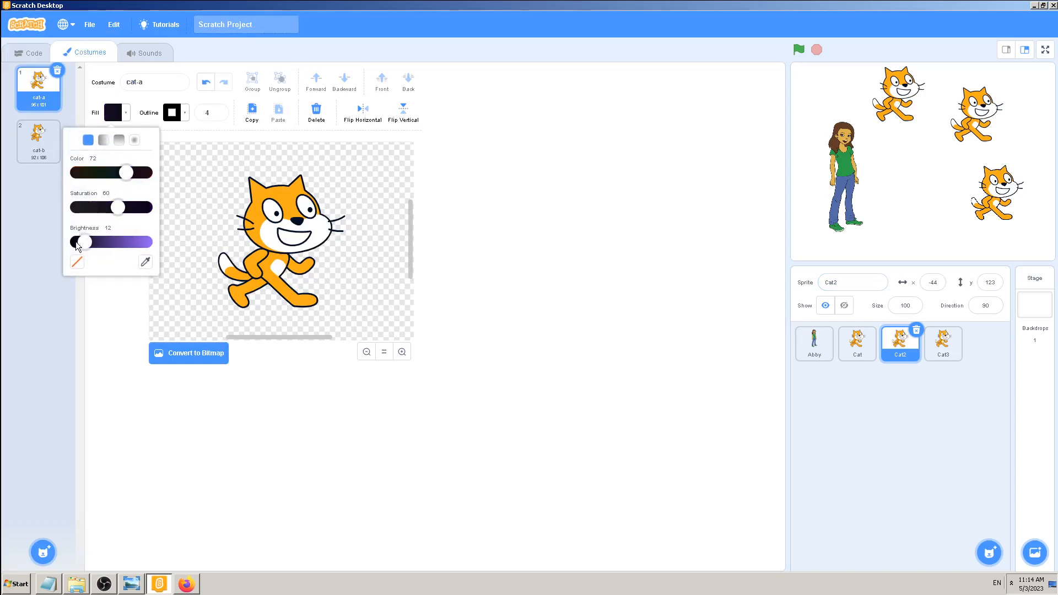
pyautogui.click(645, 206)
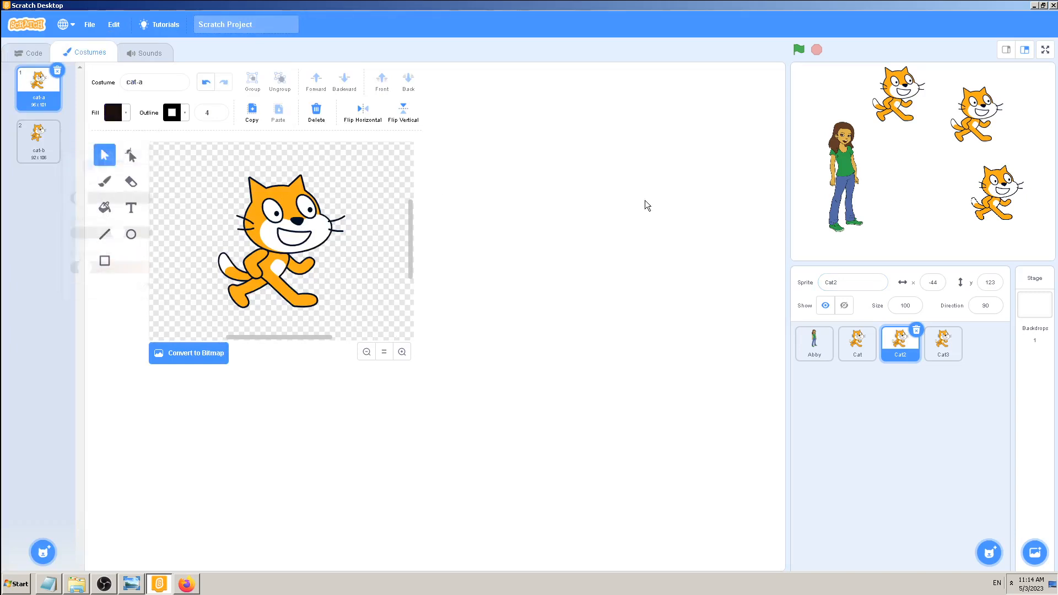
pyautogui.click(103, 207)
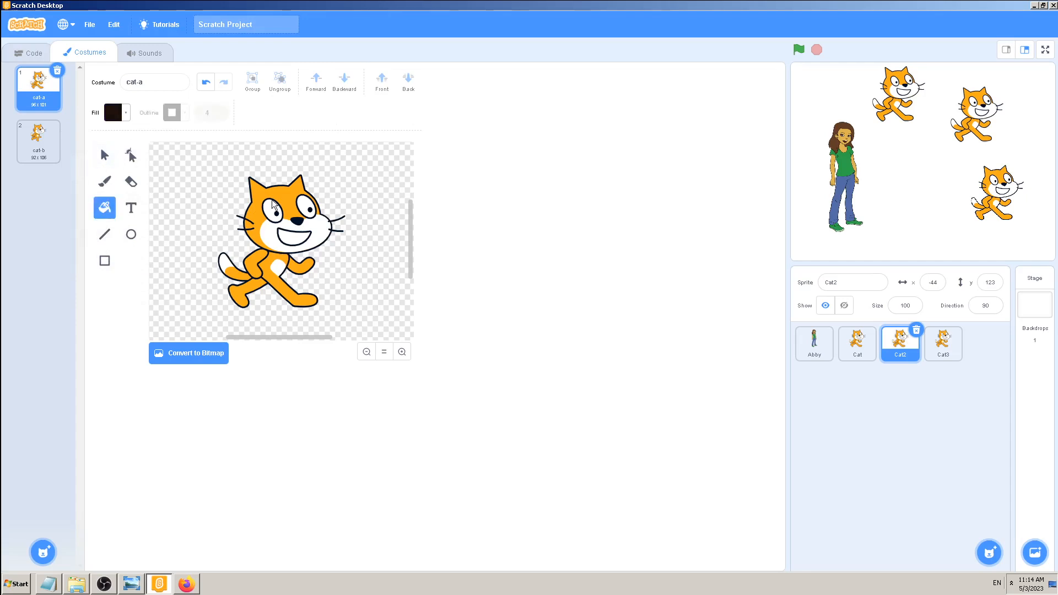
pyautogui.click(267, 216)
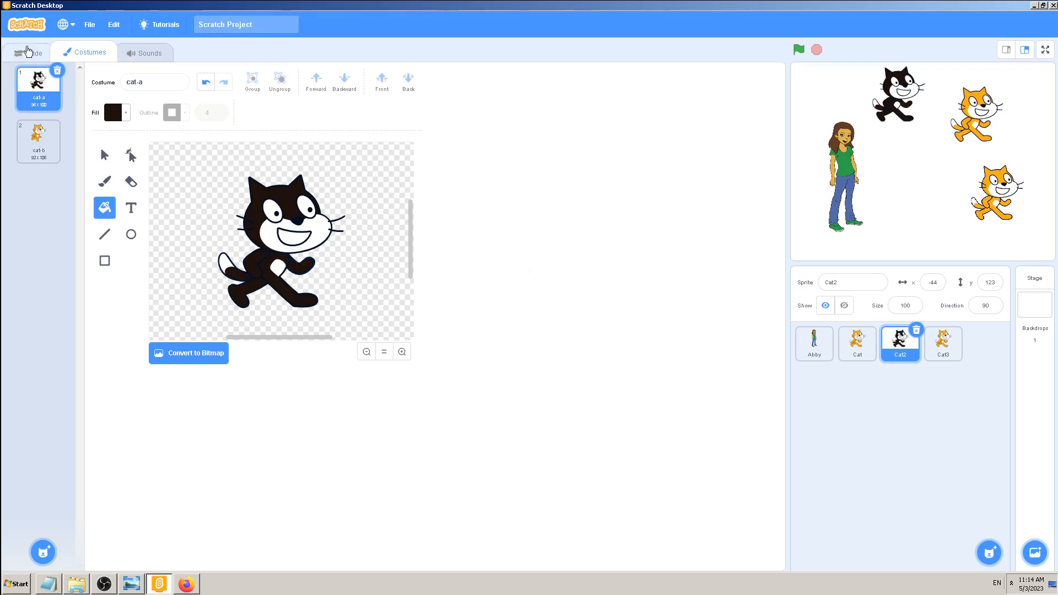
# Rename the black cat sprite to 'Black Cat' and switch to the girl sprite's code
pyautogui.click(32, 52)
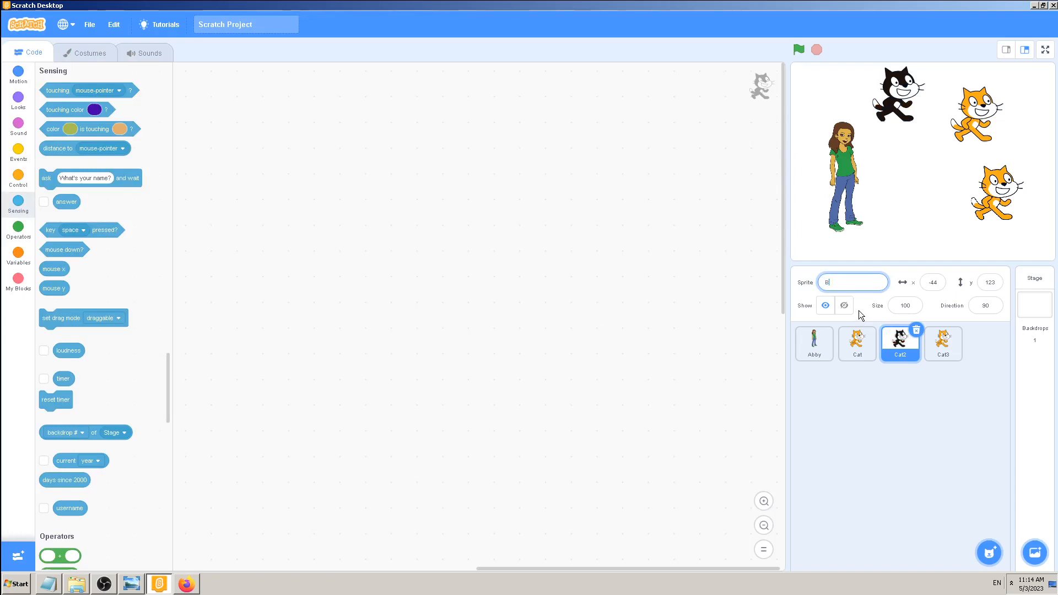
pyautogui.write('Black Cat')
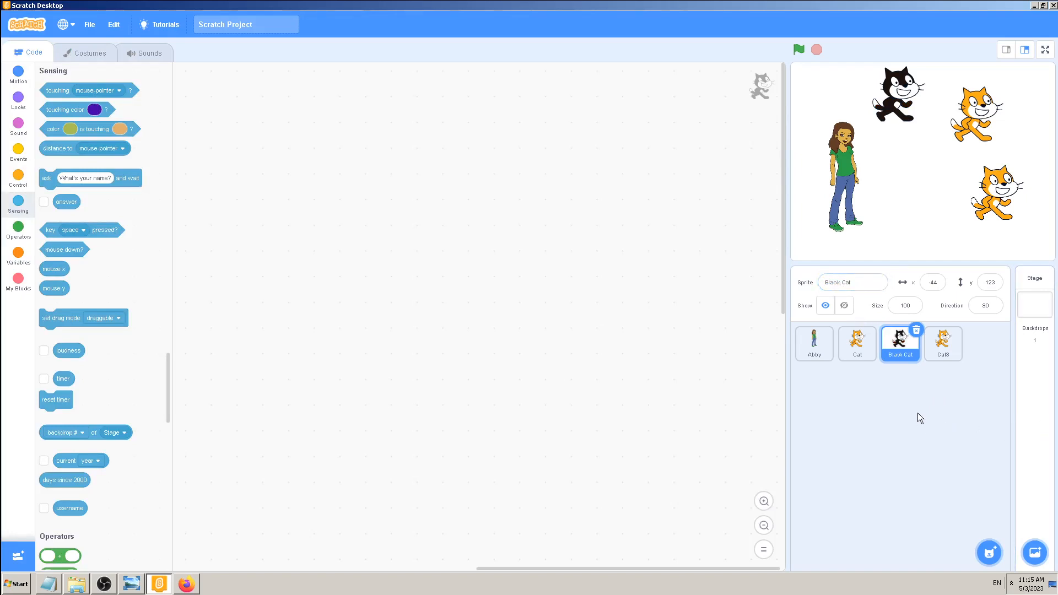
pyautogui.click(813, 344)
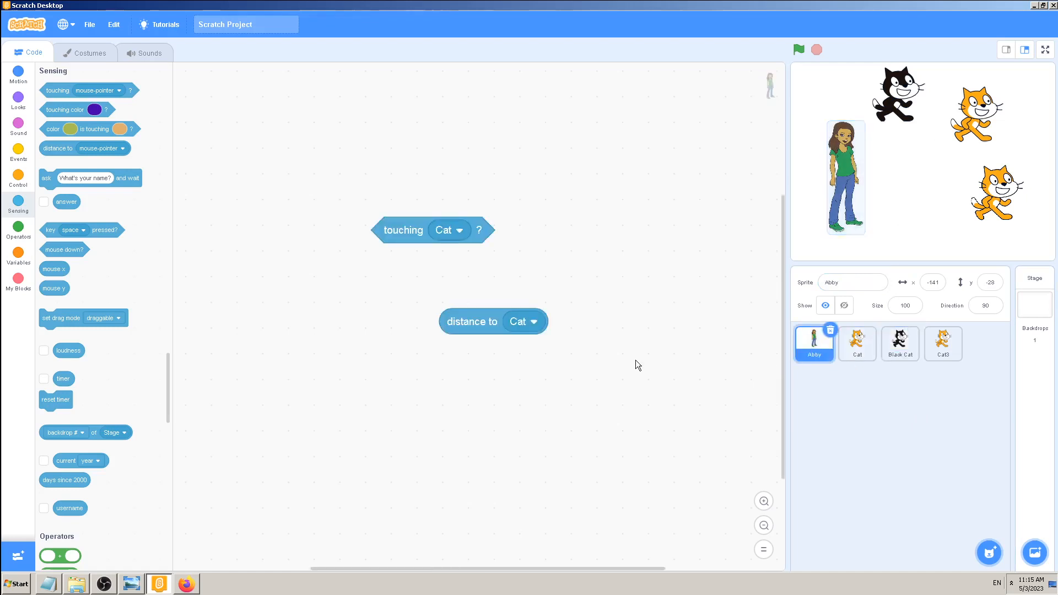
# Set Abby's 'distance to' block to target Black Cat instead of Cat
pyautogui.click(522, 321)
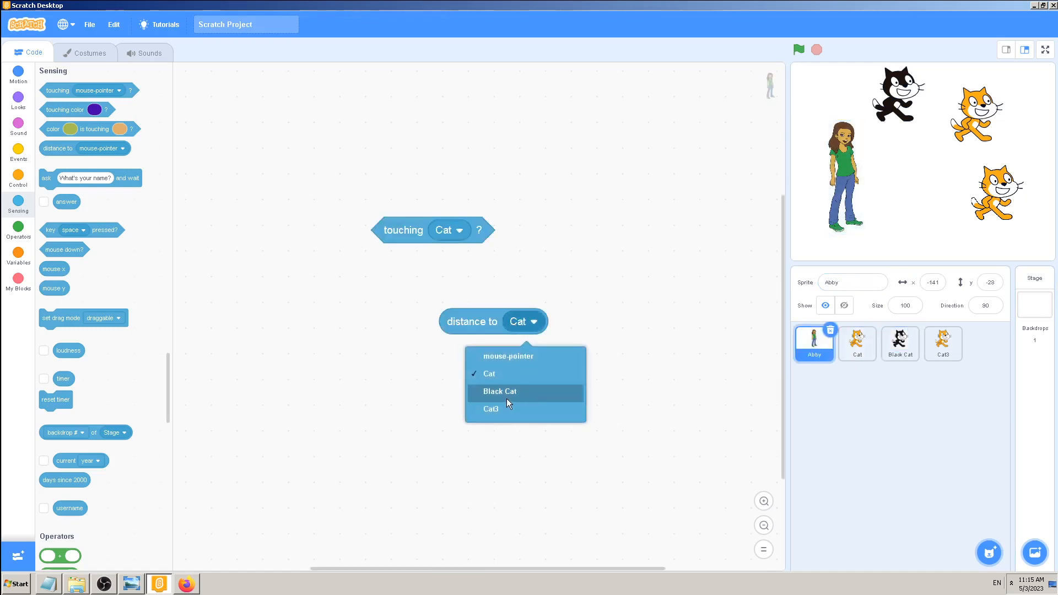
pyautogui.moveTo(505, 377)
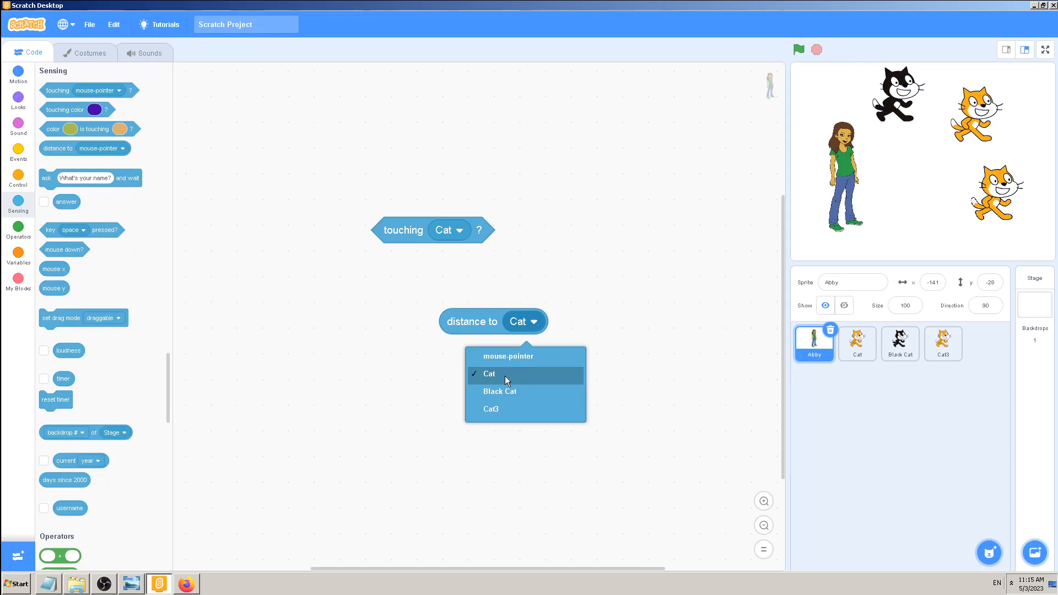
pyautogui.click(499, 391)
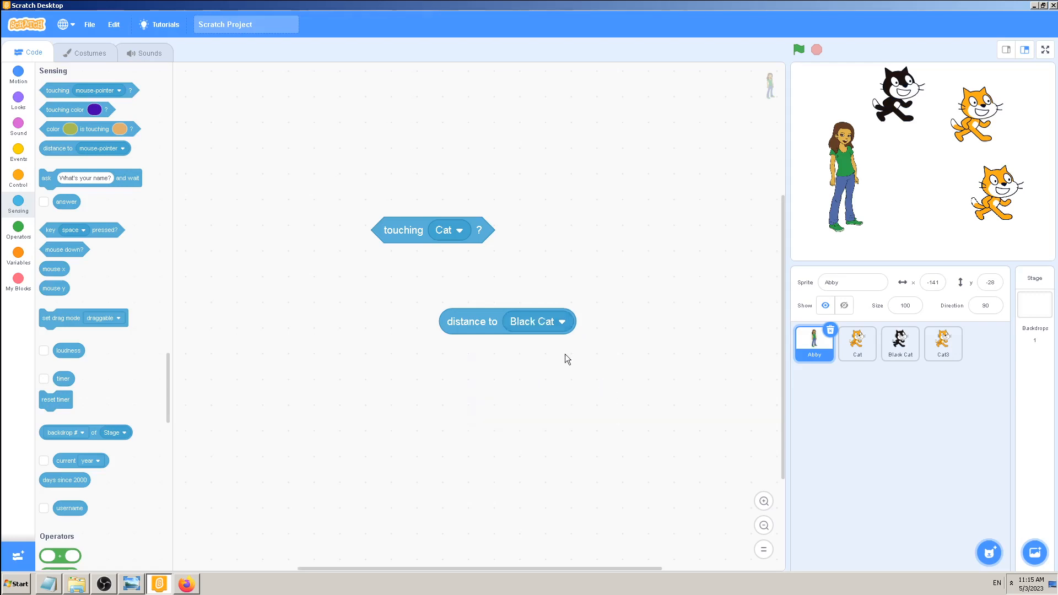
pyautogui.moveTo(463, 326)
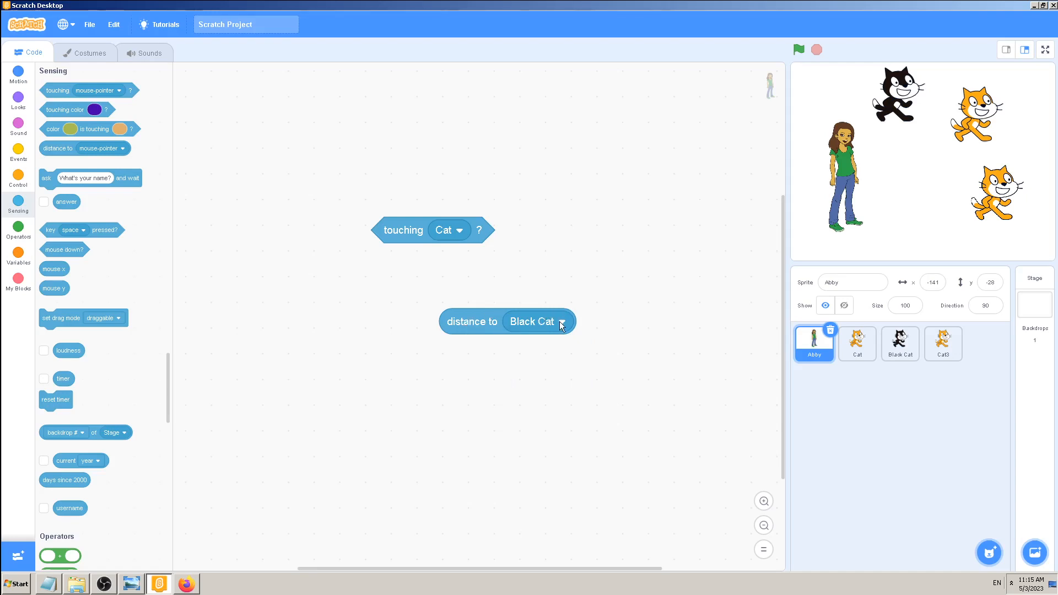
pyautogui.click(563, 324)
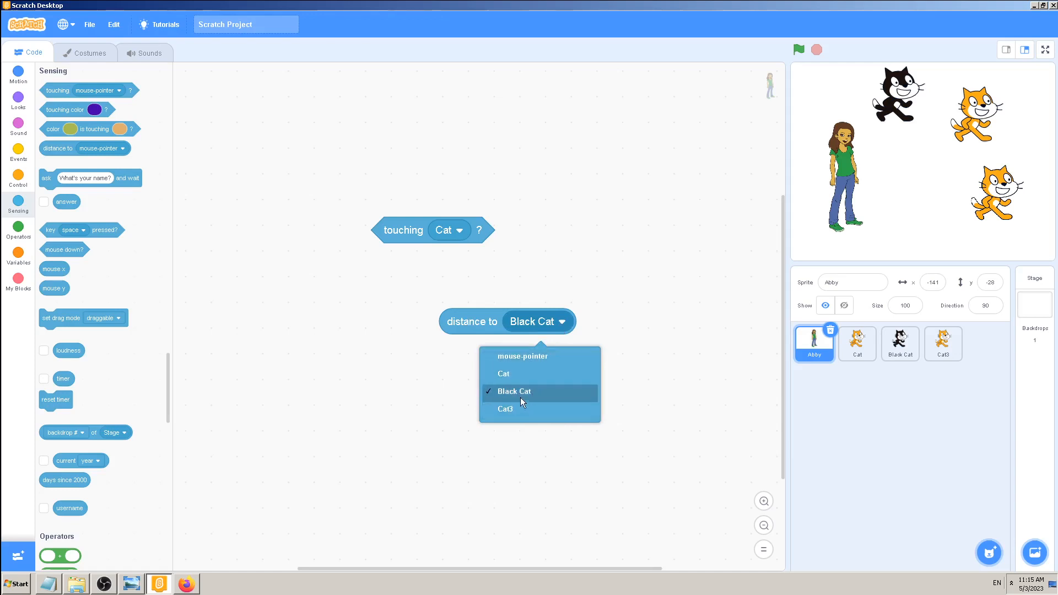
pyautogui.click(515, 392)
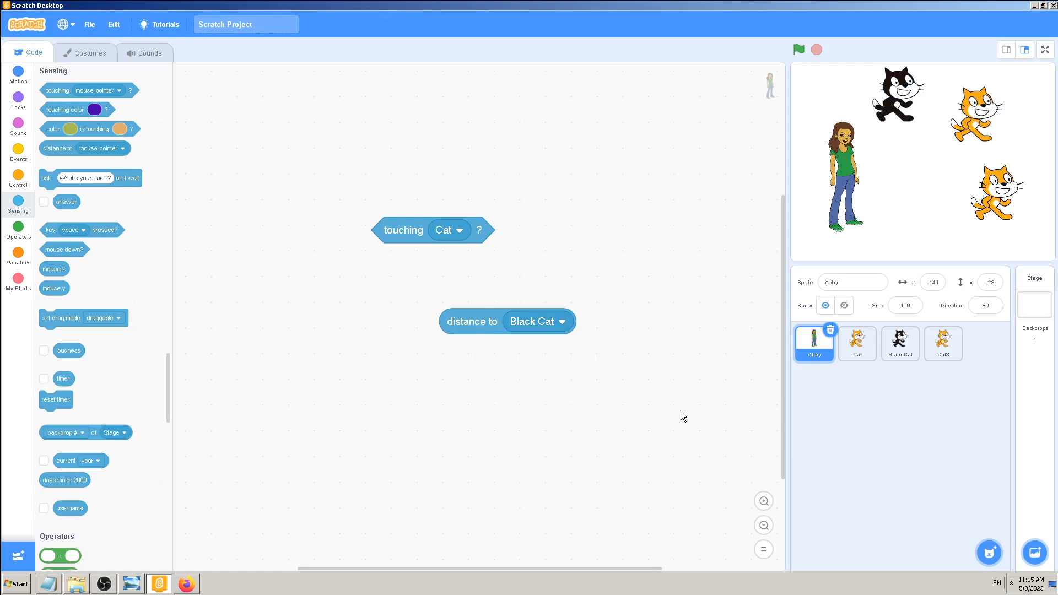
pyautogui.moveTo(116, 587)
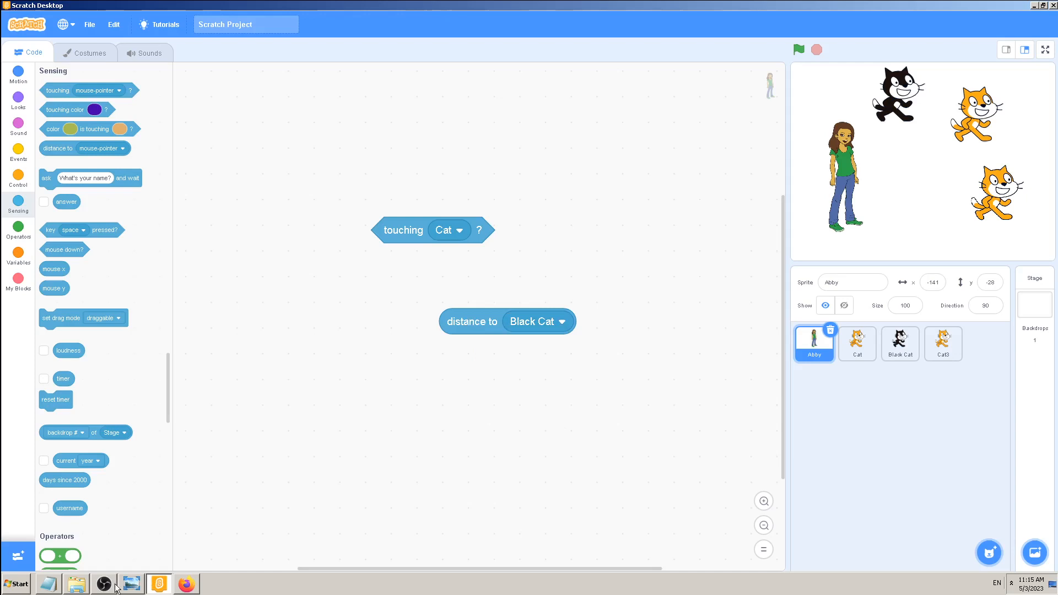
pyautogui.moveTo(476, 380)
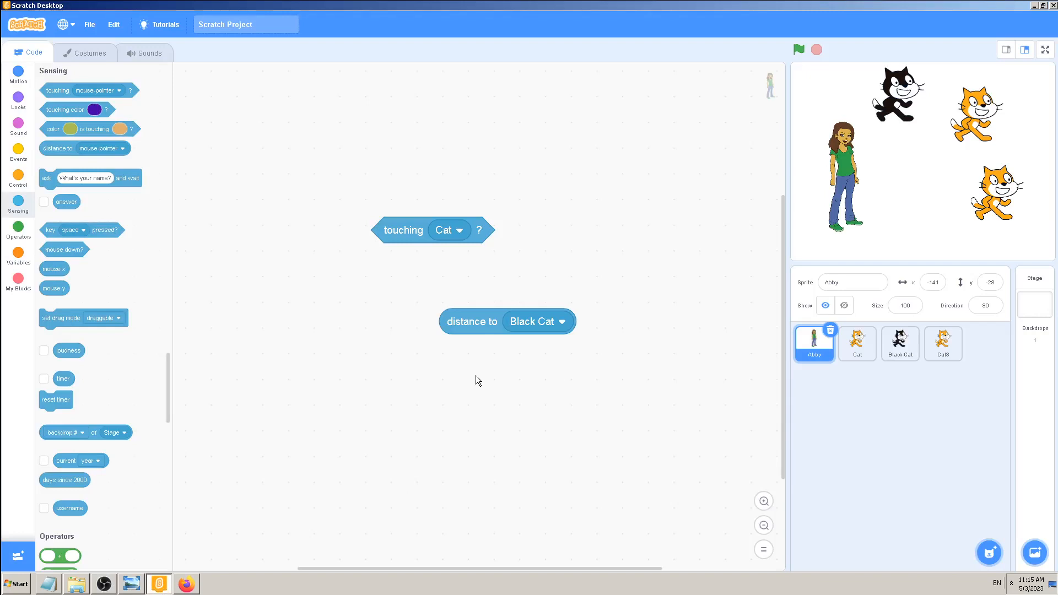
pyautogui.moveTo(88, 355)
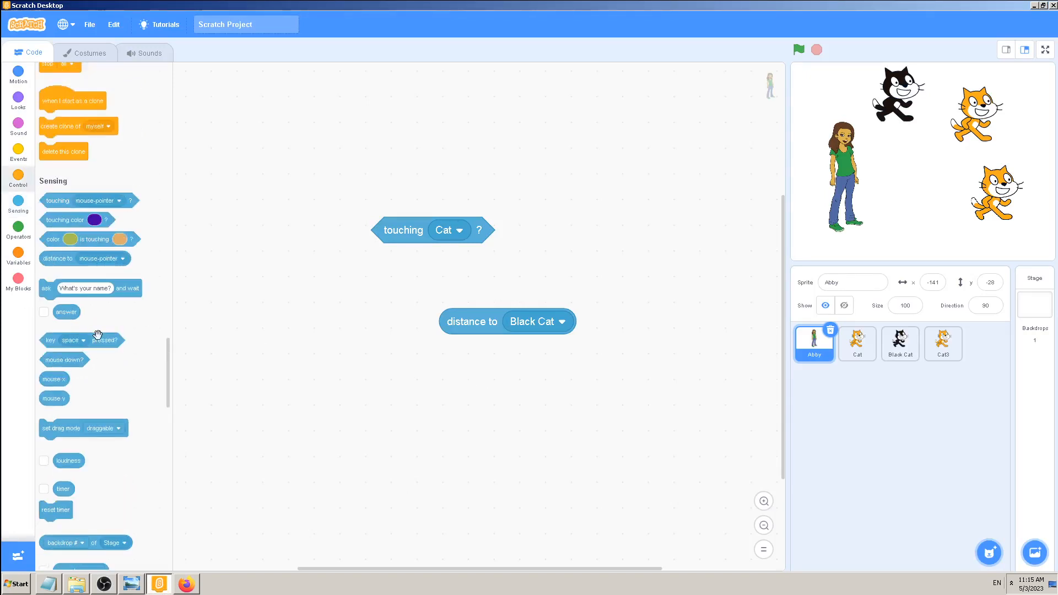
# Select the Abby sprite and start editing its name field
pyautogui.scroll(3)
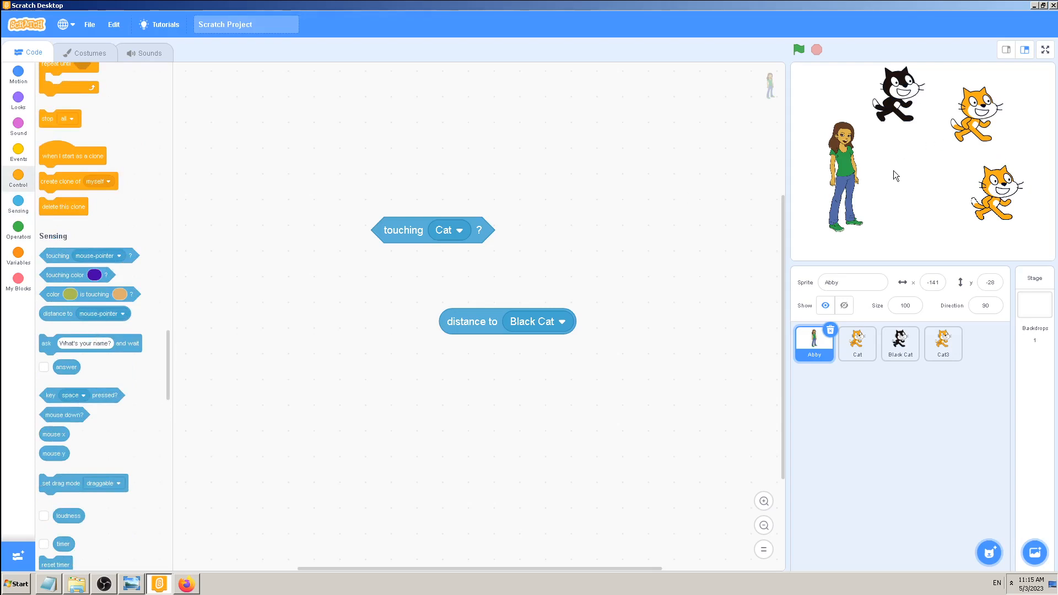
pyautogui.moveTo(900, 157)
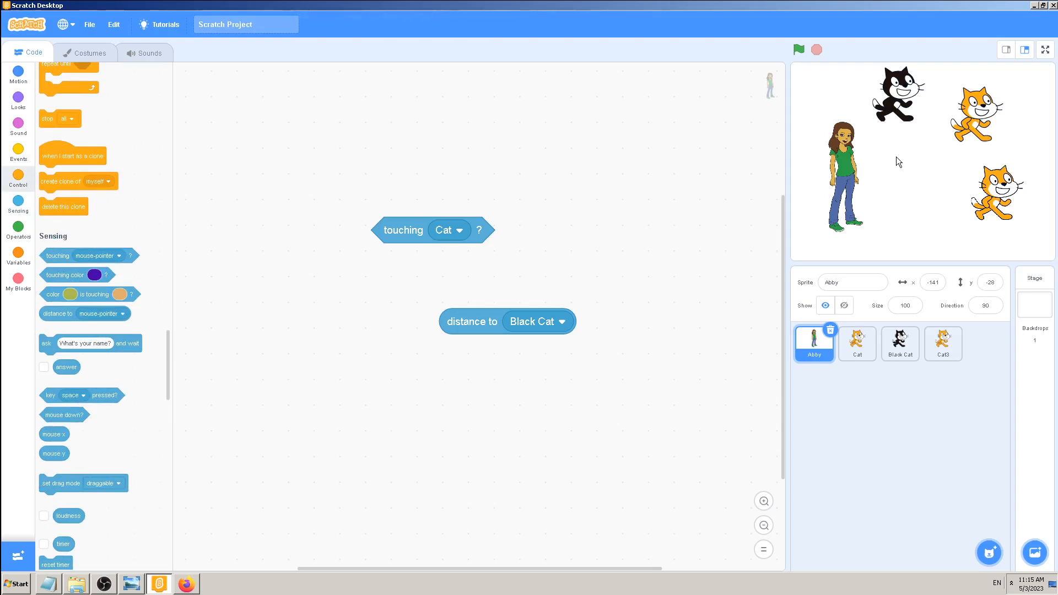
pyautogui.click(899, 344)
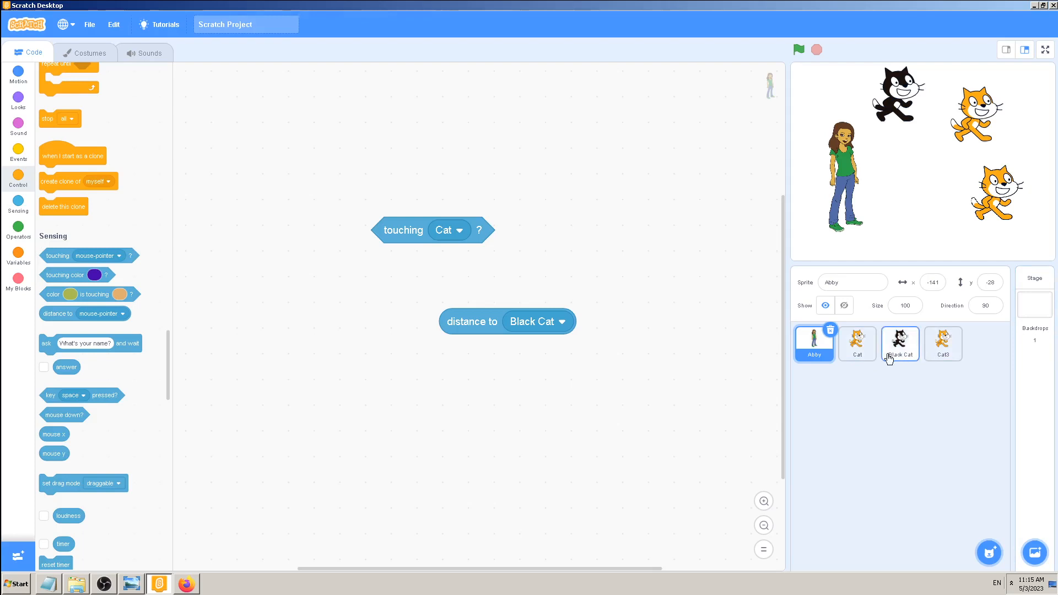
pyautogui.click(852, 282)
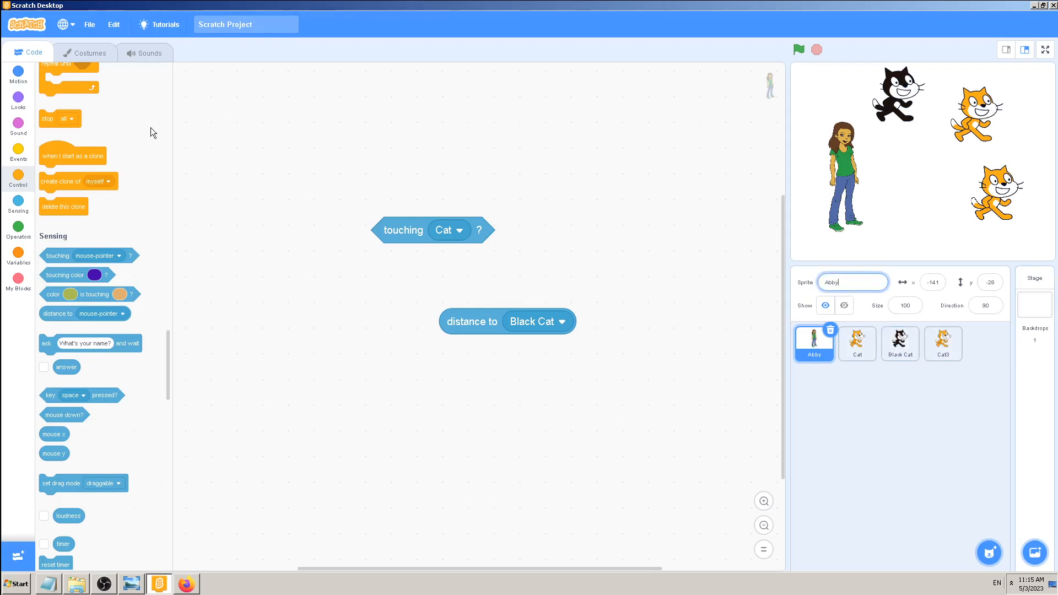
# Browse Abby's four costumes abby-a through abby-d in the Costumes view
pyautogui.click(85, 52)
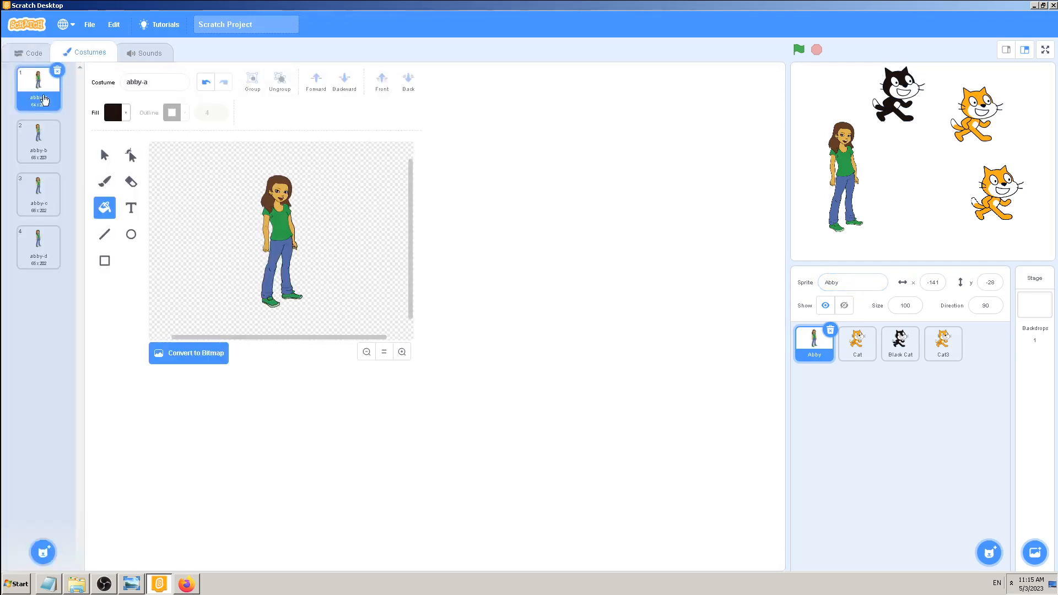
pyautogui.moveTo(40, 201)
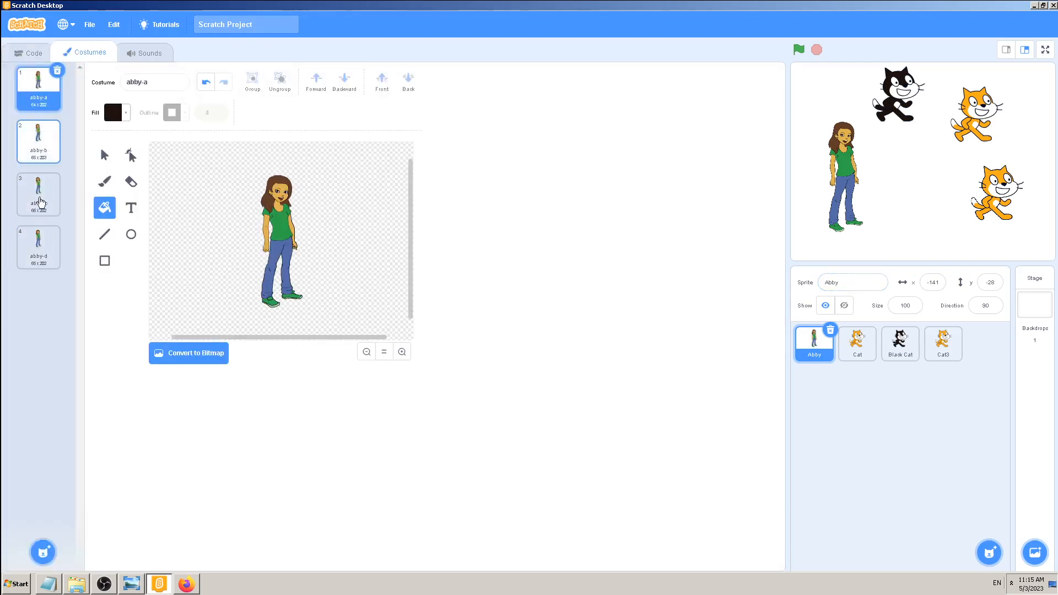
pyautogui.click(852, 281)
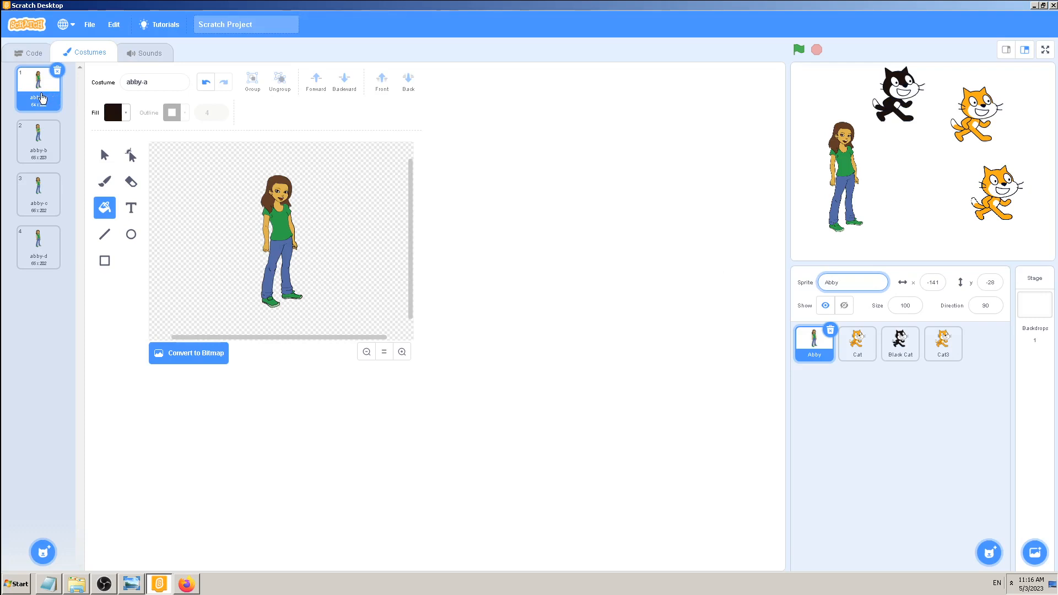
pyautogui.click(39, 141)
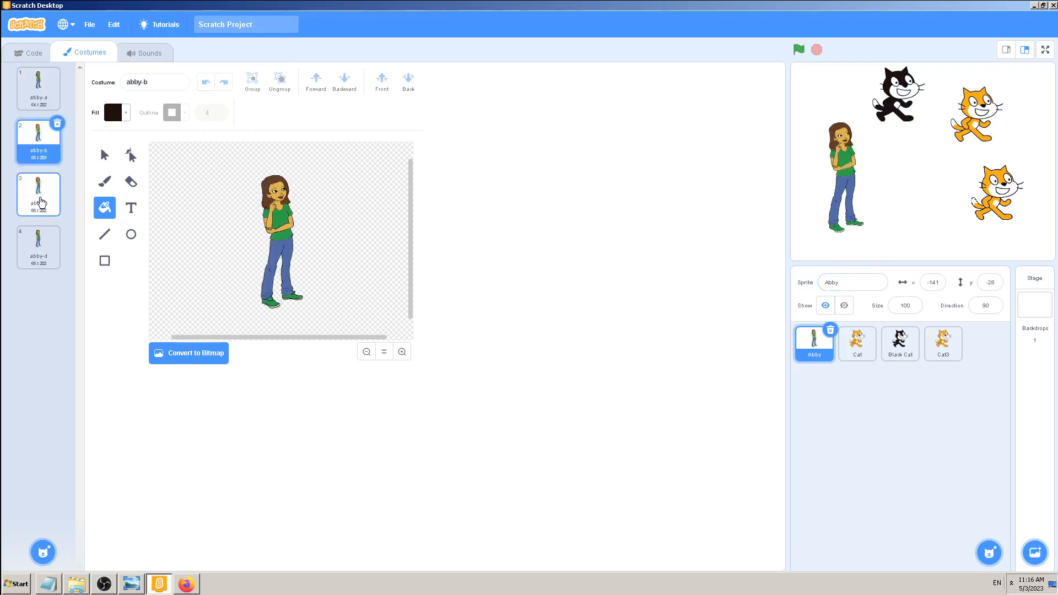
pyautogui.click(39, 194)
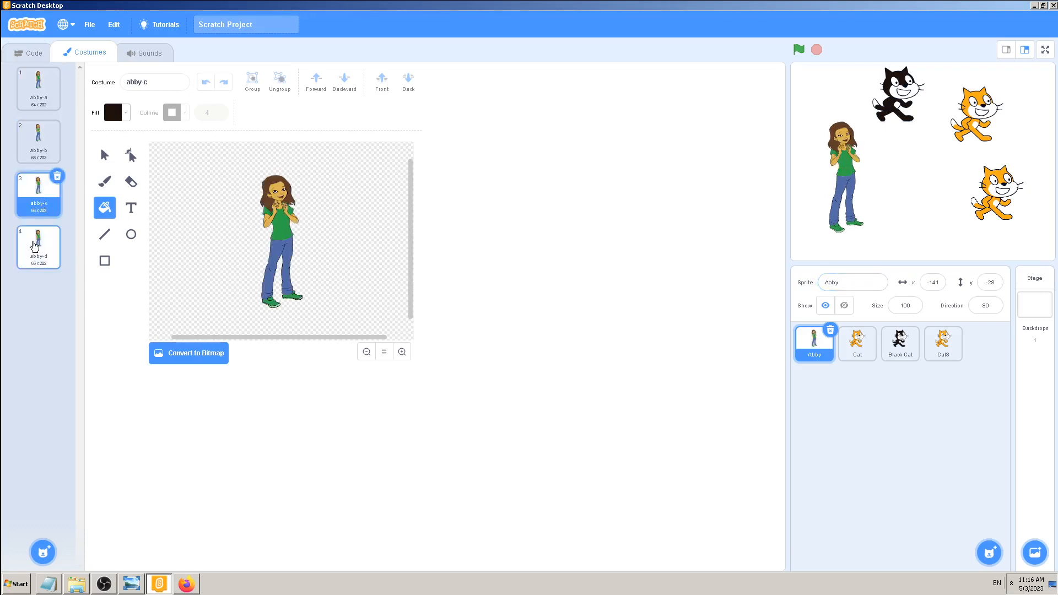
pyautogui.click(38, 247)
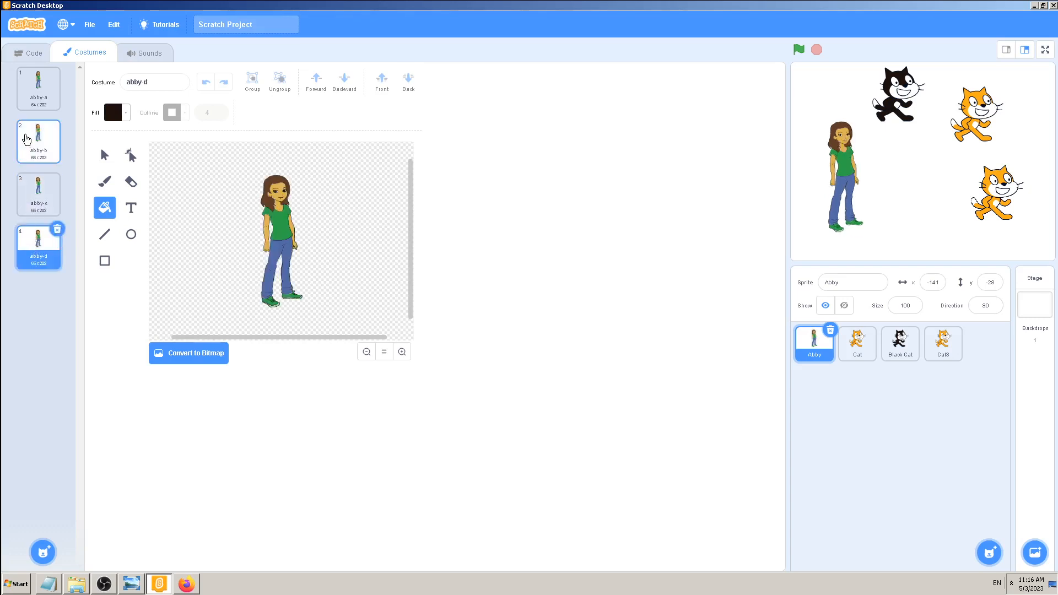
pyautogui.click(39, 88)
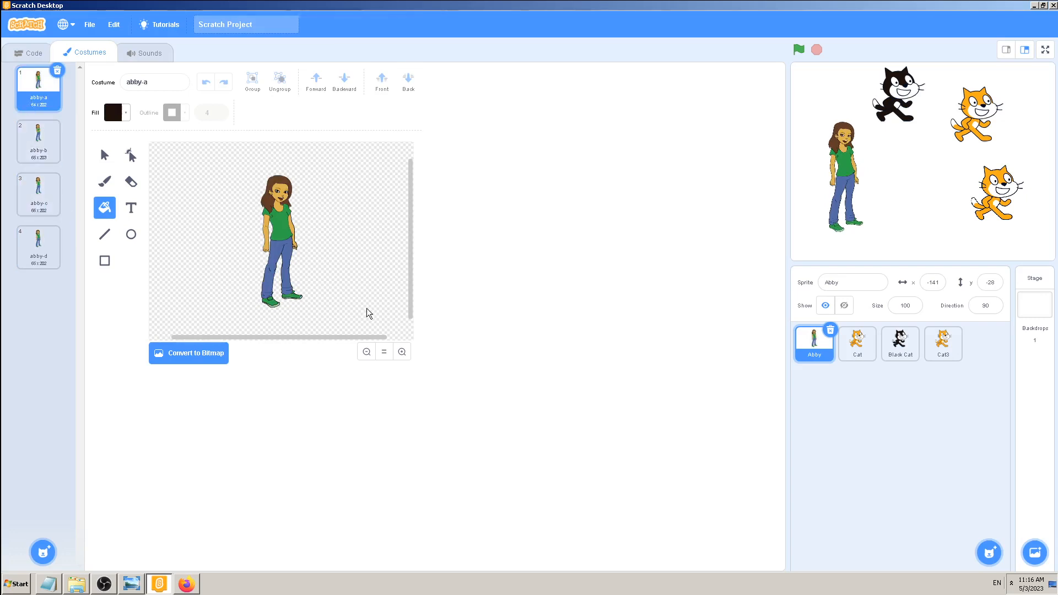
pyautogui.moveTo(870, 434)
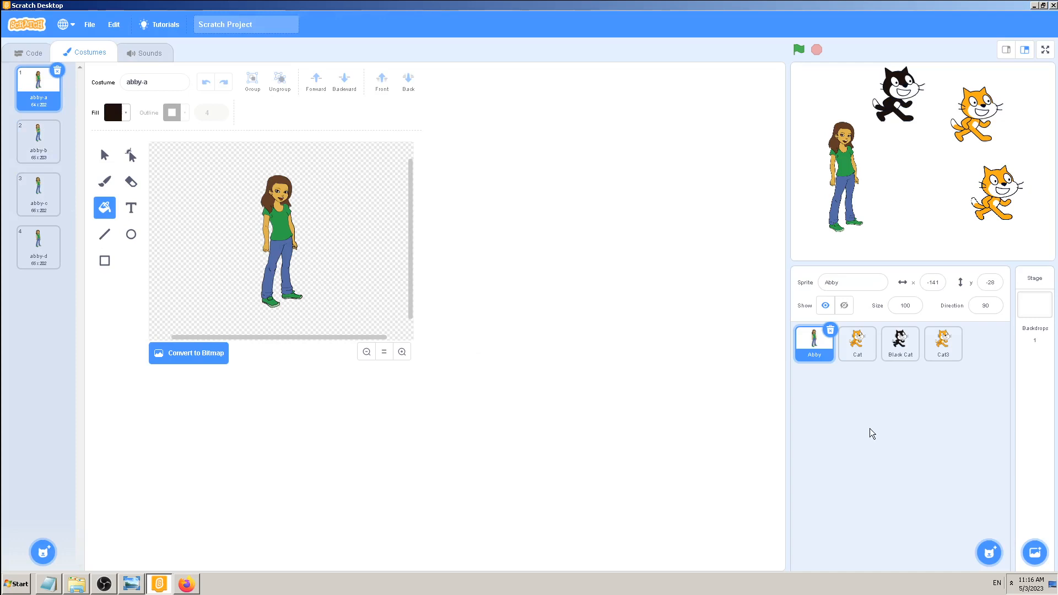
# Rename the girl sprite from Abby to Jenny and confirm
pyautogui.click(852, 282)
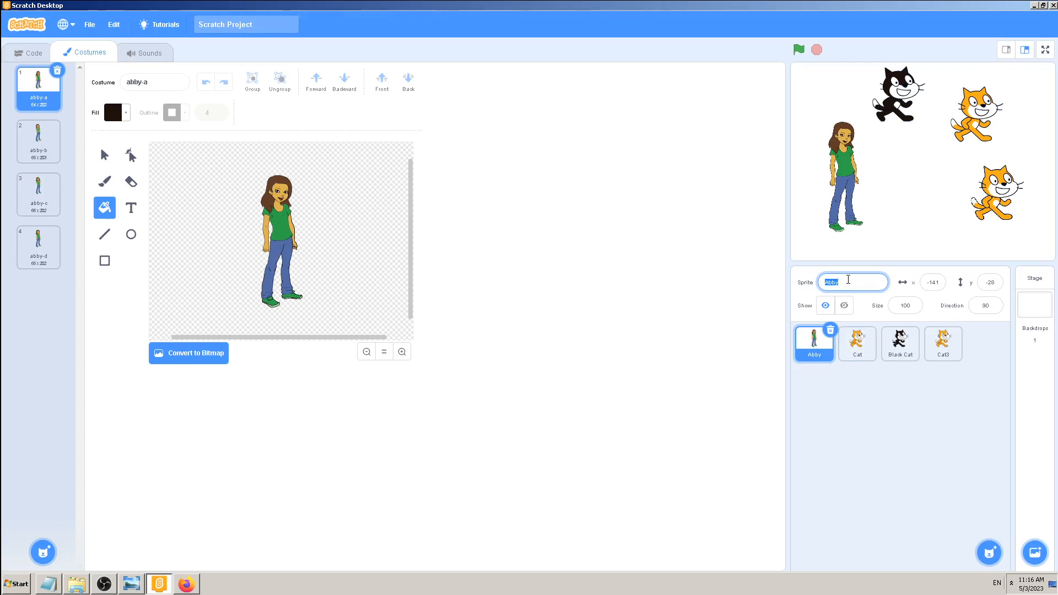
pyautogui.write('Jenna')
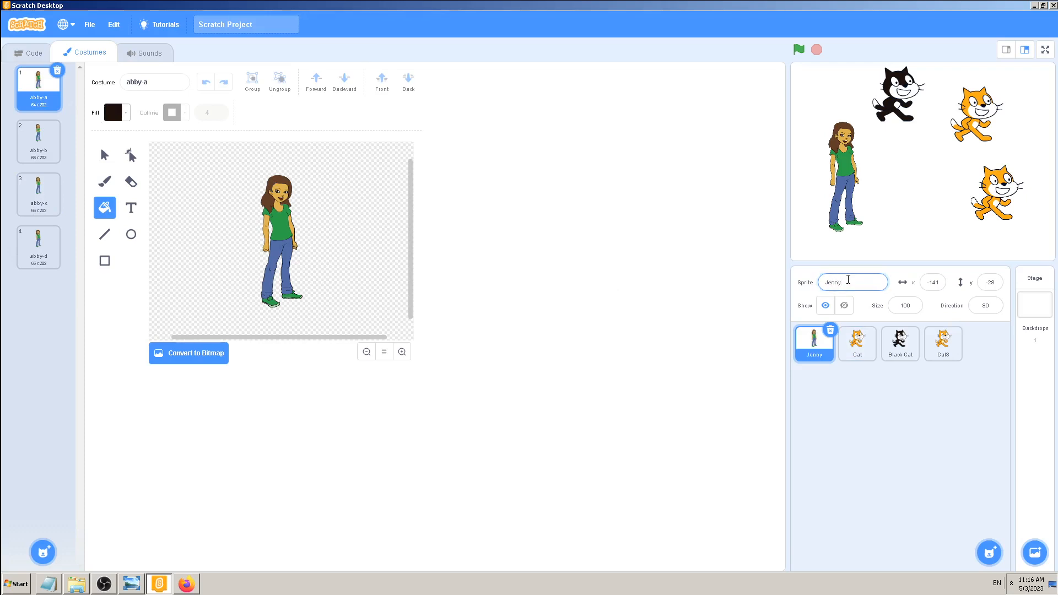
pyautogui.click(813, 343)
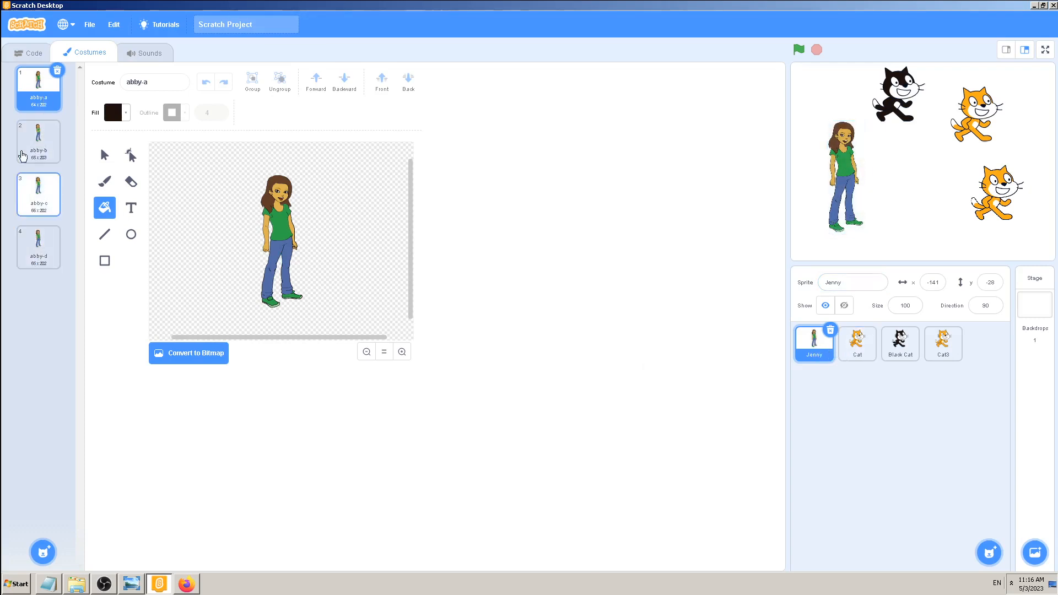
pyautogui.moveTo(168, 238)
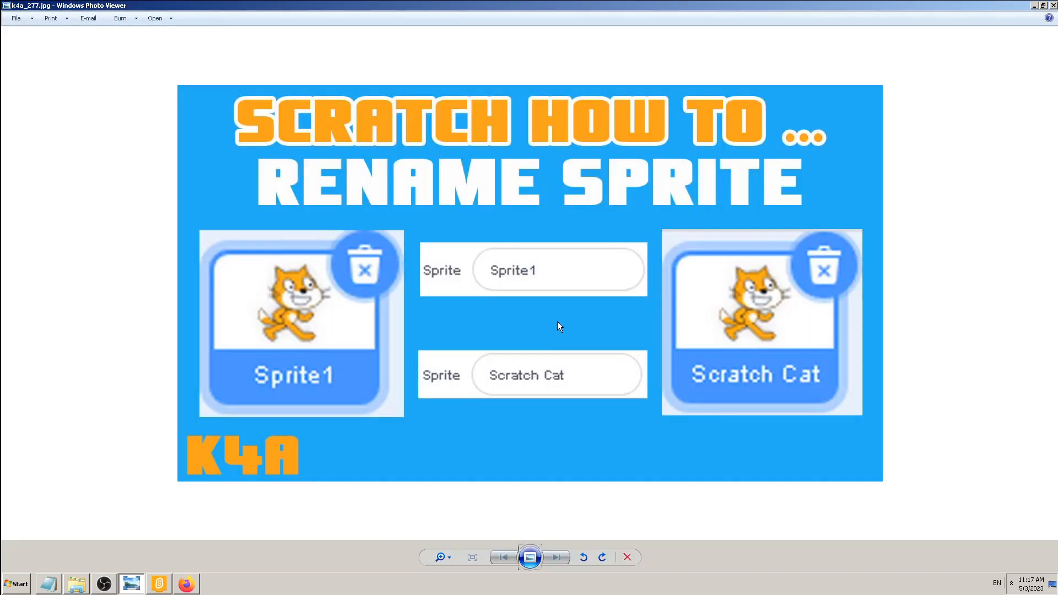
pyautogui.moveTo(573, 329)
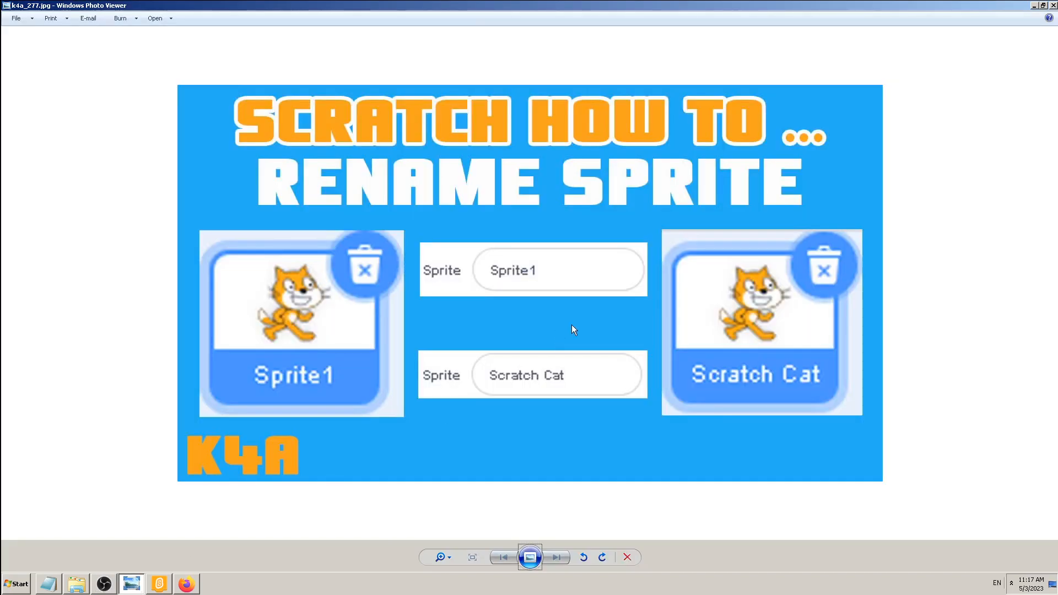